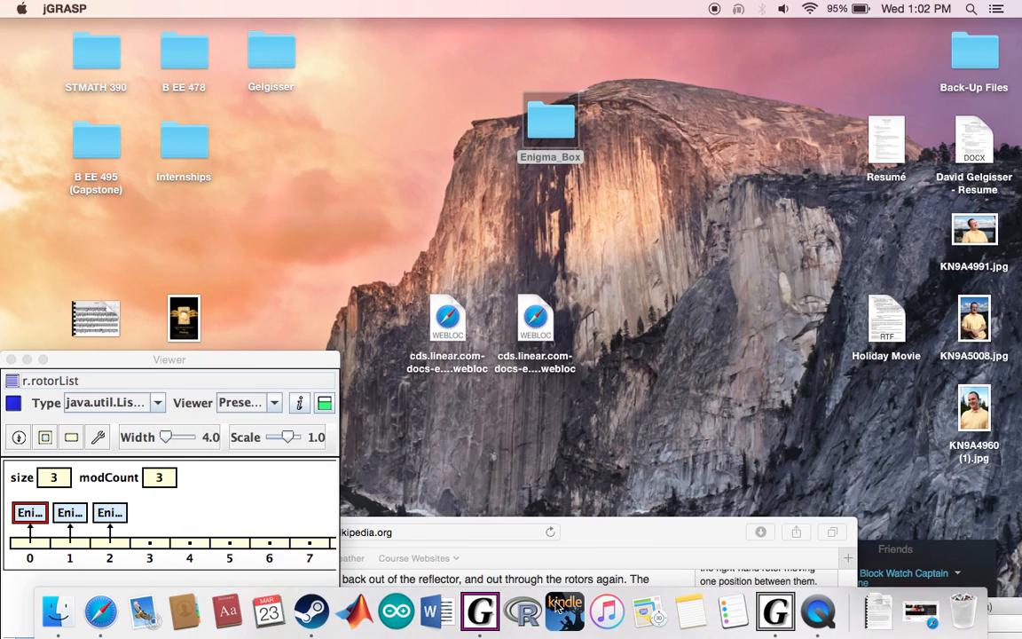
- Bring the Safari window with the Wikipedia Enigma machine article to the front
click(914, 9)
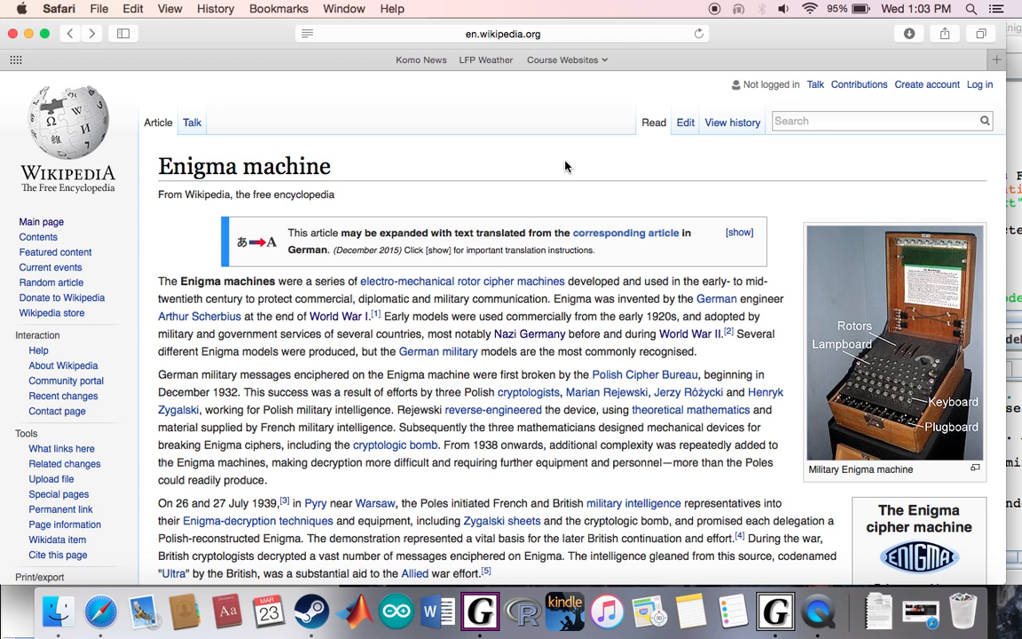
scroll(down, 3)
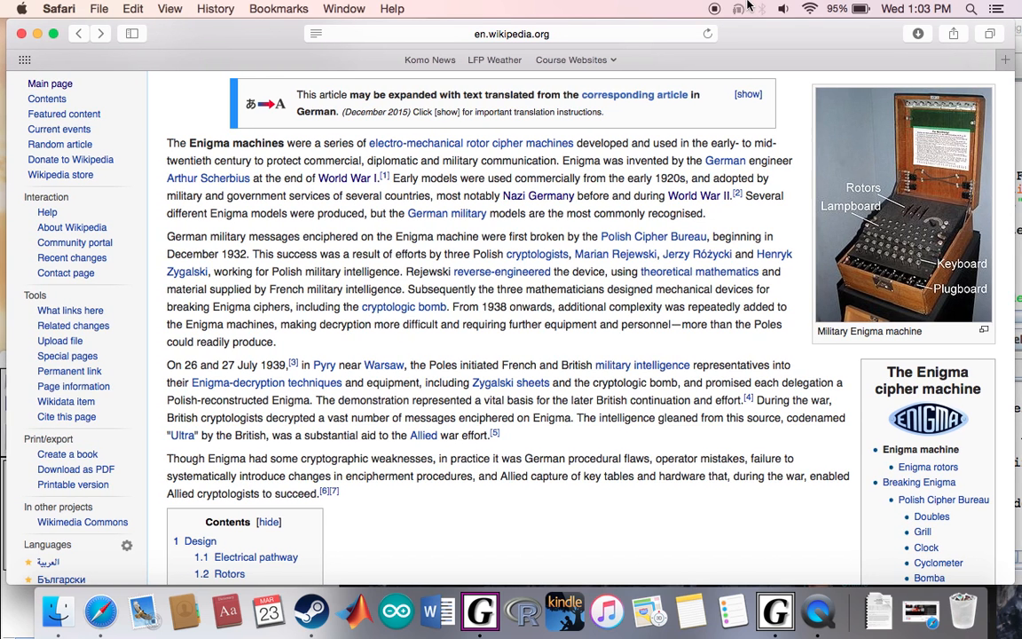
mouse_move(681, 302)
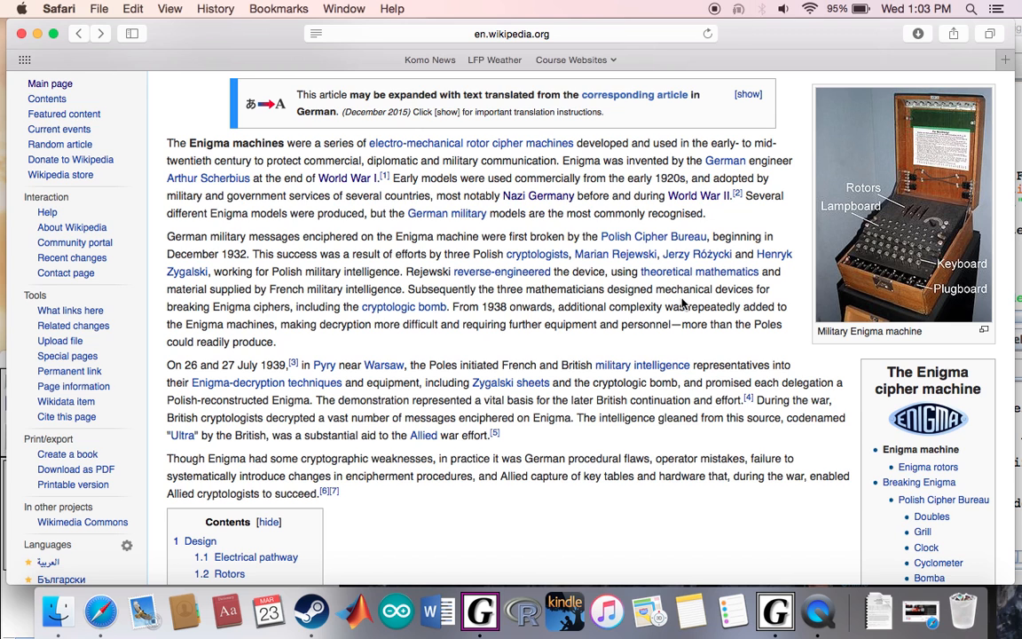
scroll(down, 3)
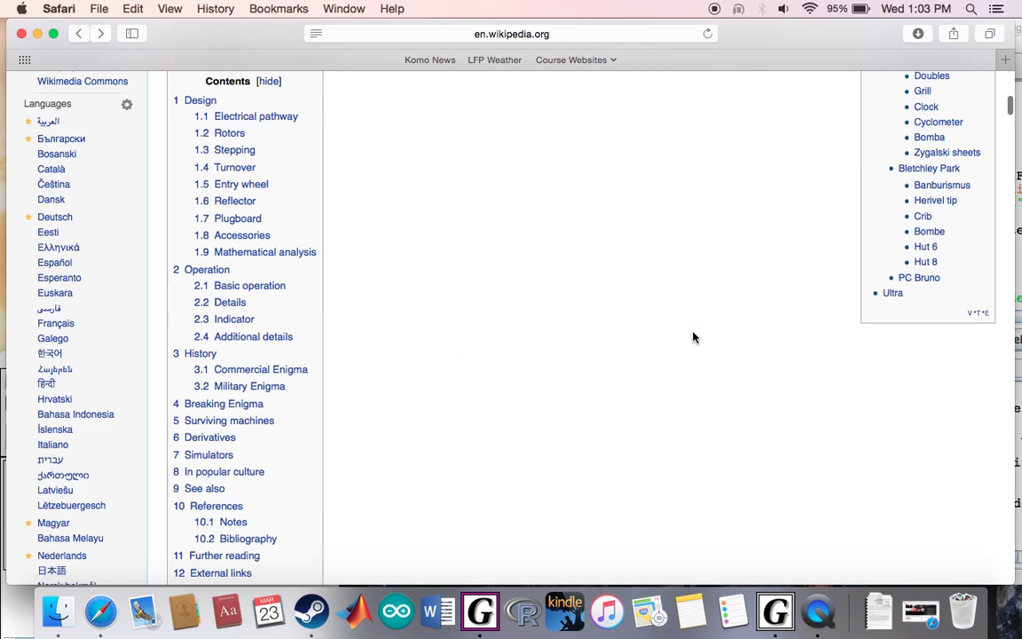
scroll(down, 3)
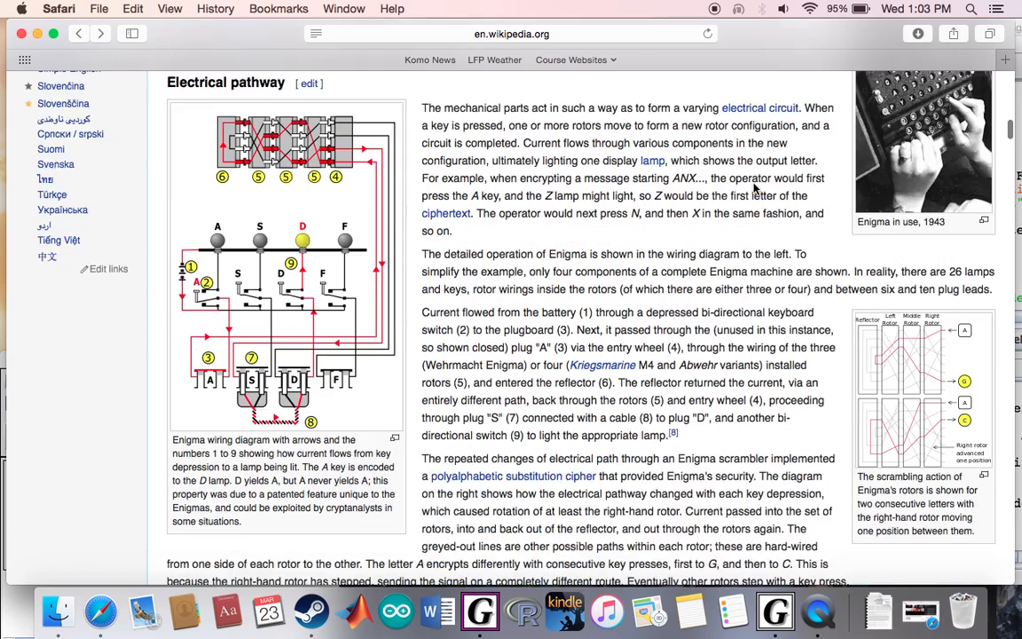
scroll(down, 3)
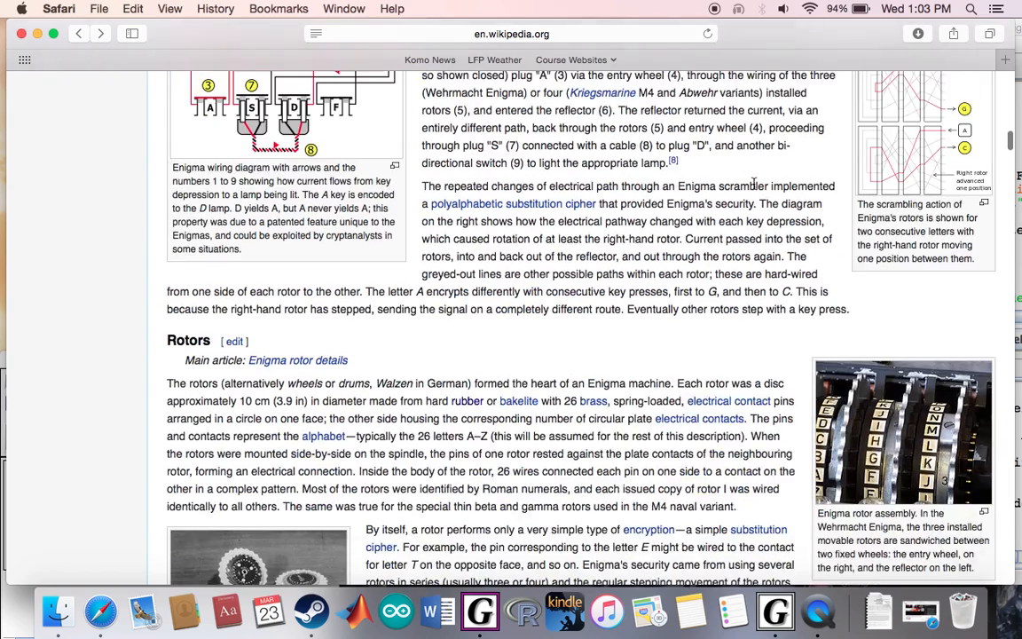
scroll(down, 3)
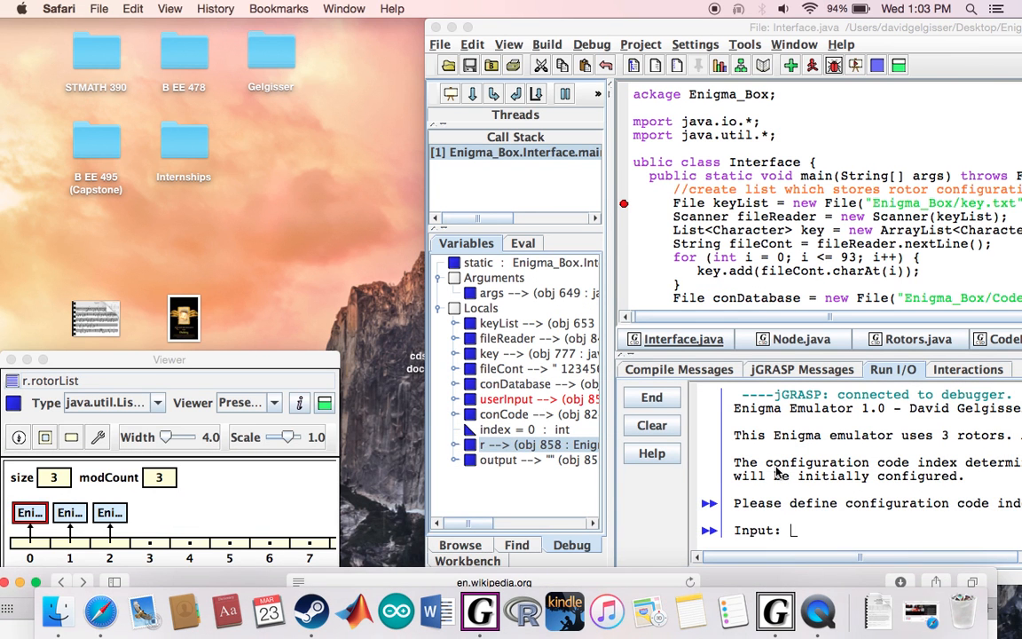
mouse_move(320, 364)
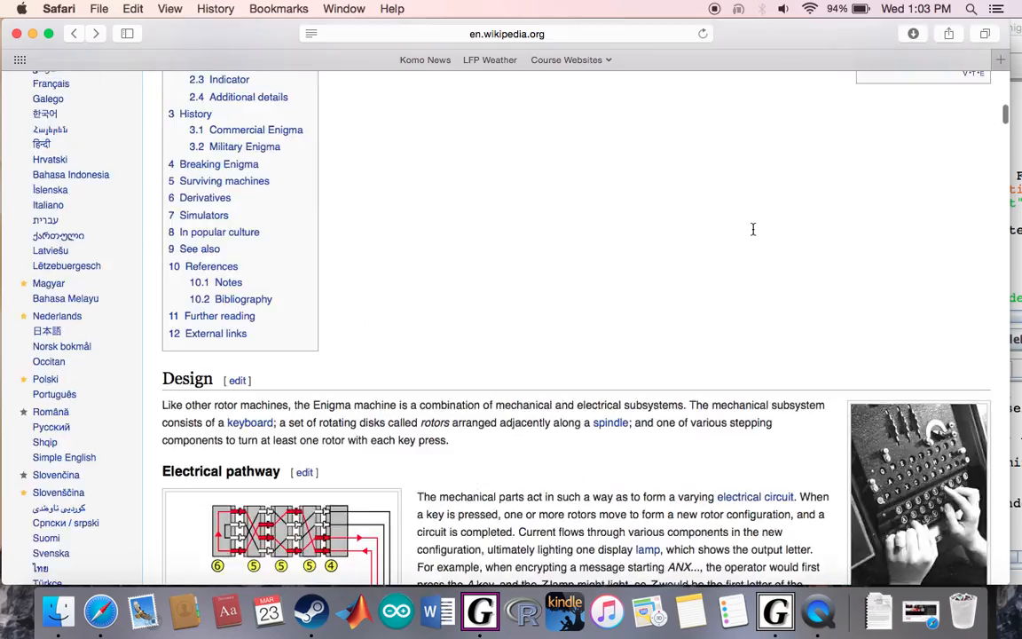
scroll(up, 3)
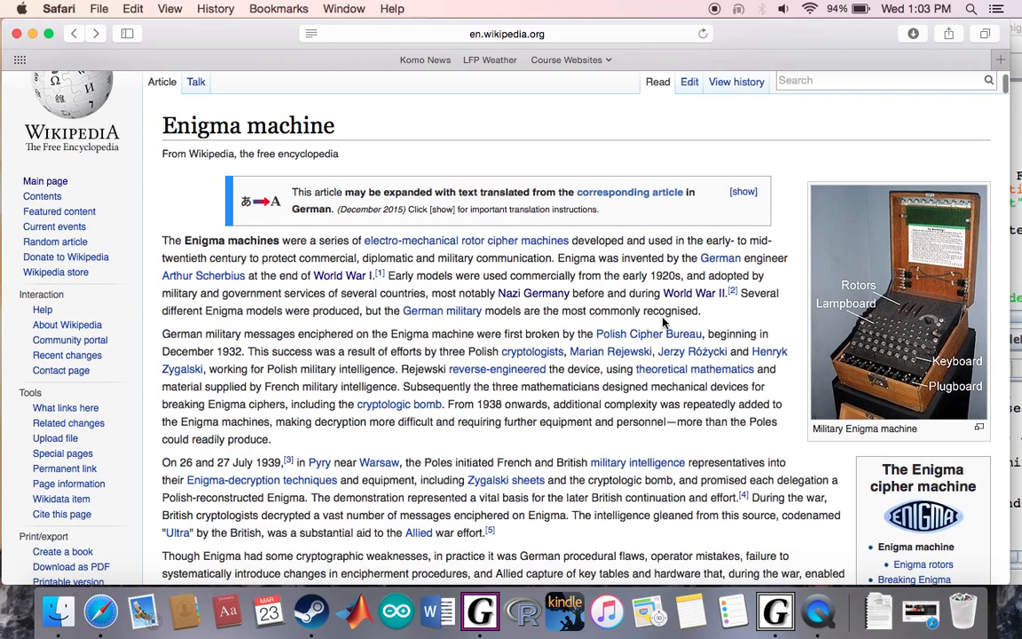
mouse_move(493, 293)
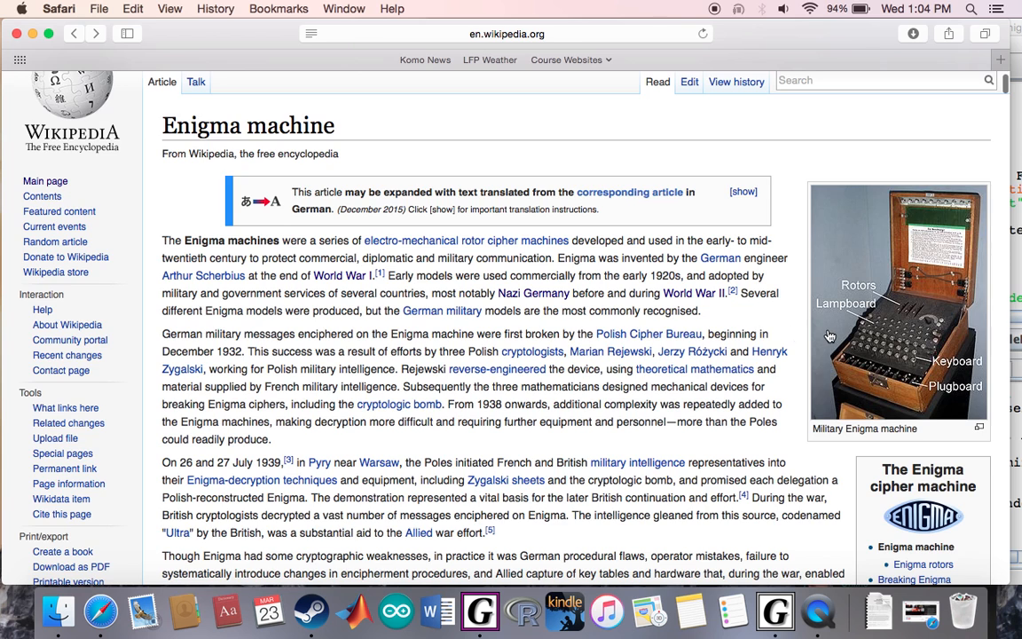
- View the labelled military Enigma photo full-size, close it, and scroll to Electrical pathway
click(896, 301)
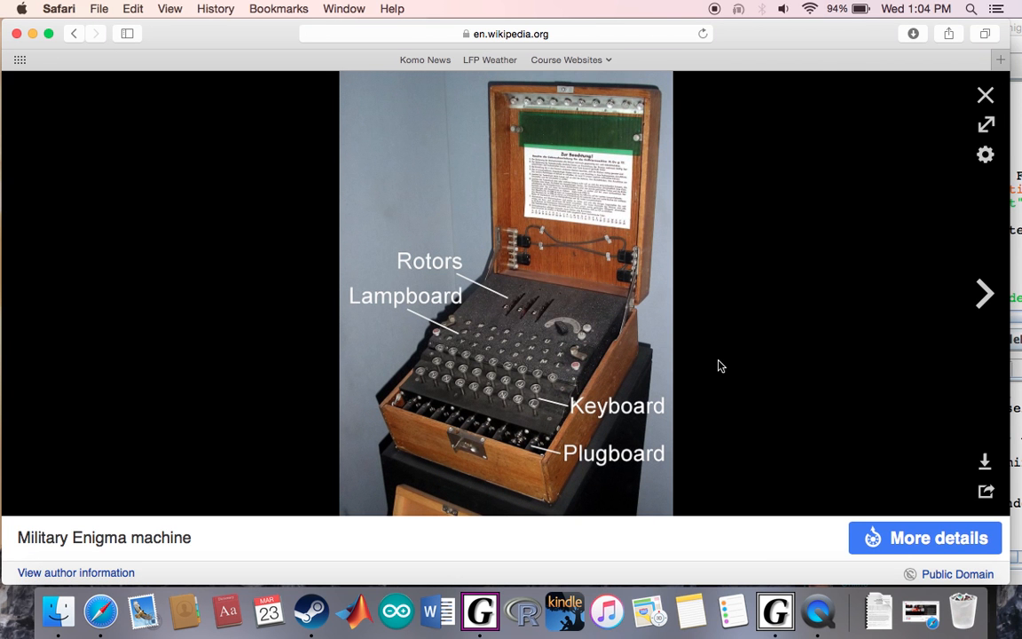
mouse_move(420, 369)
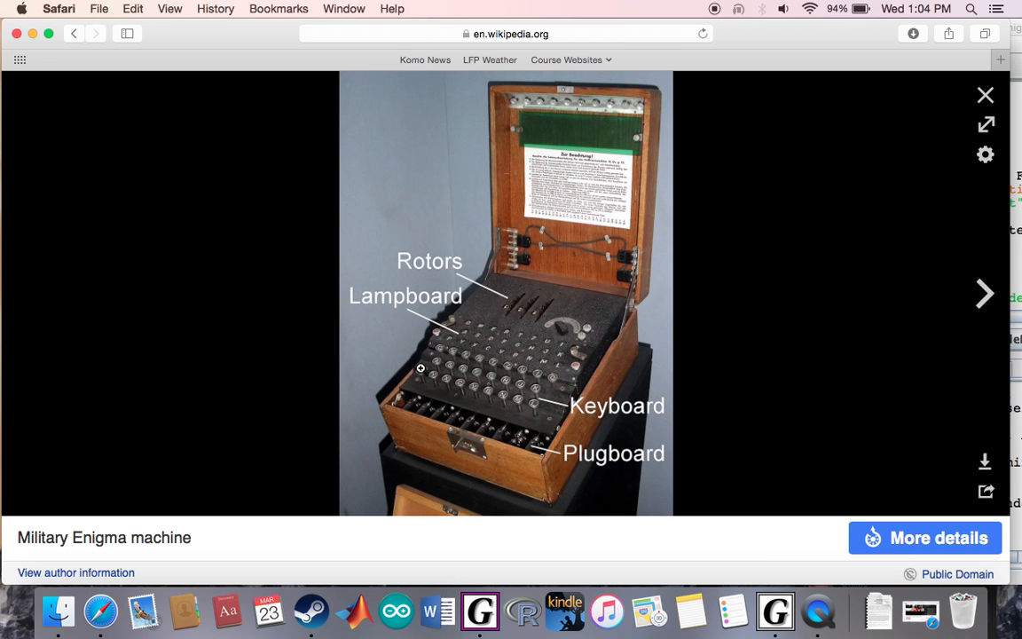
mouse_move(457, 324)
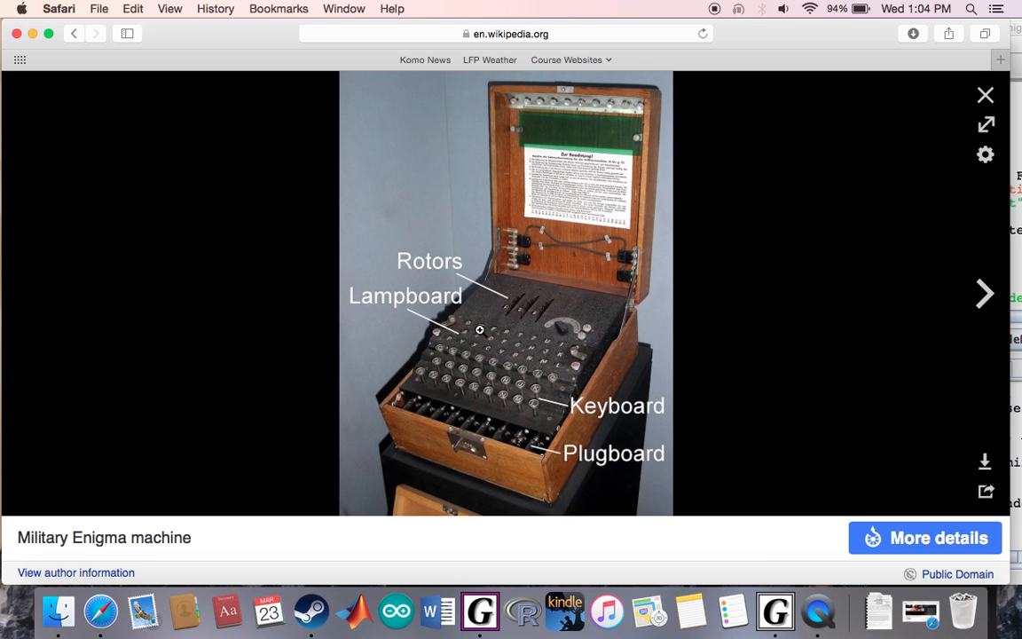
mouse_move(474, 339)
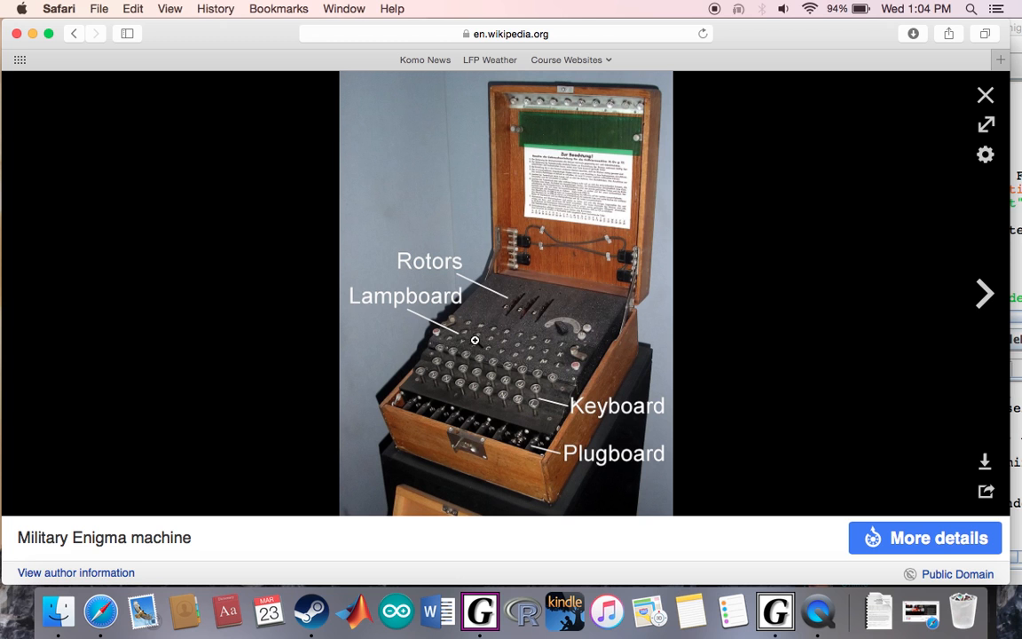
mouse_move(512, 445)
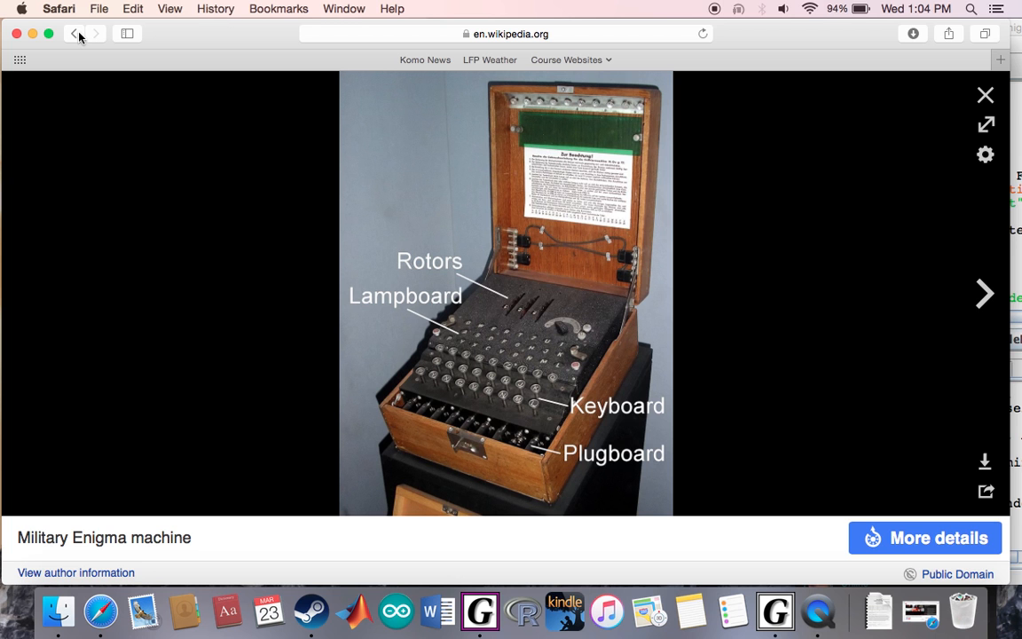
click(984, 95)
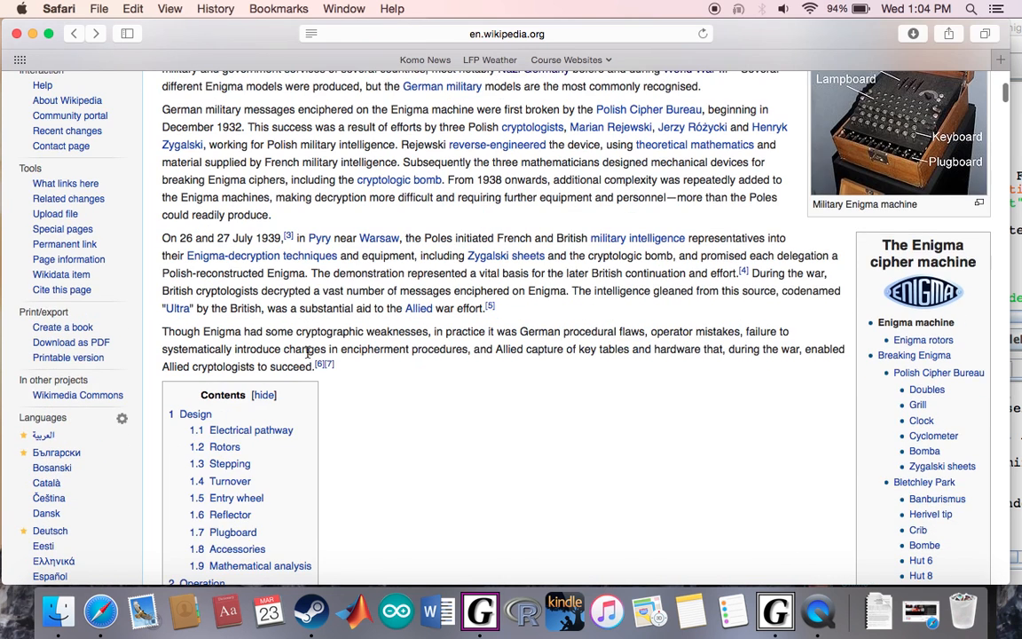
scroll(down, 3)
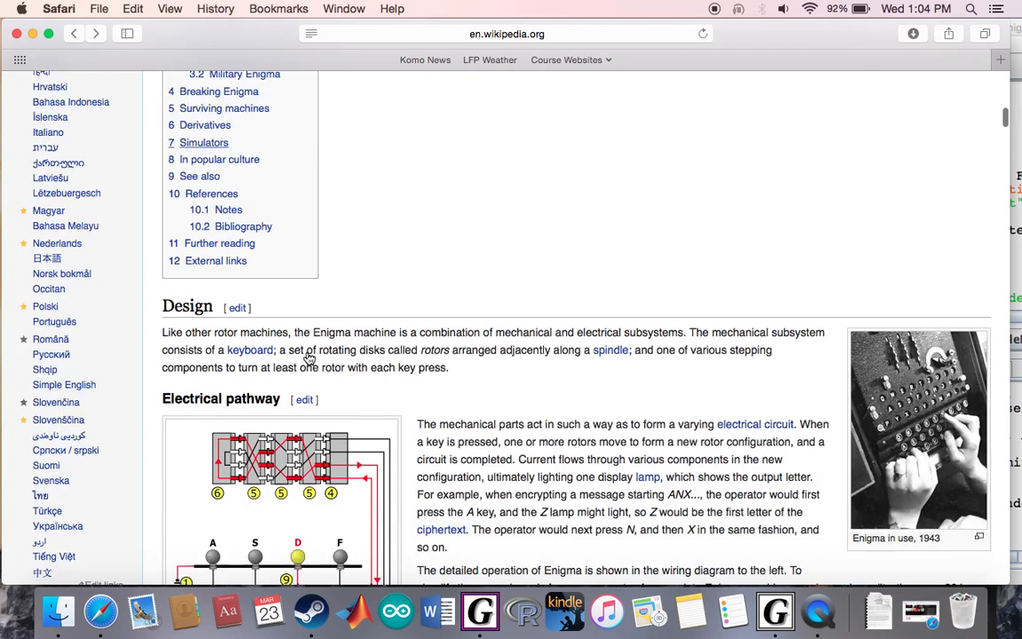
scroll(down, 3)
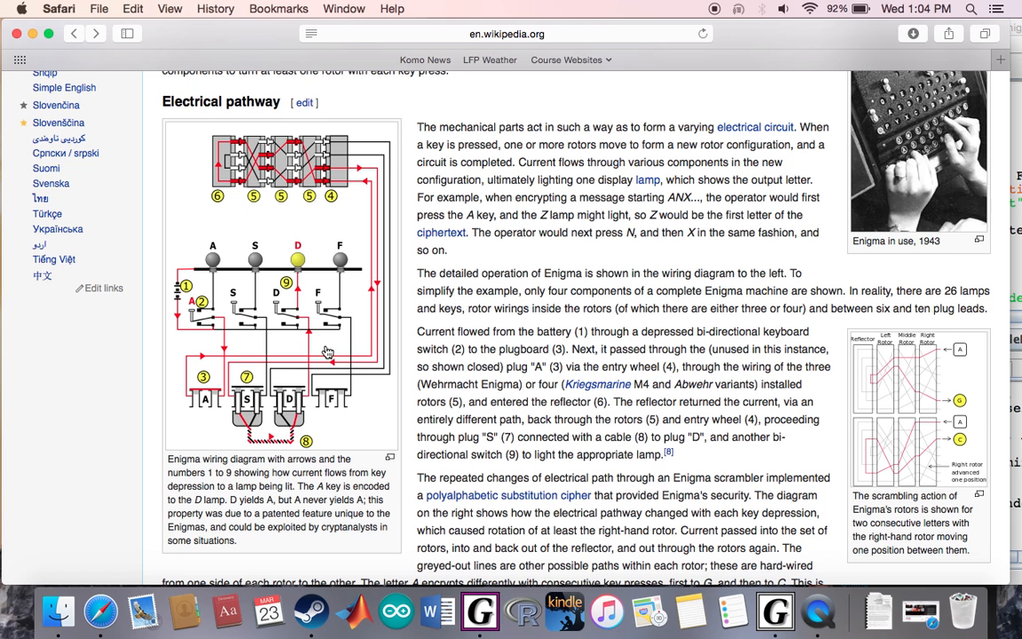
- Open the 'Enigma in use, 1943' thumbnail in the media viewer
click(918, 150)
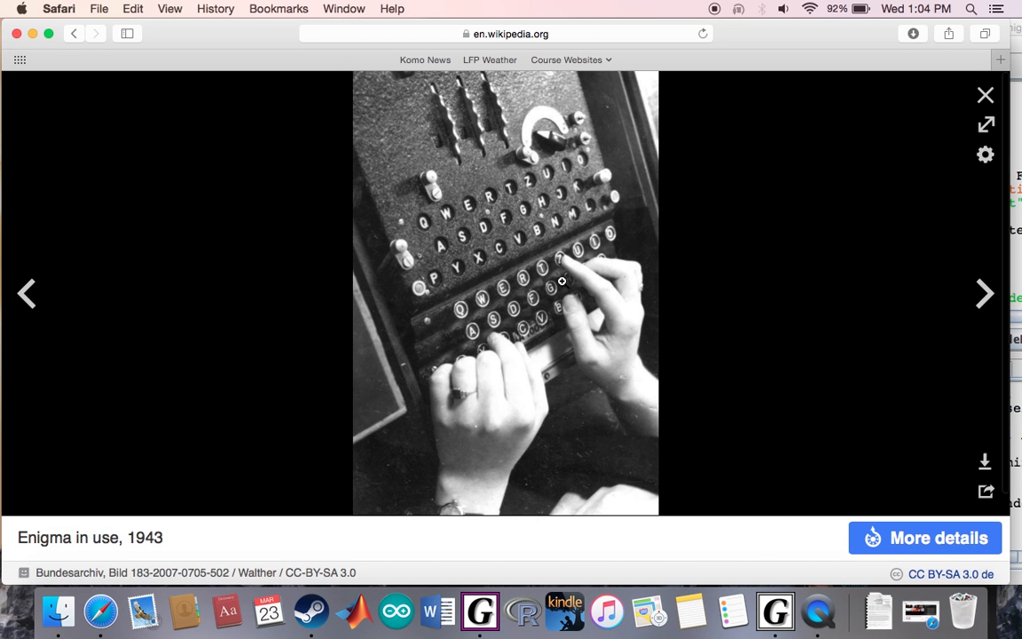
mouse_move(542, 274)
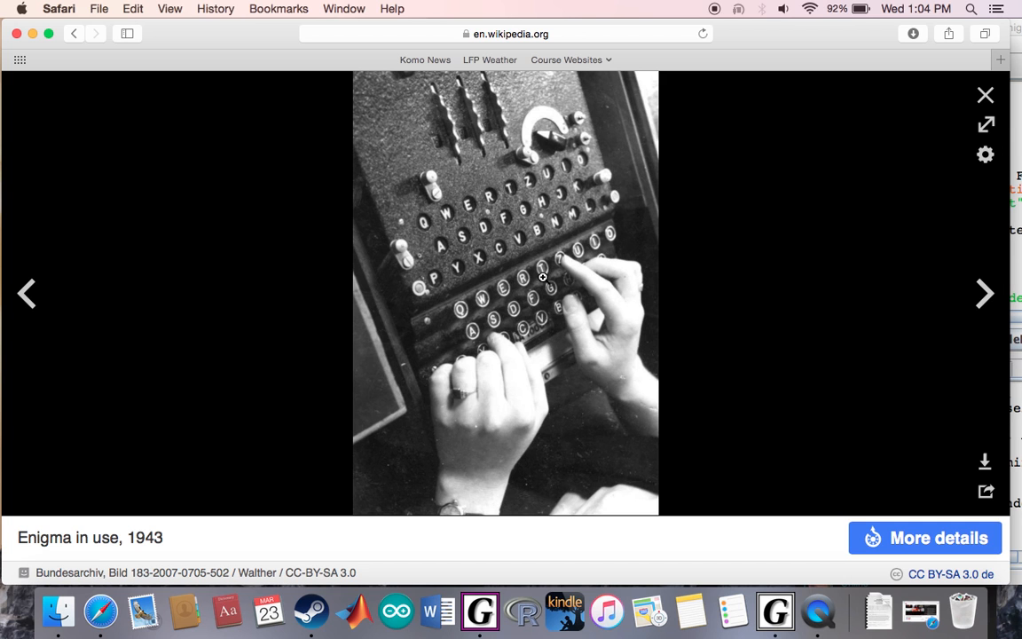
mouse_move(596, 219)
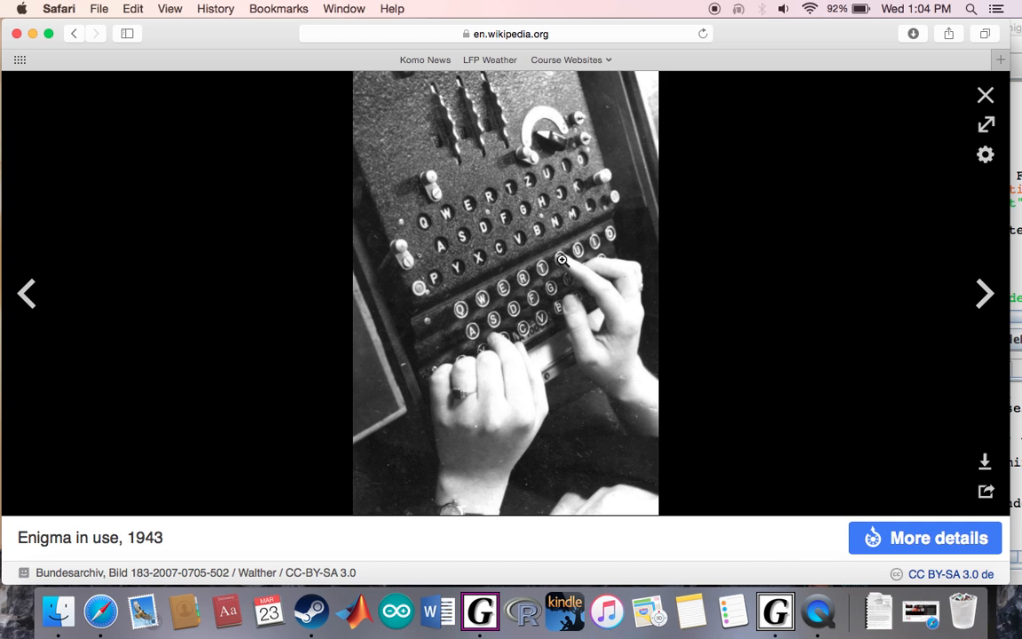
mouse_move(506, 260)
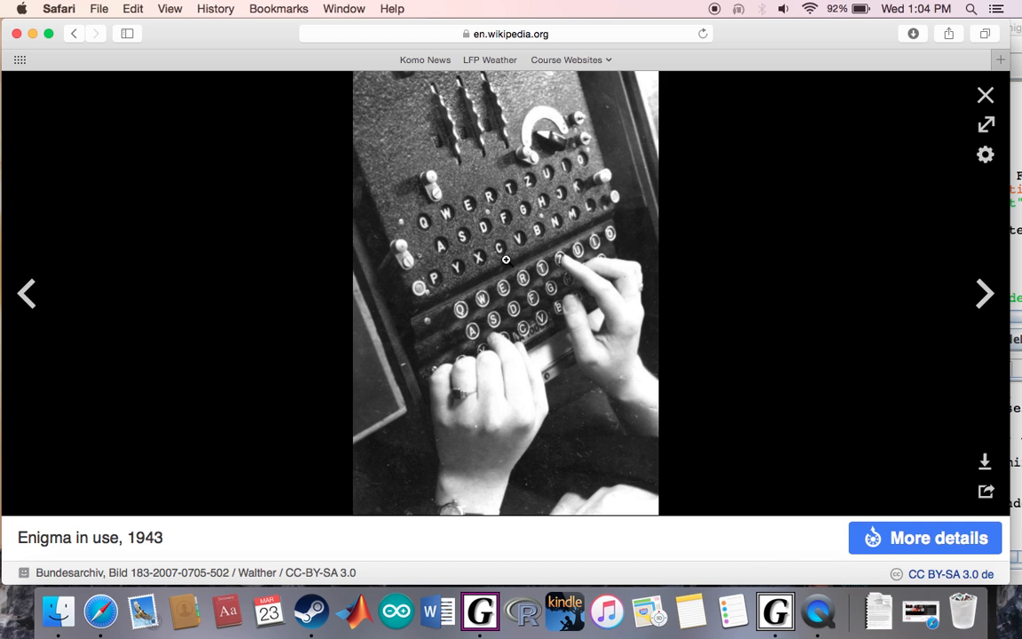
mouse_move(553, 309)
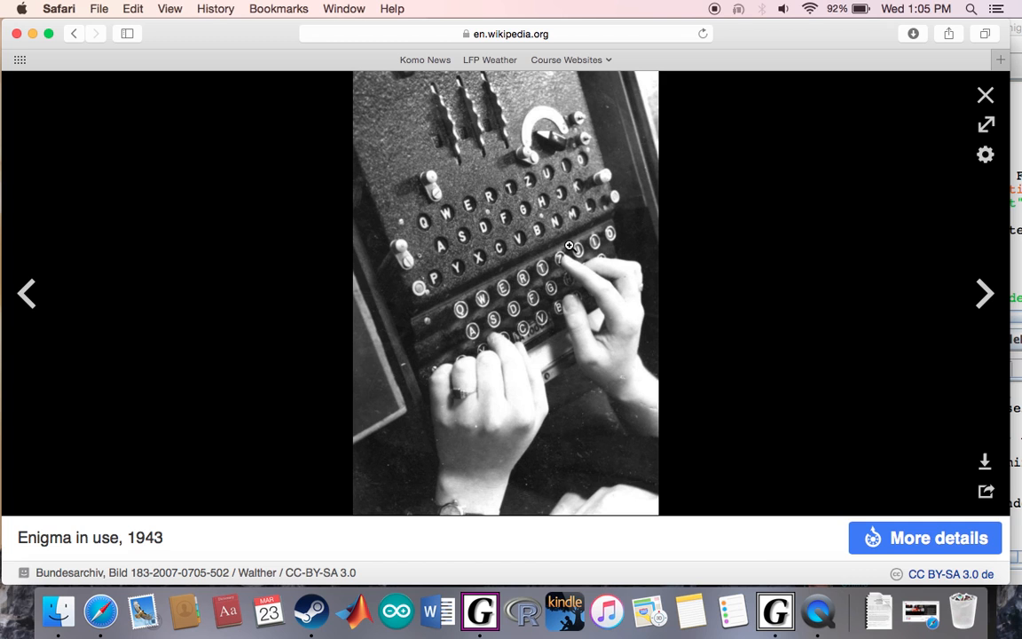
mouse_move(569, 233)
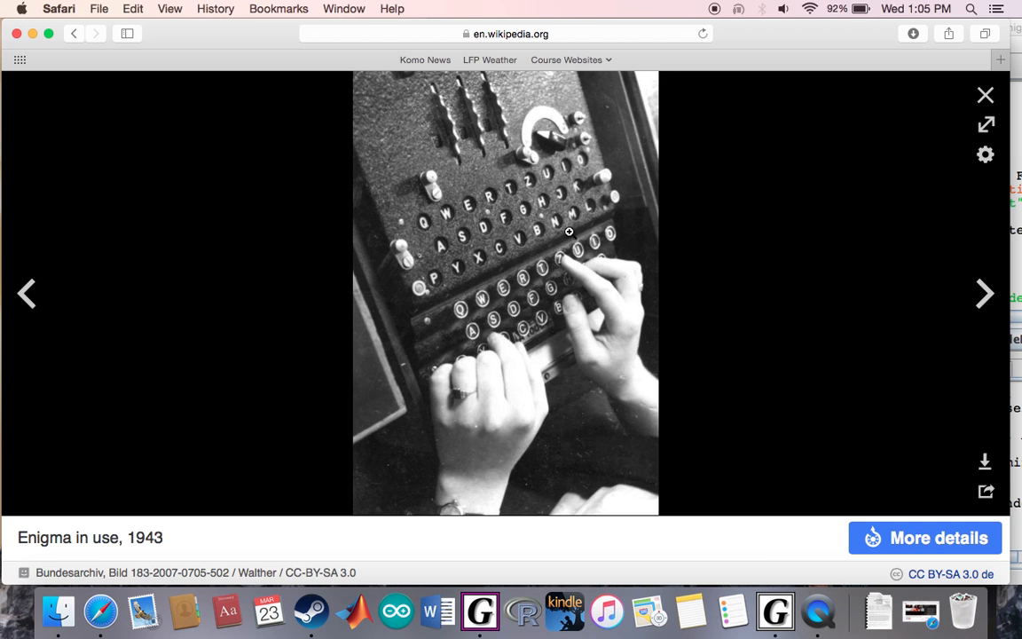
mouse_move(547, 264)
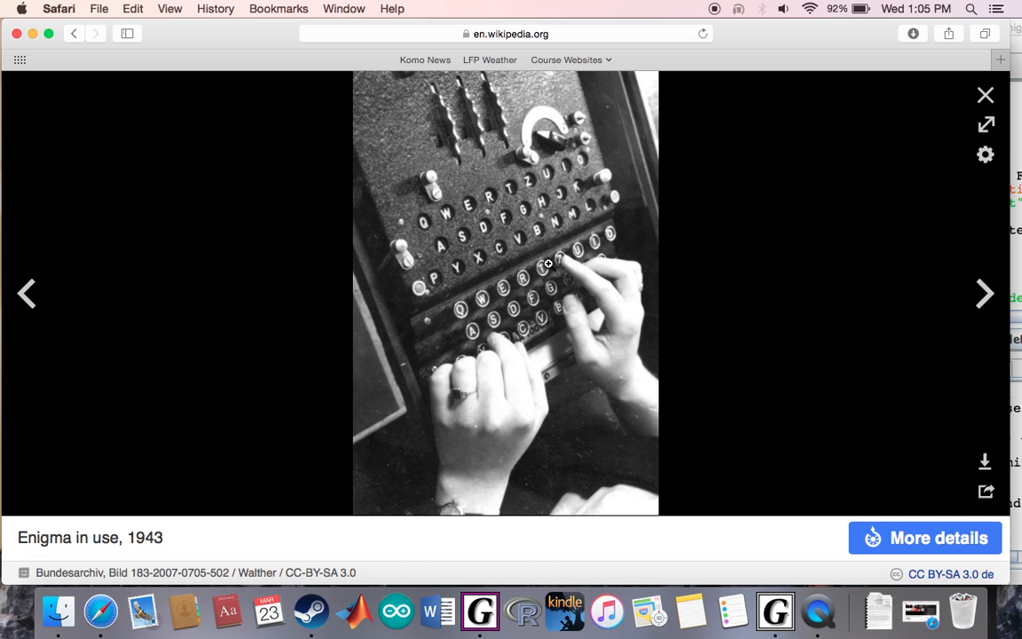
mouse_move(531, 327)
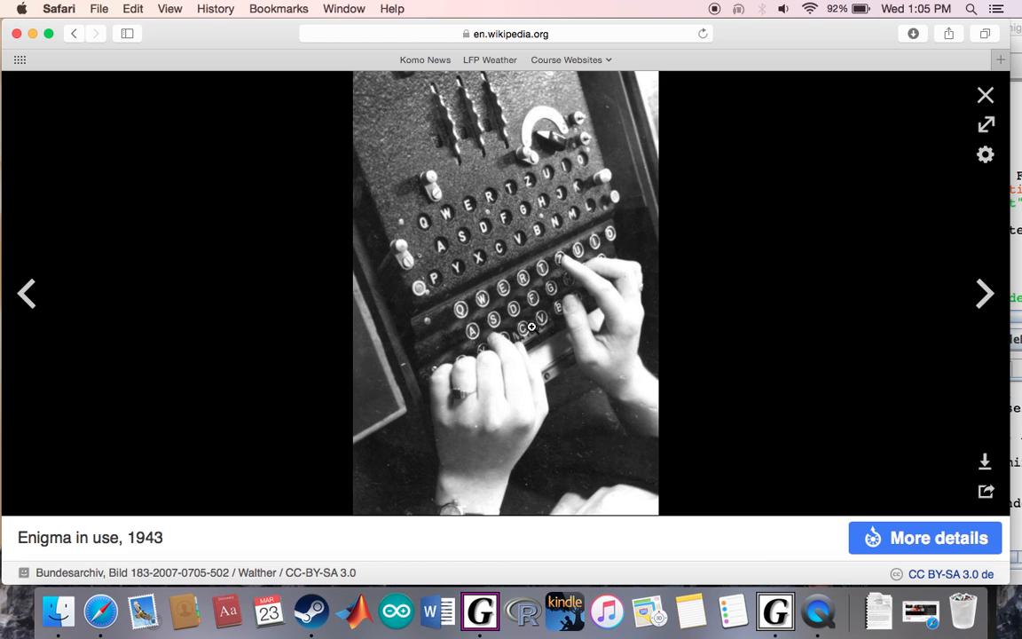
mouse_move(527, 227)
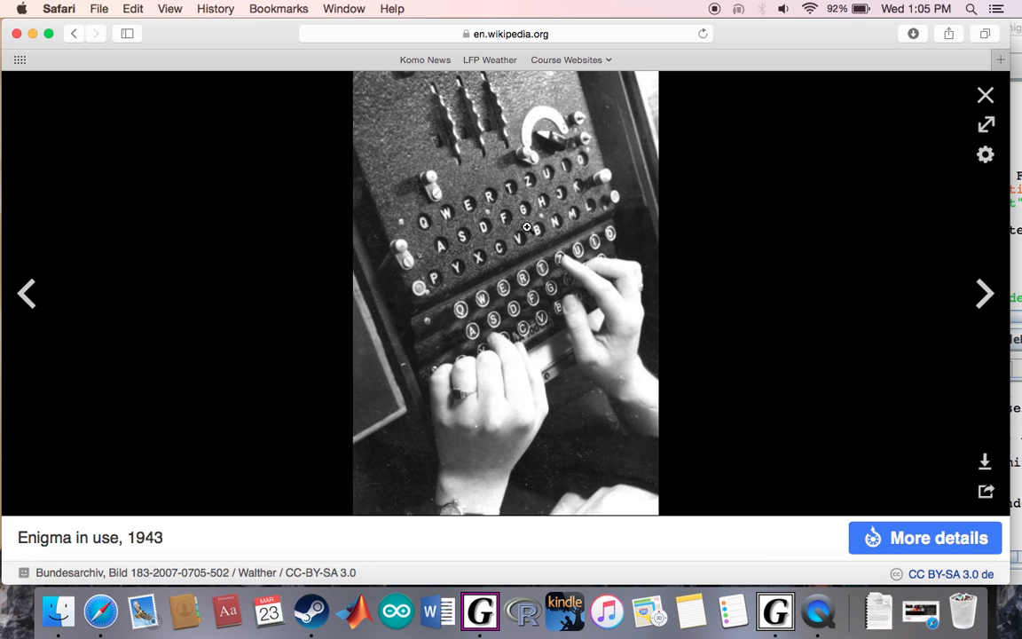
mouse_move(543, 307)
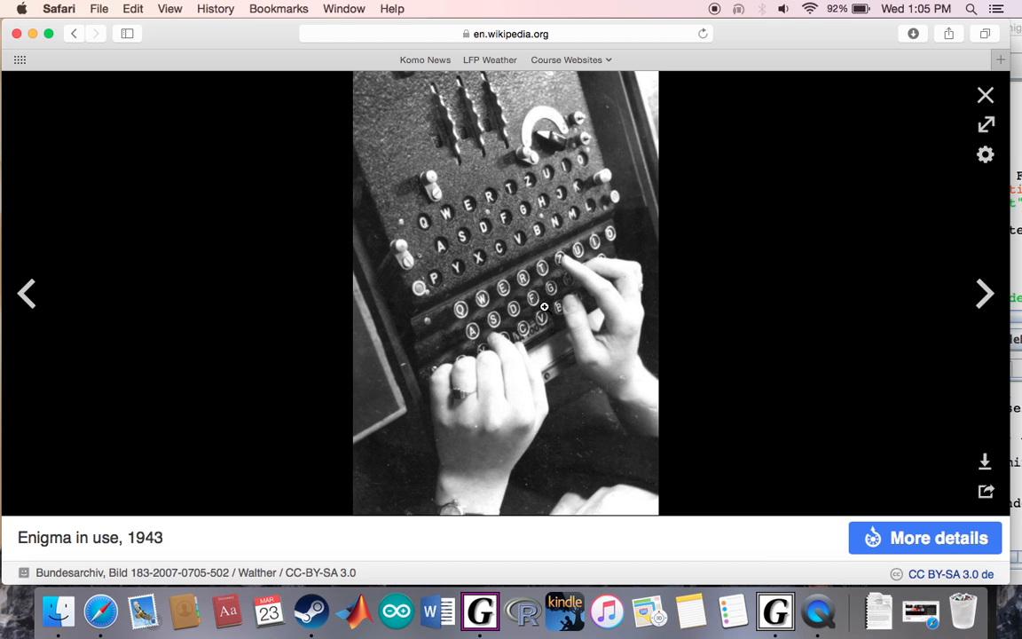
mouse_move(522, 304)
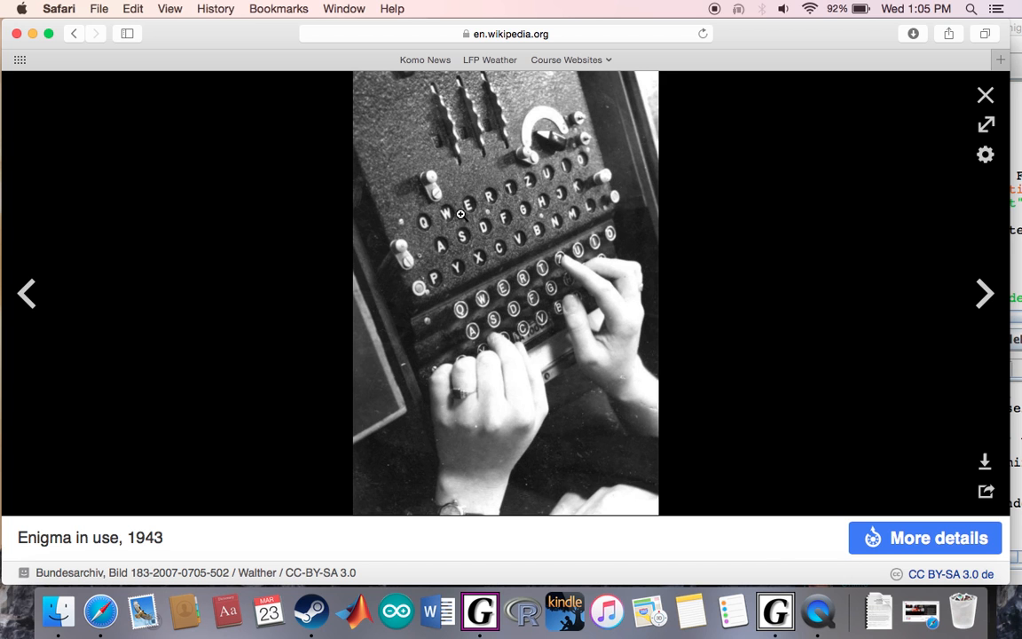
mouse_move(429, 251)
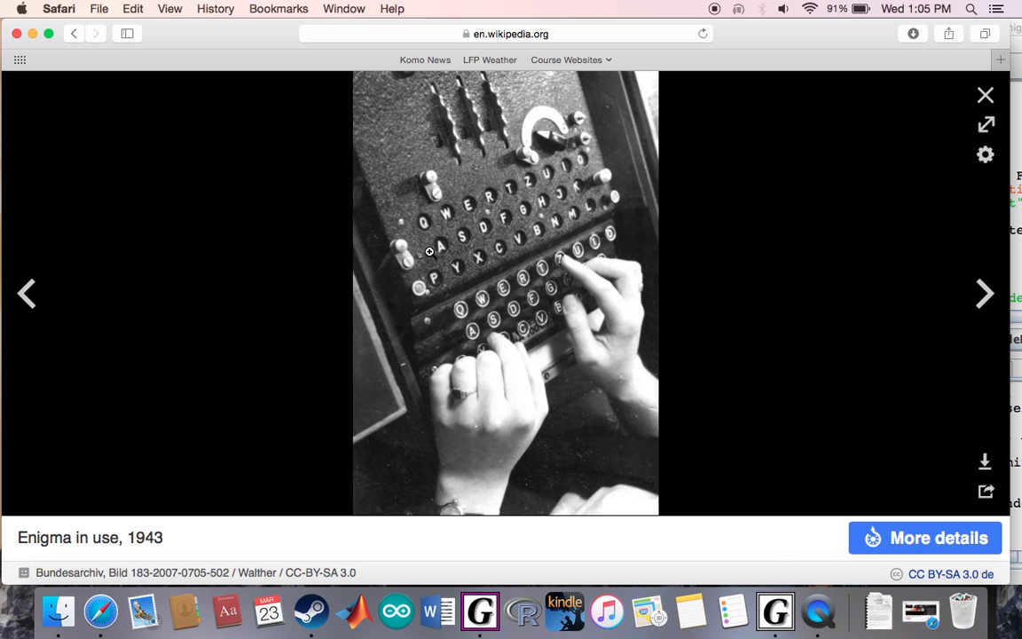
mouse_move(506, 240)
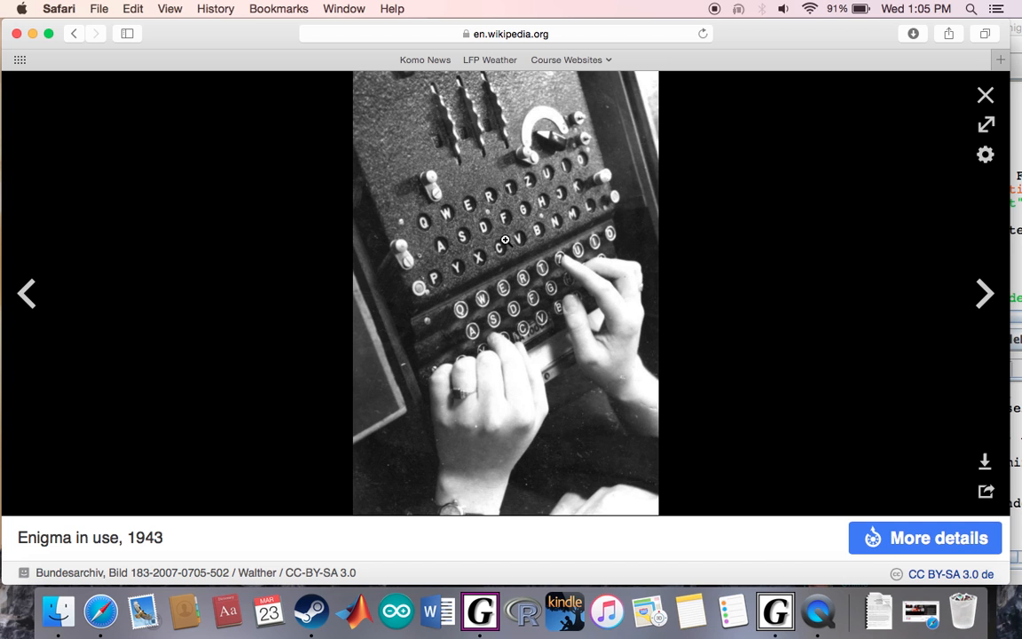
mouse_move(504, 253)
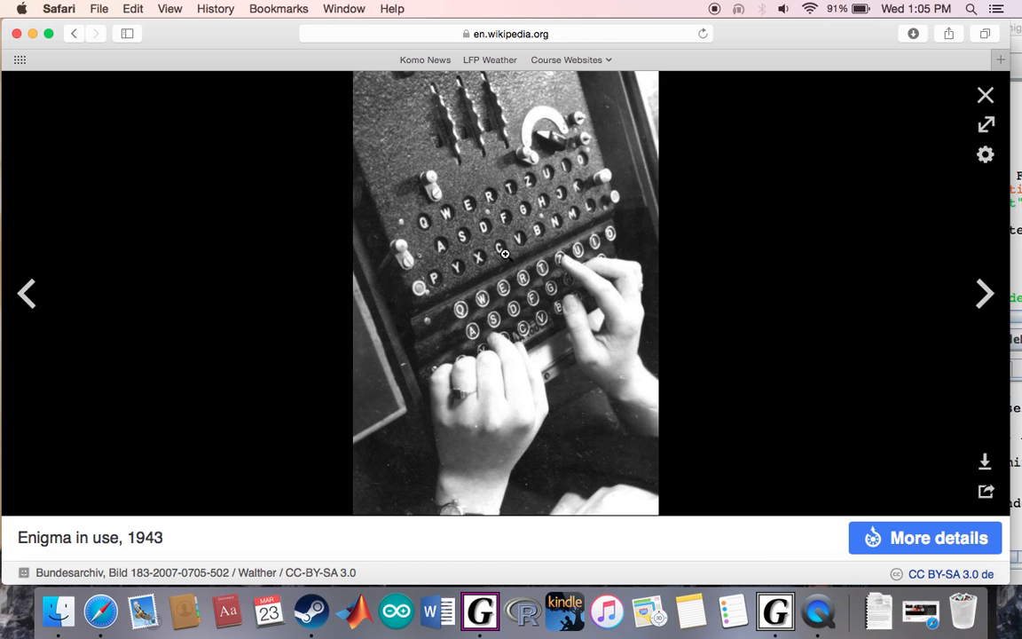
mouse_move(985, 108)
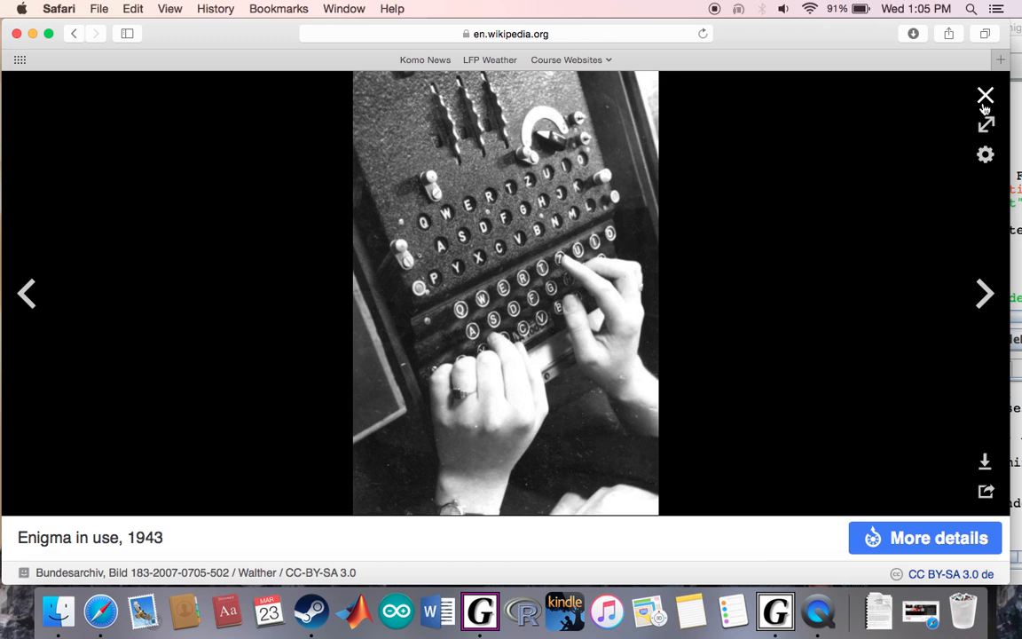
- View the rotor scrambling diagram full-size, scroll to Rotors, reopen it, then close it
click(984, 94)
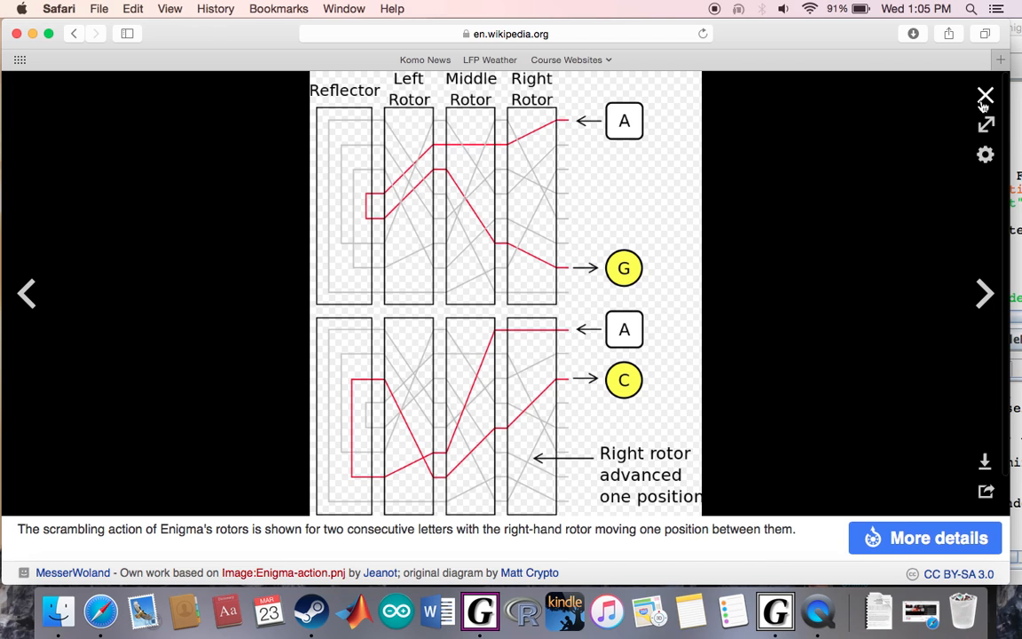
click(985, 95)
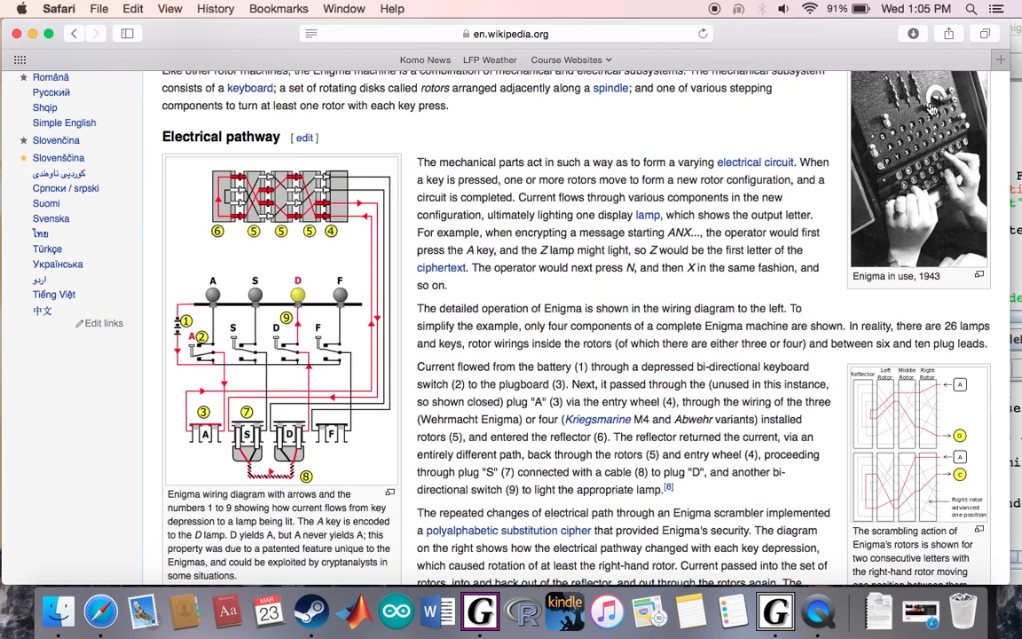
scroll(down, 3)
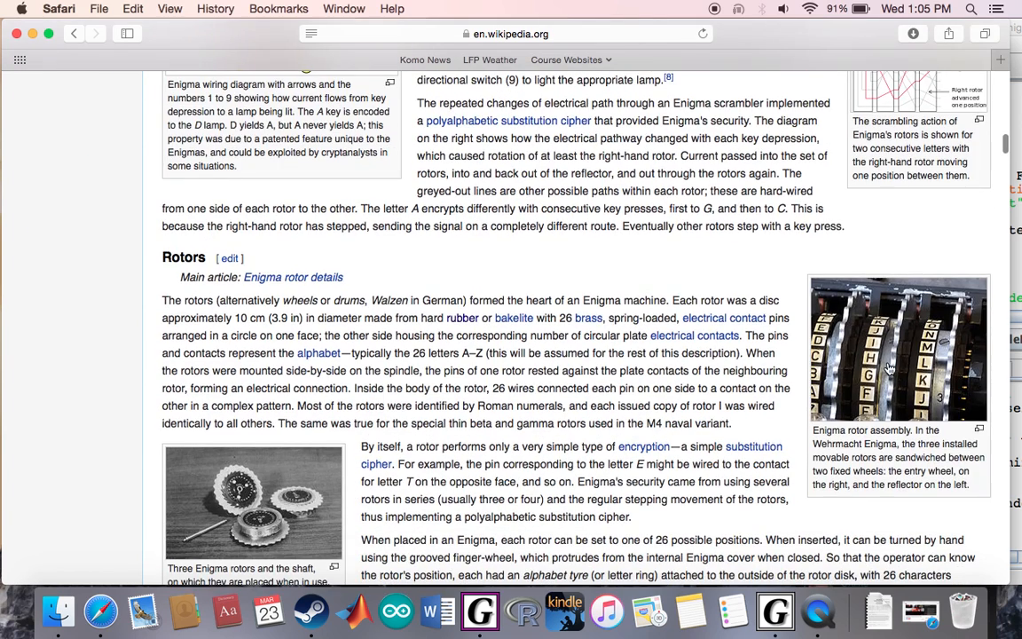
scroll(down, 3)
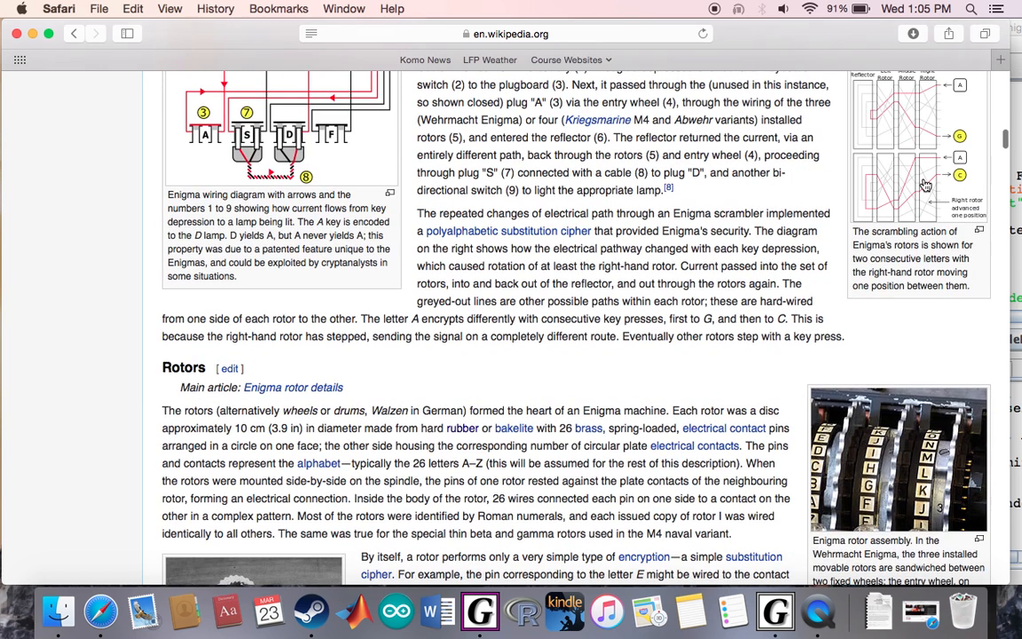
click(925, 186)
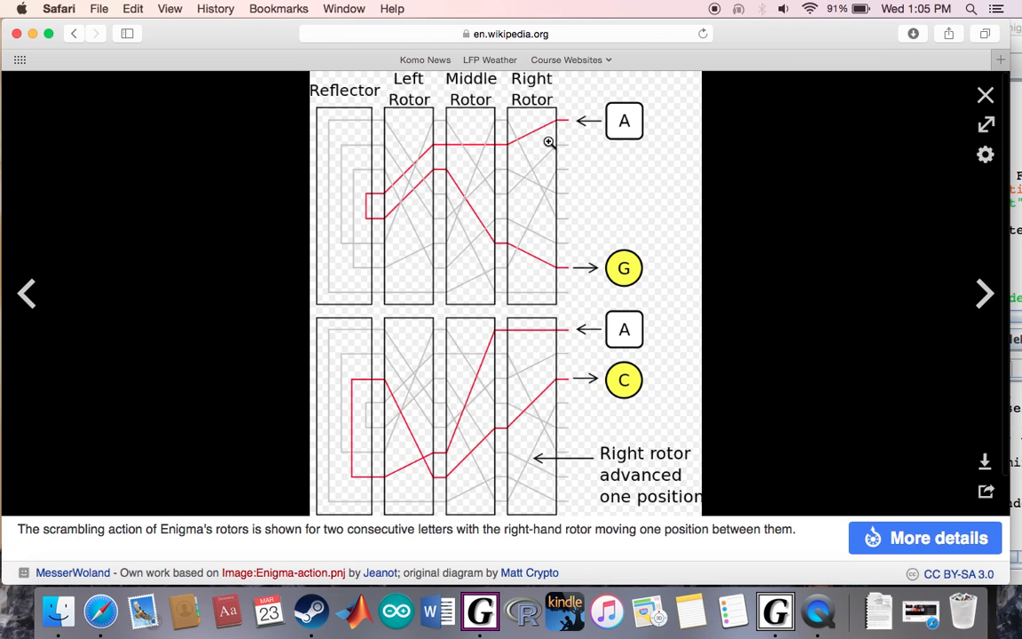
mouse_move(543, 155)
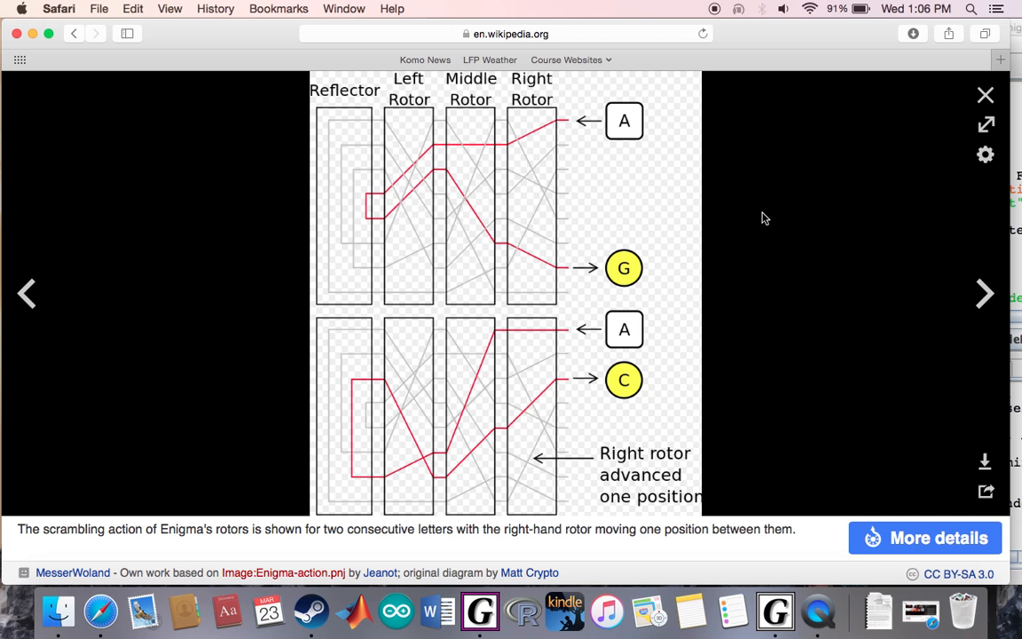
mouse_move(674, 153)
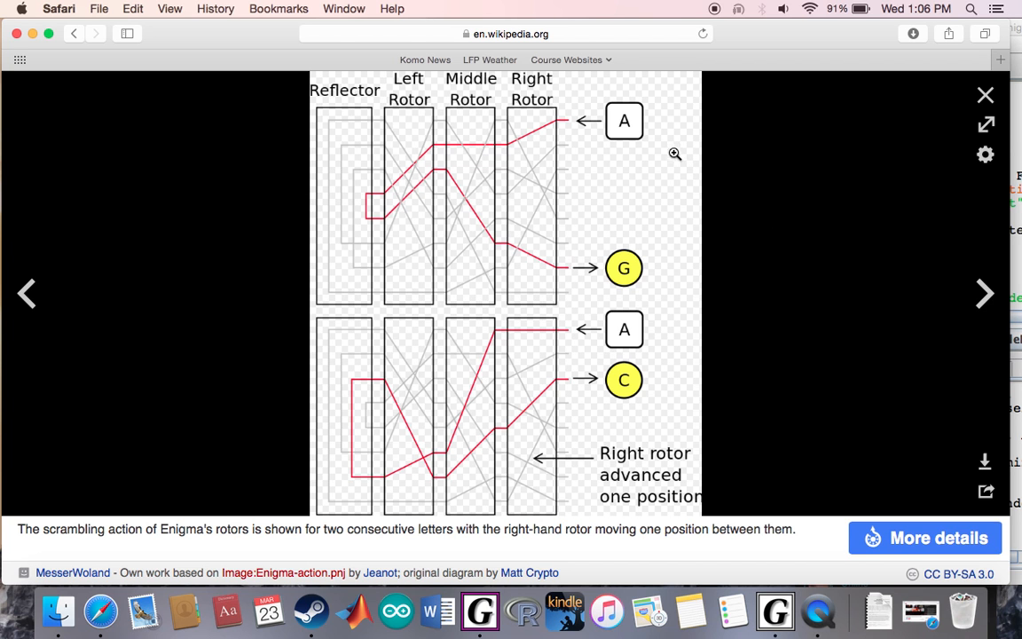
mouse_move(638, 136)
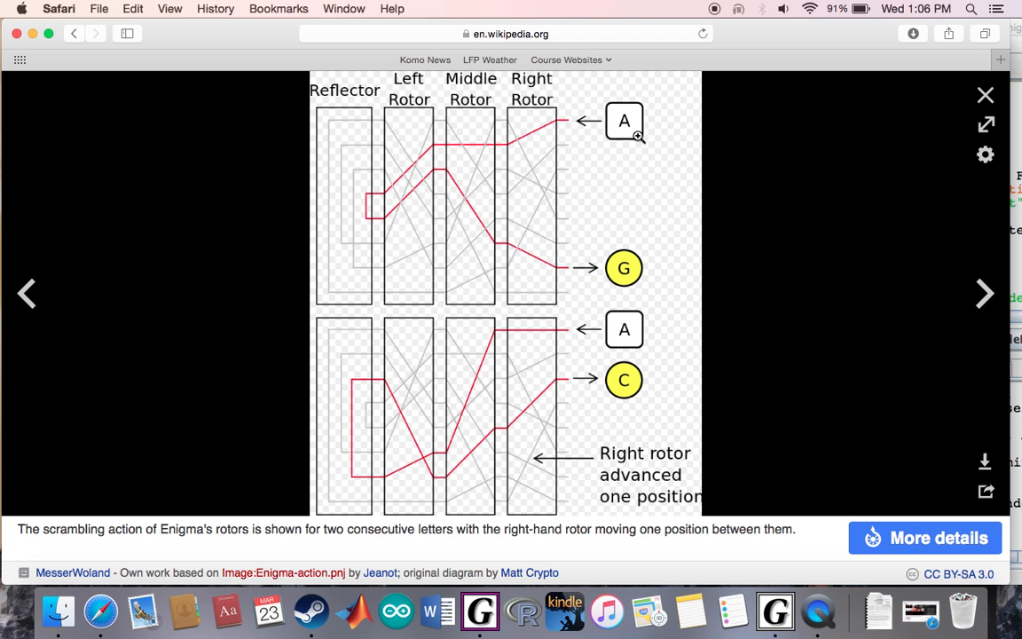
mouse_move(588, 120)
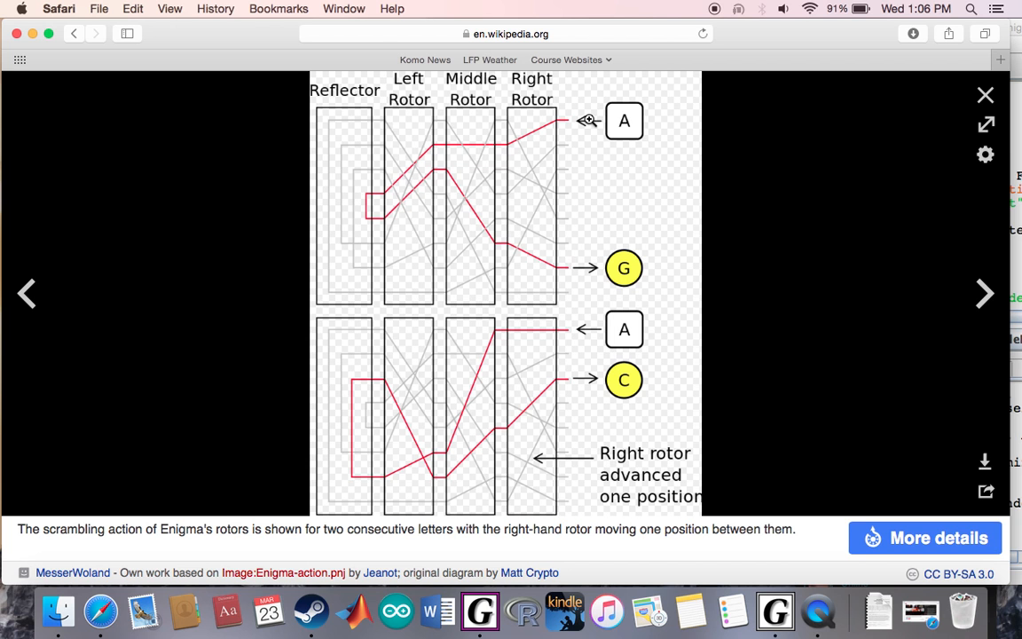
mouse_move(576, 120)
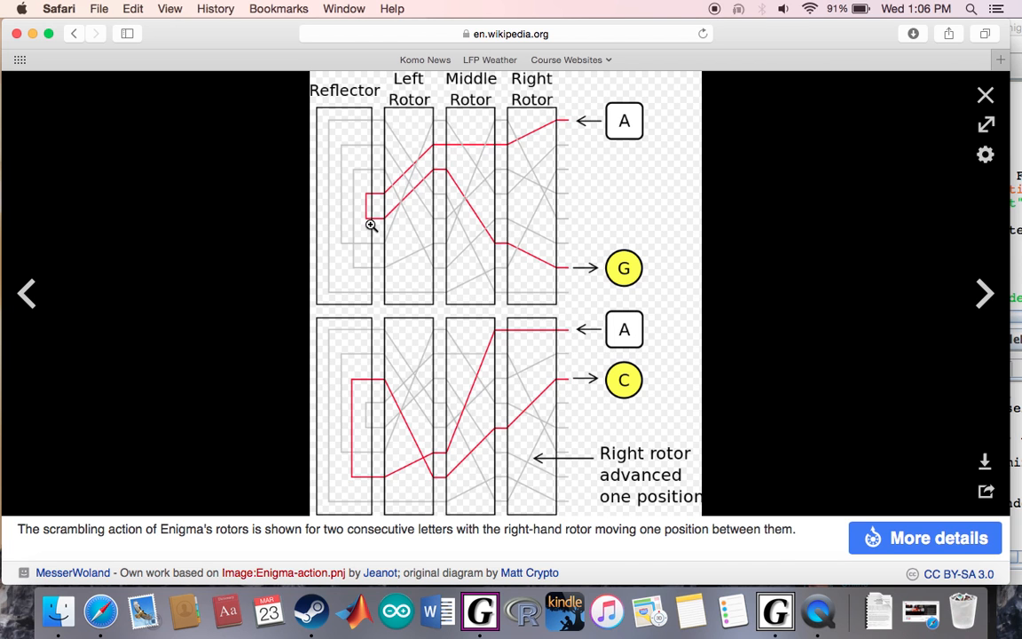
mouse_move(510, 260)
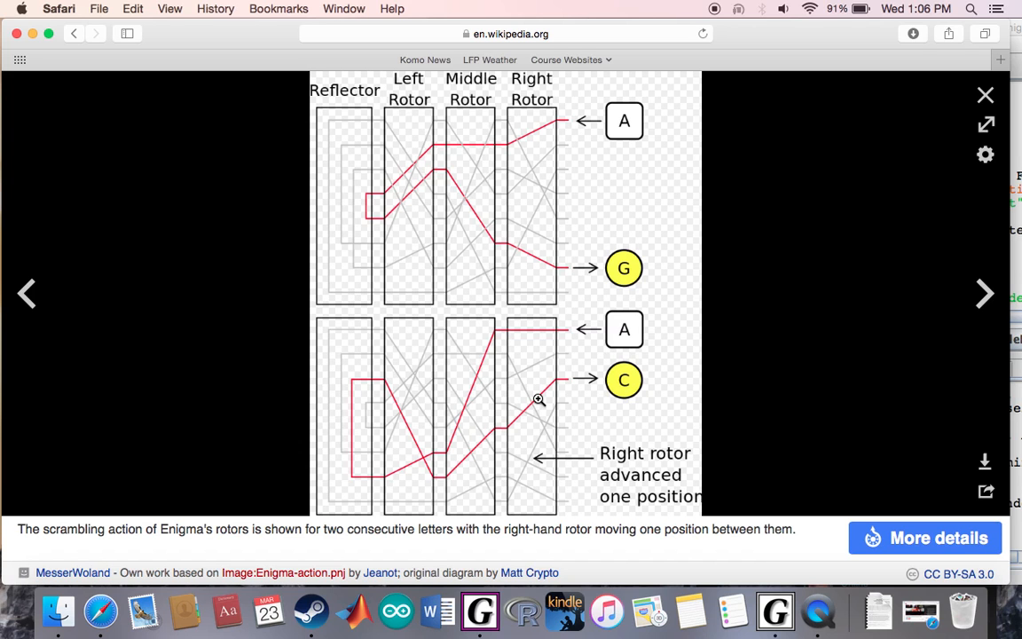
mouse_move(529, 367)
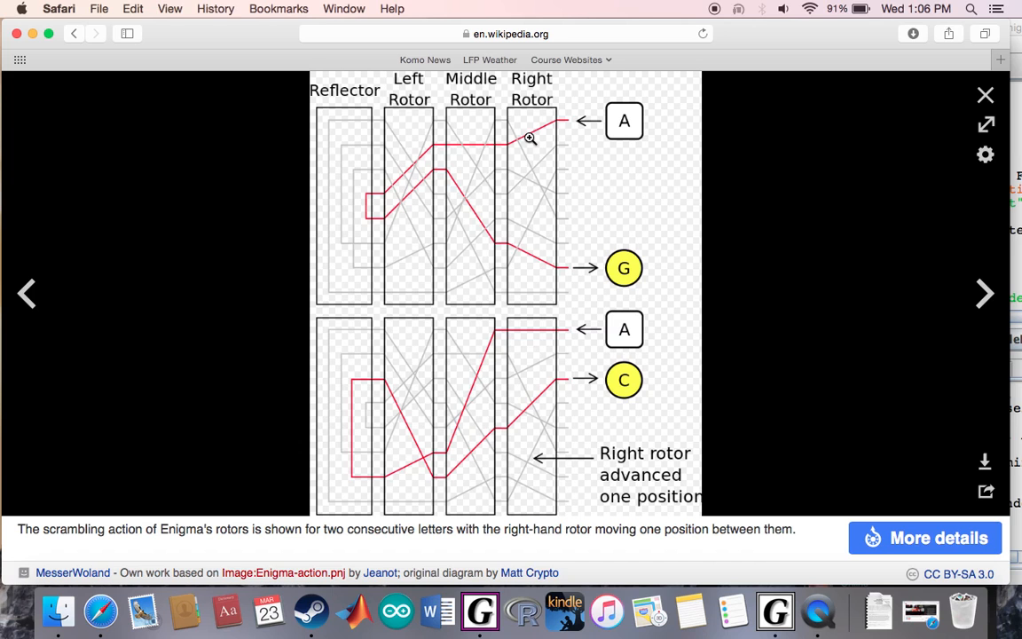
mouse_move(536, 345)
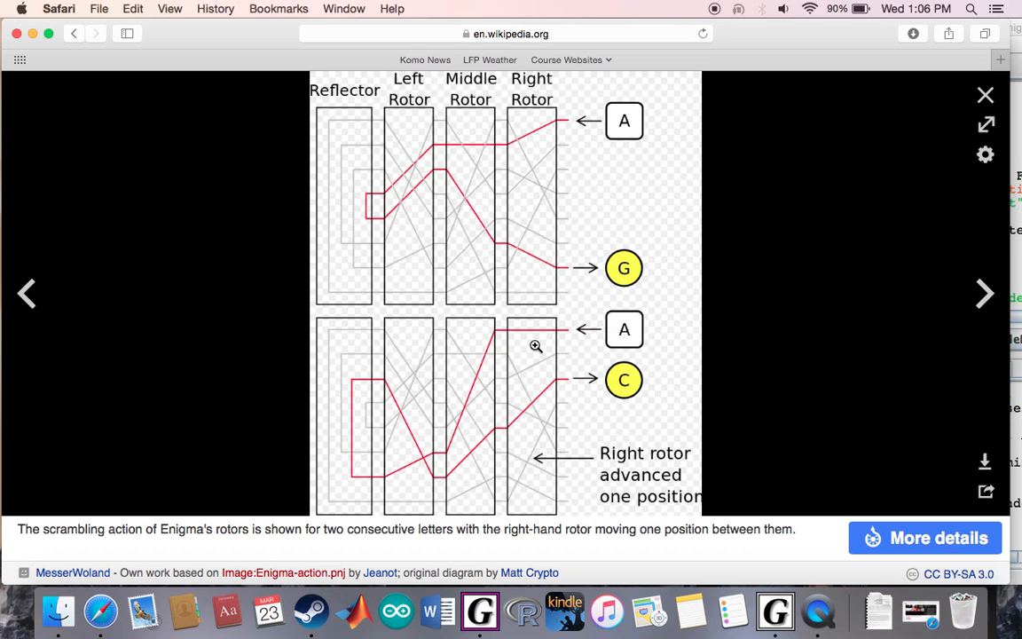
mouse_move(476, 371)
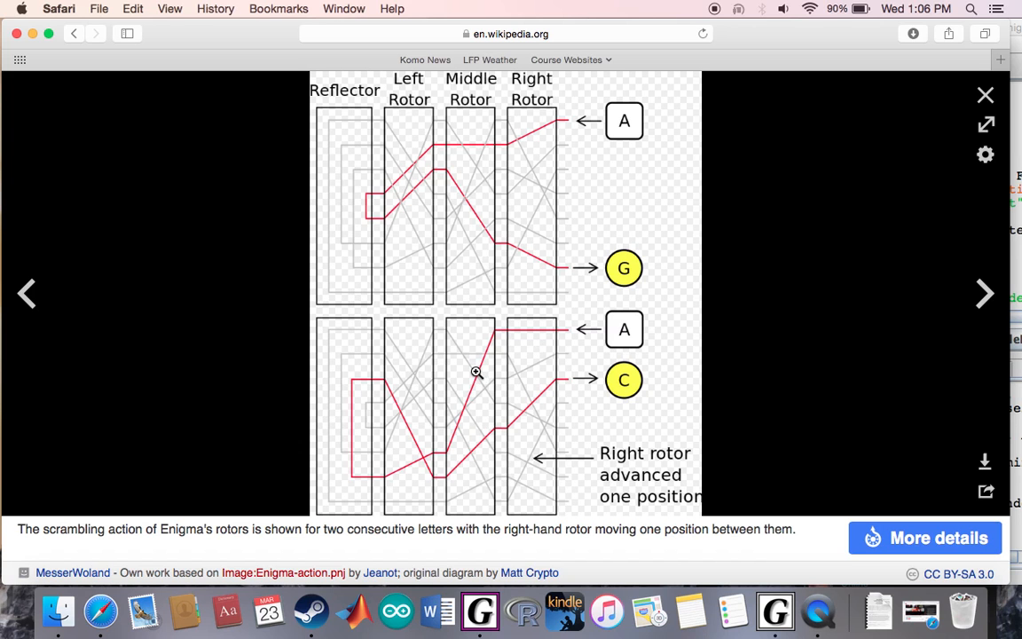
mouse_move(537, 440)
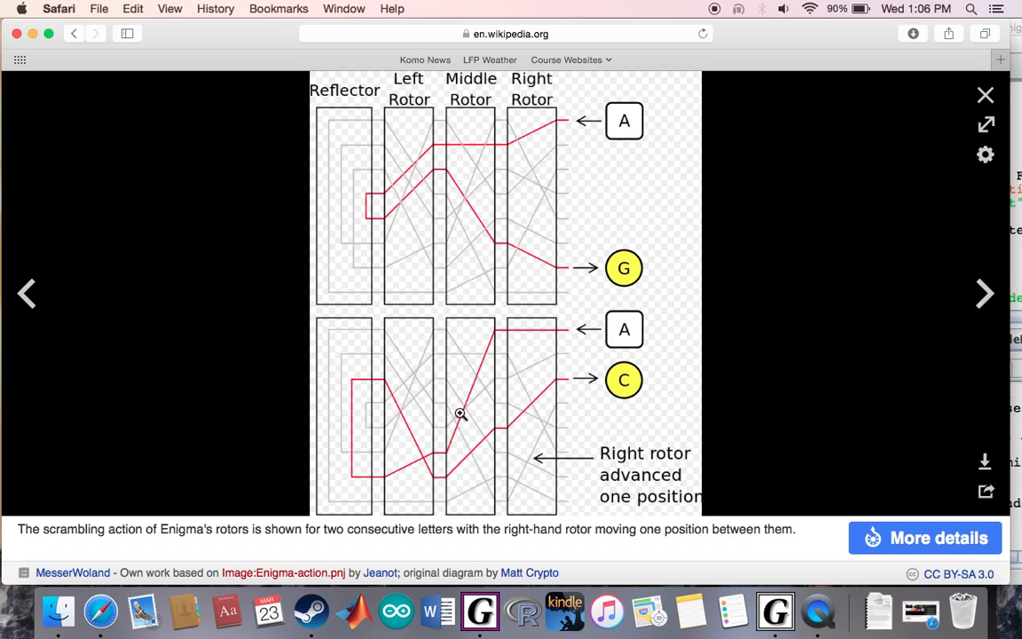
mouse_move(694, 434)
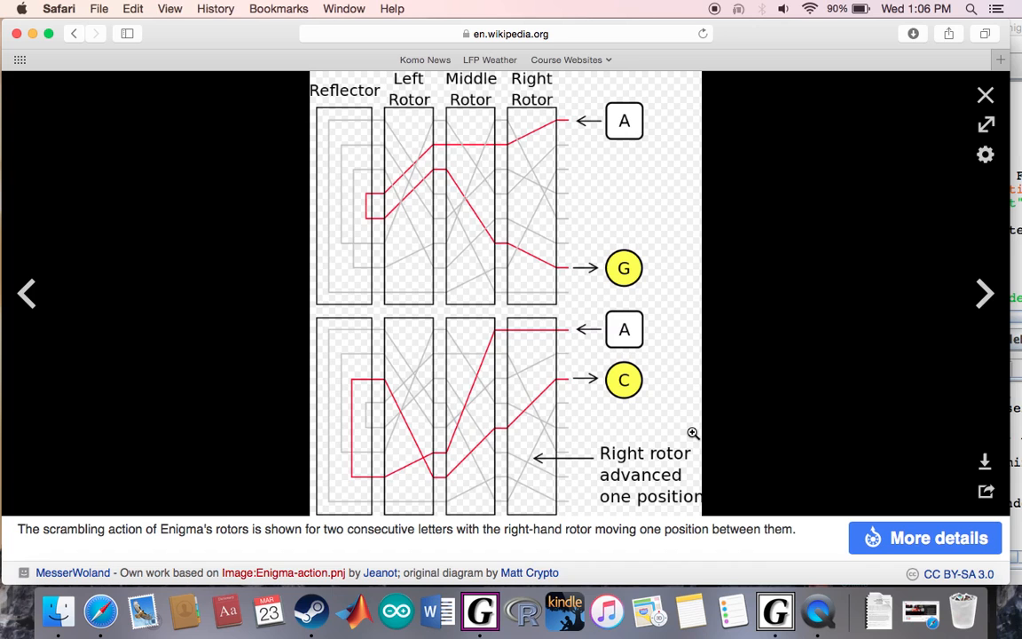
mouse_move(659, 130)
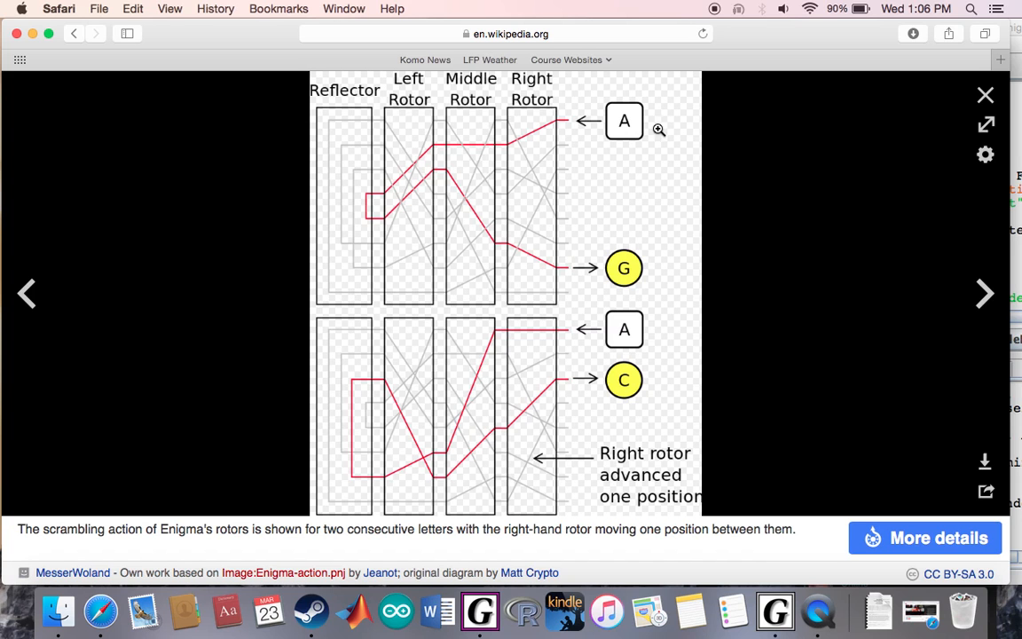
mouse_move(634, 130)
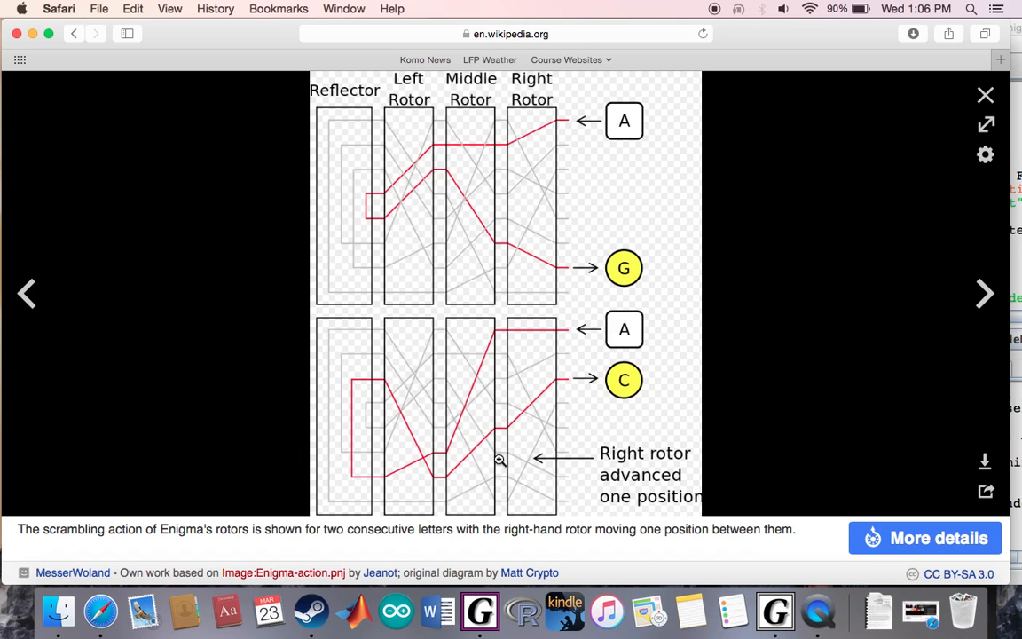
mouse_move(661, 402)
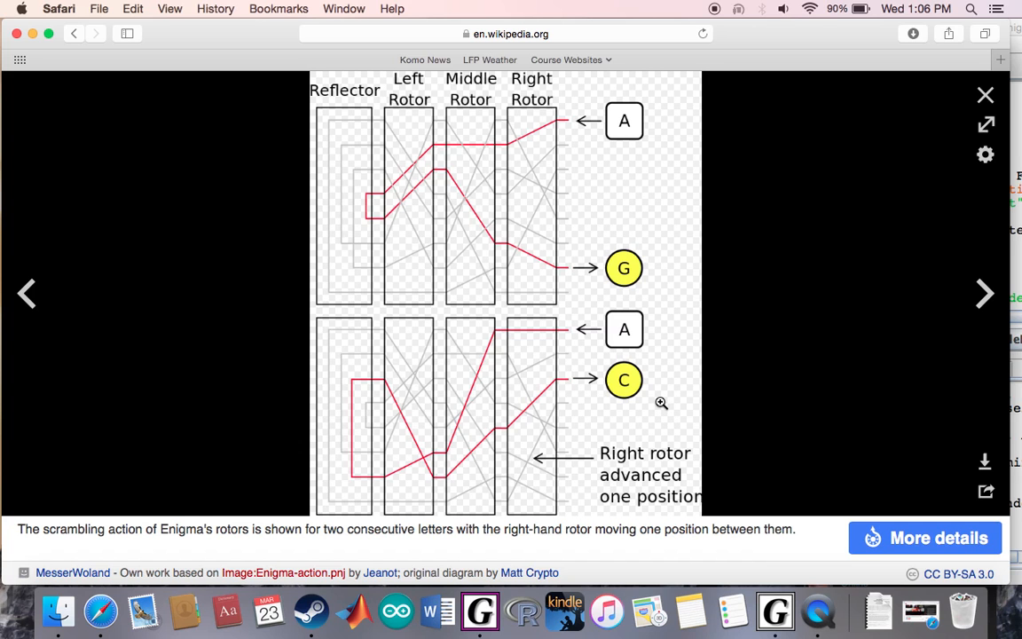
mouse_move(548, 189)
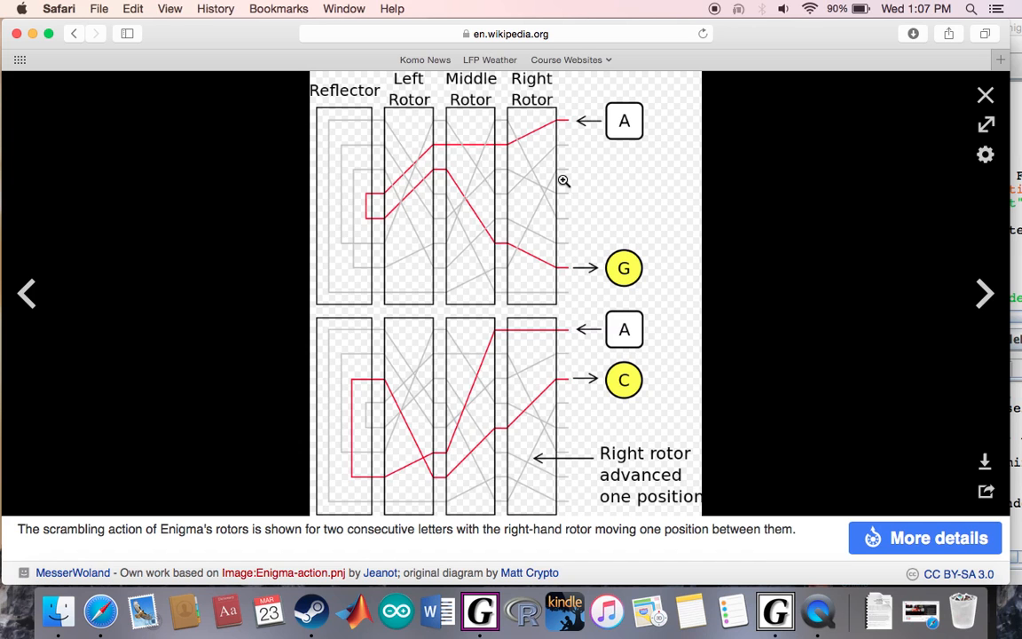
mouse_move(566, 273)
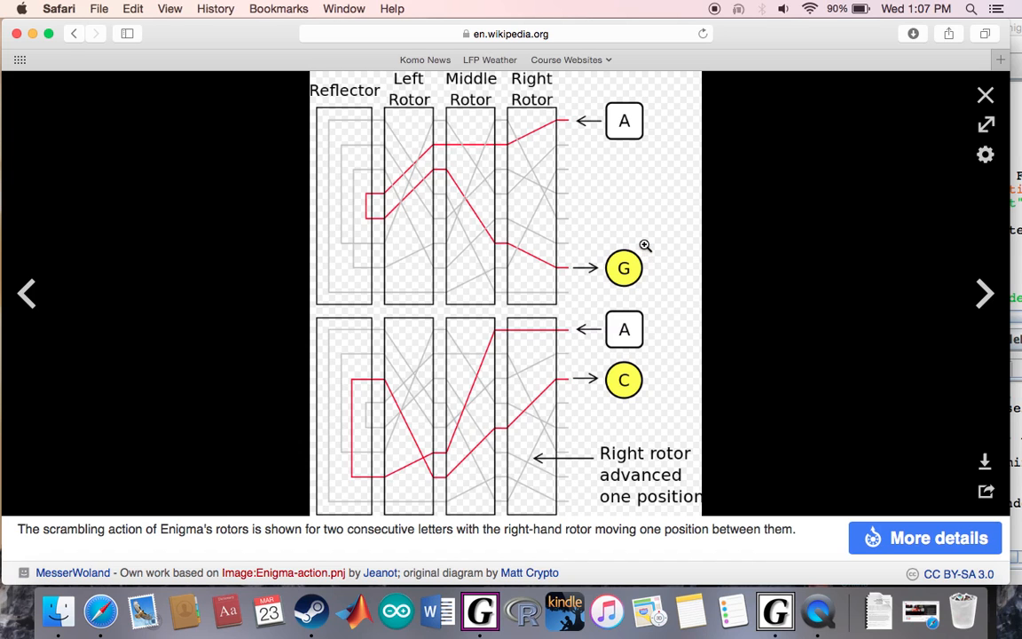
mouse_move(508, 240)
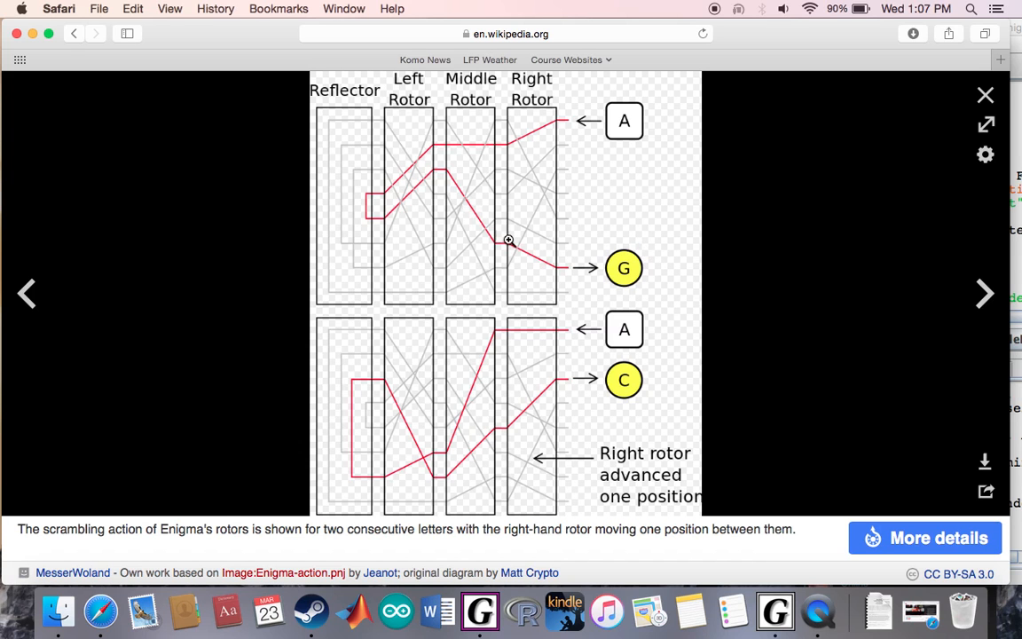
mouse_move(301, 194)
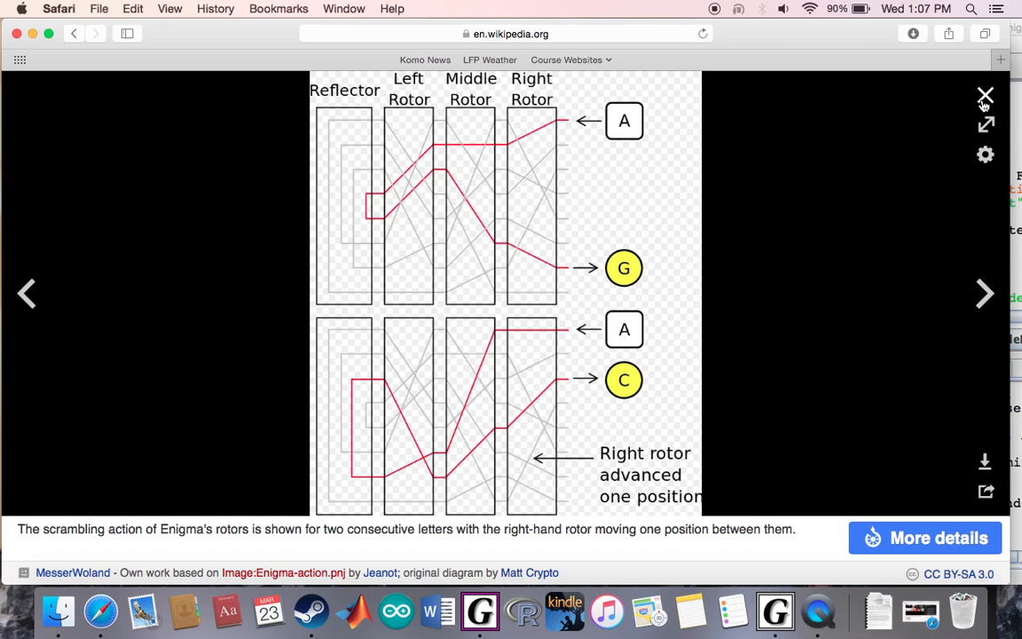
click(984, 95)
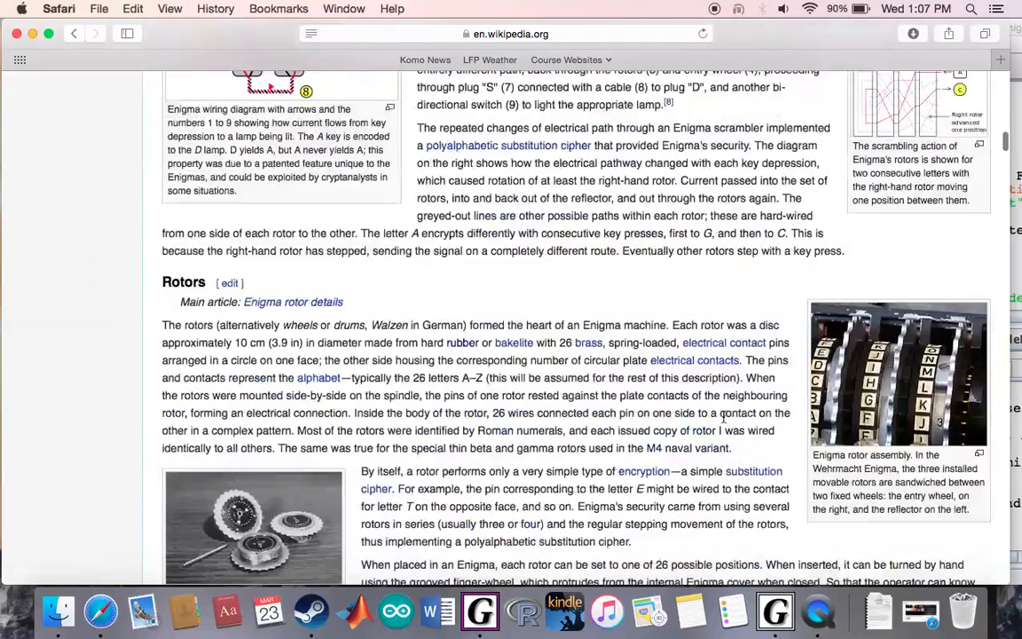
- Scroll the Enigma article further before returning to the jGRASP debugging session
scroll(down, 3)
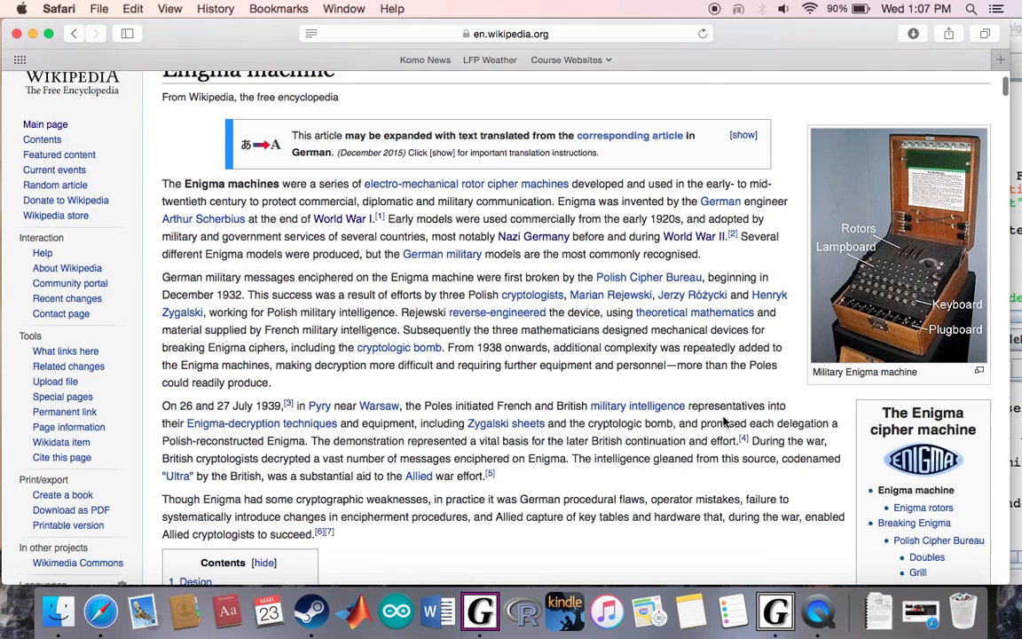
scroll(down, 3)
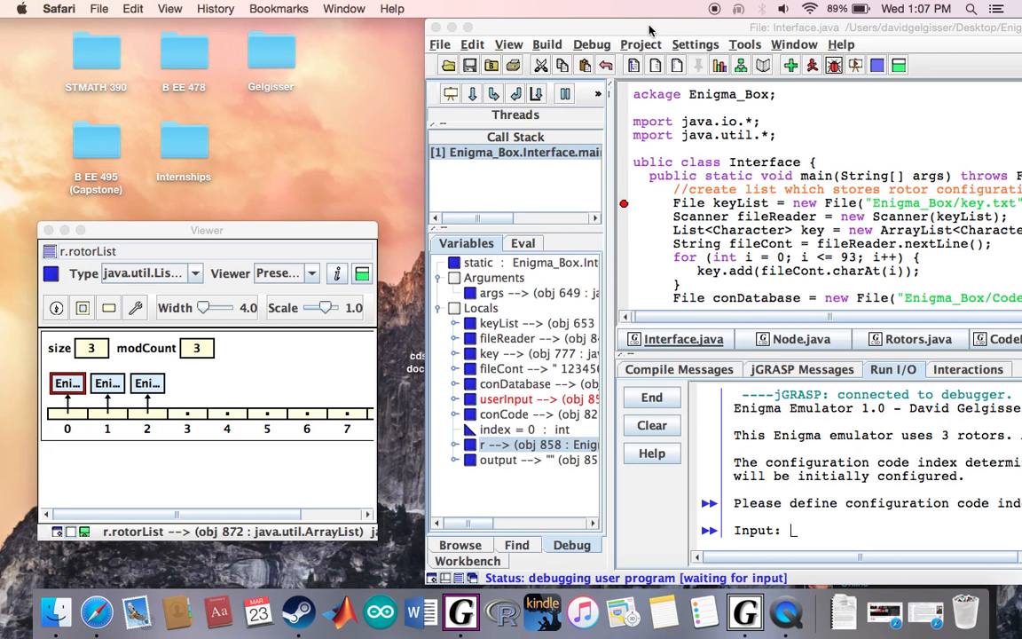
mouse_move(299, 235)
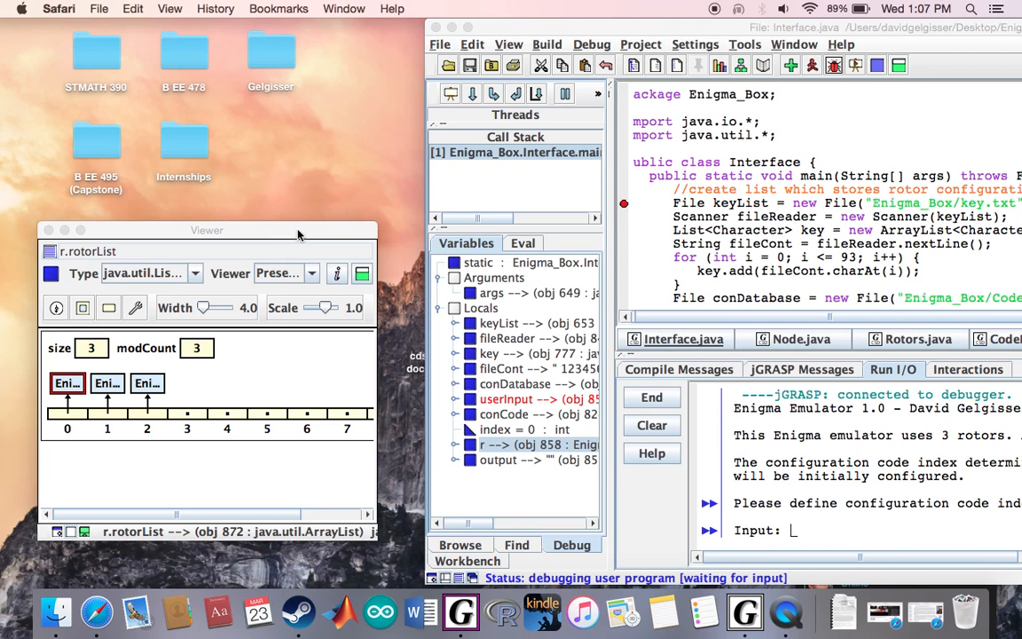
- Drag r.rotorList's first element into a new Viewer showing its linked nodes 0–15
drag(207, 230, 263, 105)
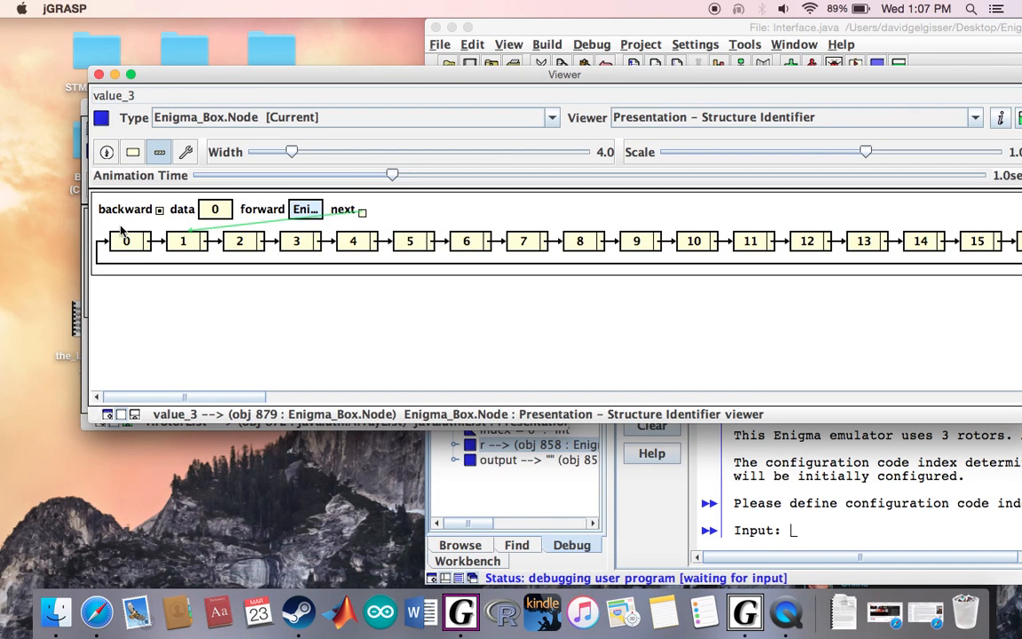
mouse_move(238, 400)
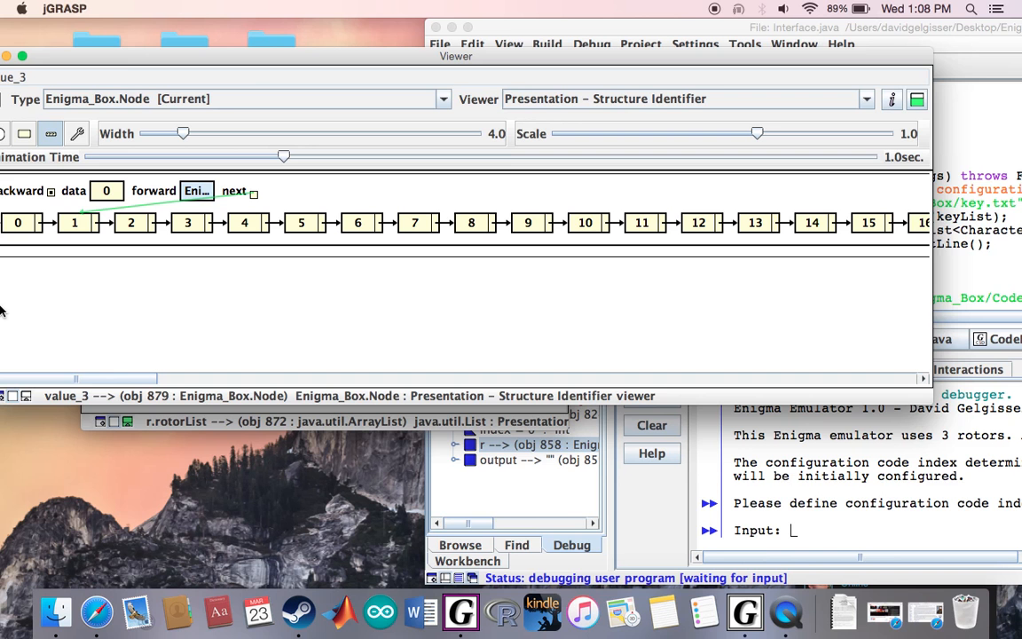
mouse_move(135, 65)
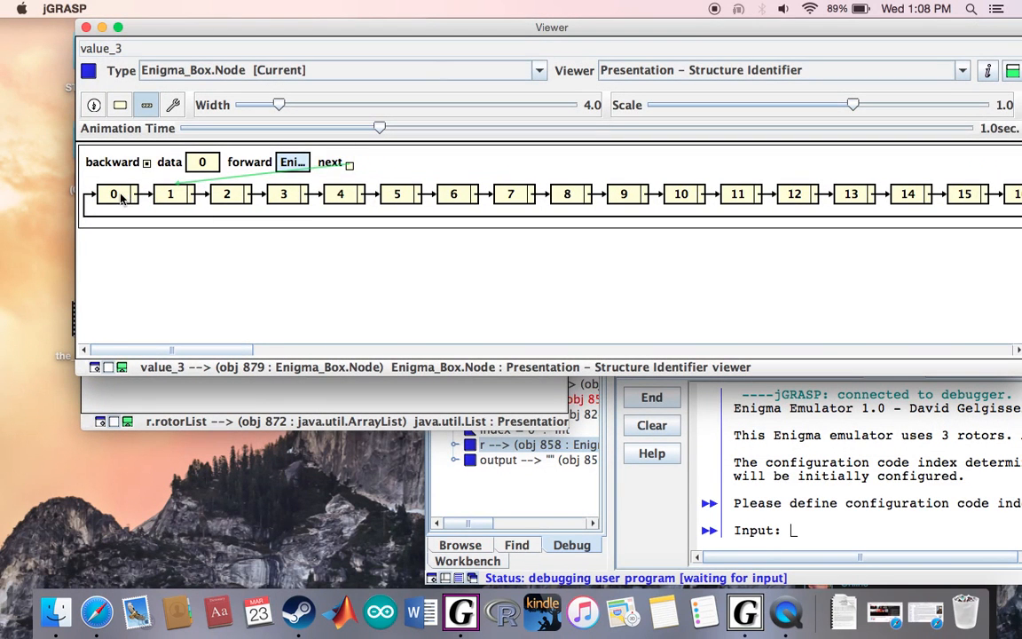
mouse_move(284, 200)
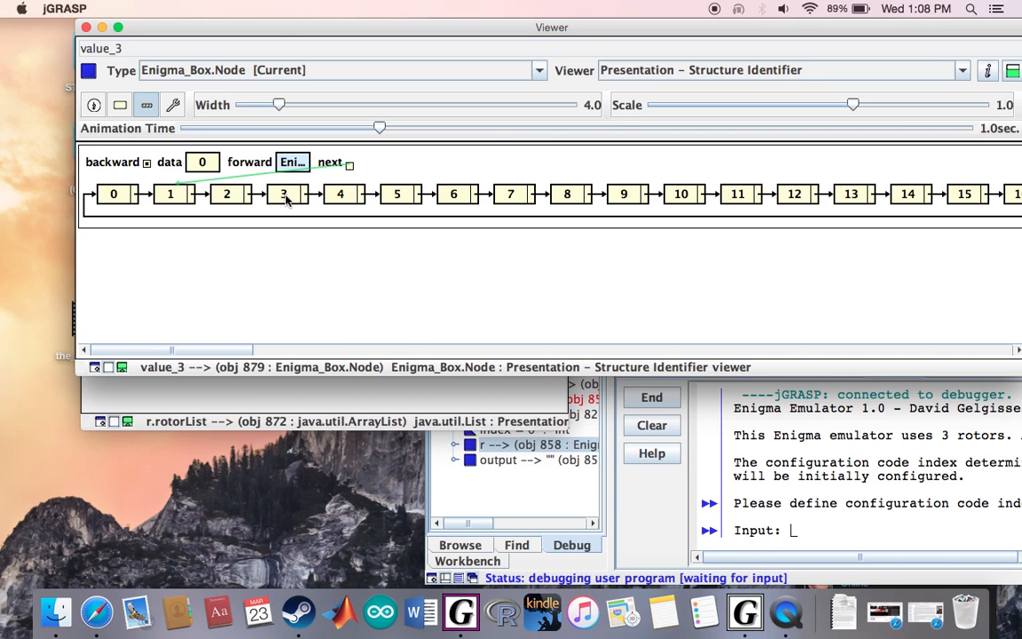
mouse_move(294, 173)
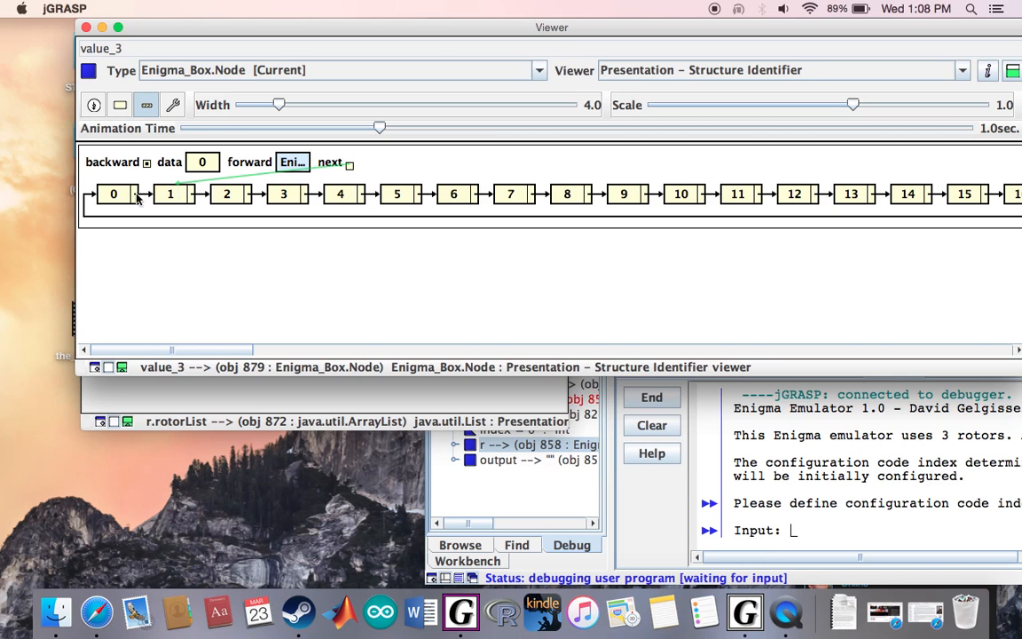
mouse_move(162, 175)
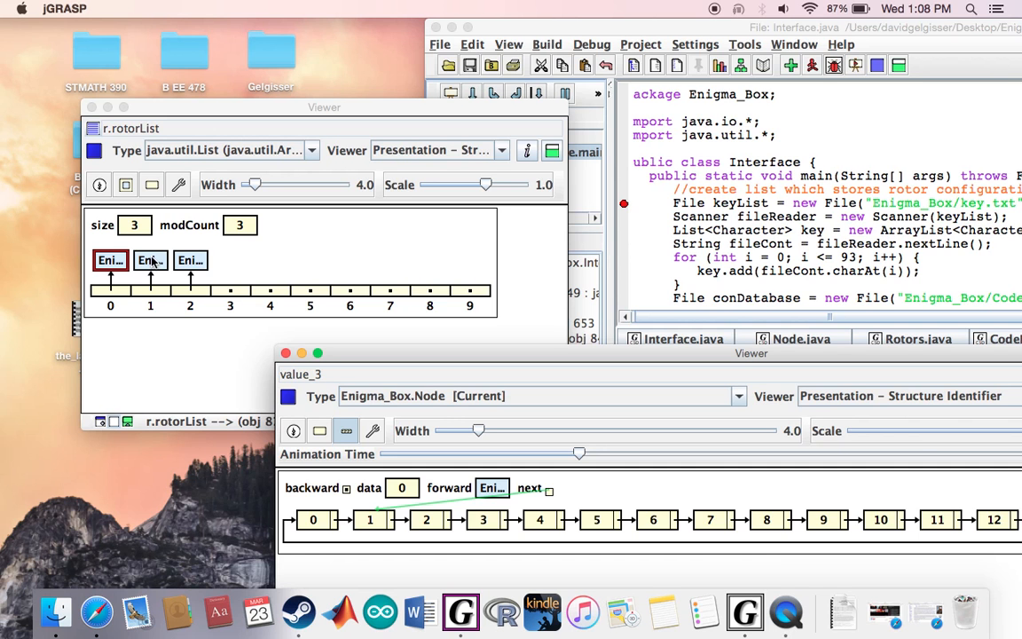
mouse_move(224, 264)
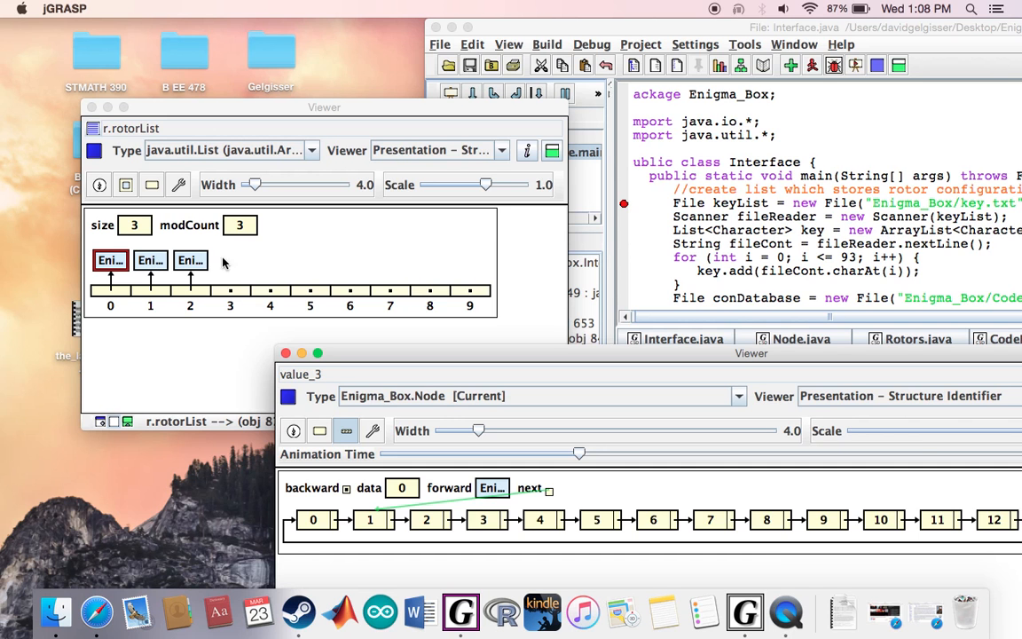
mouse_move(421, 365)
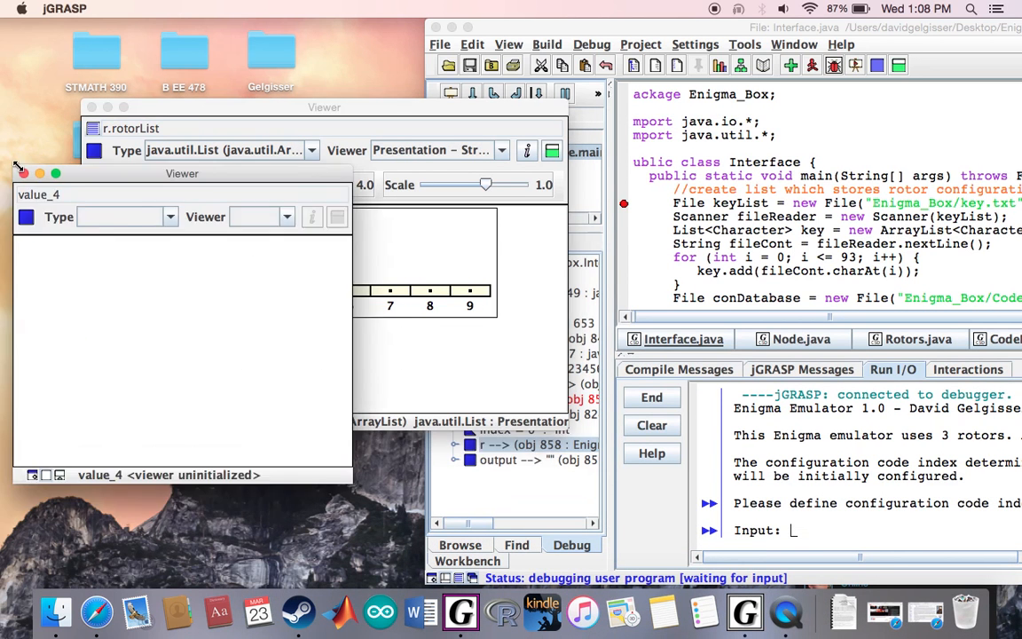
- Drop the second rotor into the value_4 Viewer to show its circular node list
drag(182, 173, 592, 143)
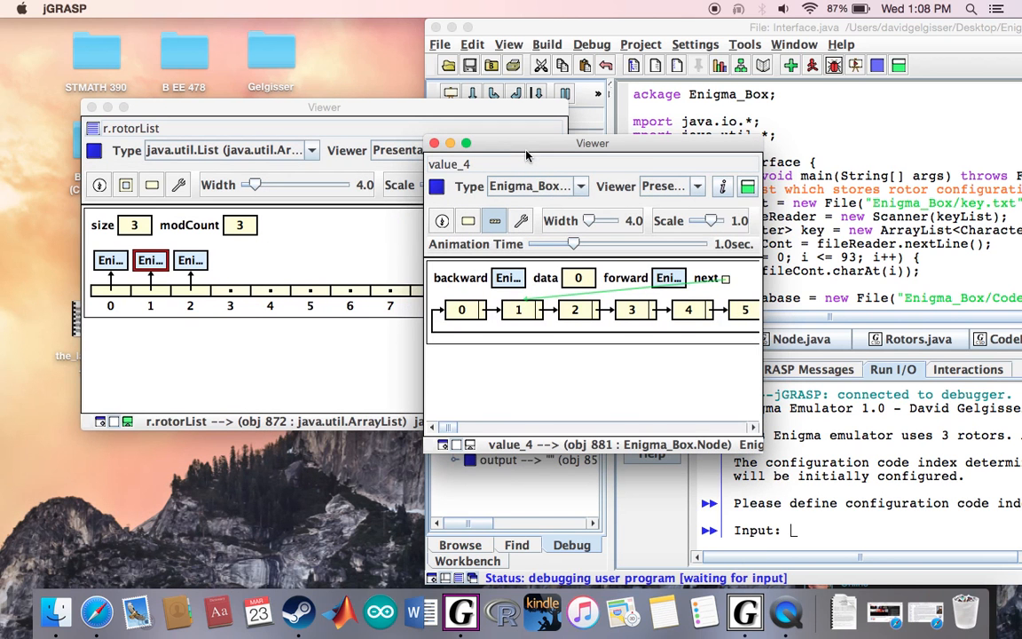
mouse_move(111, 252)
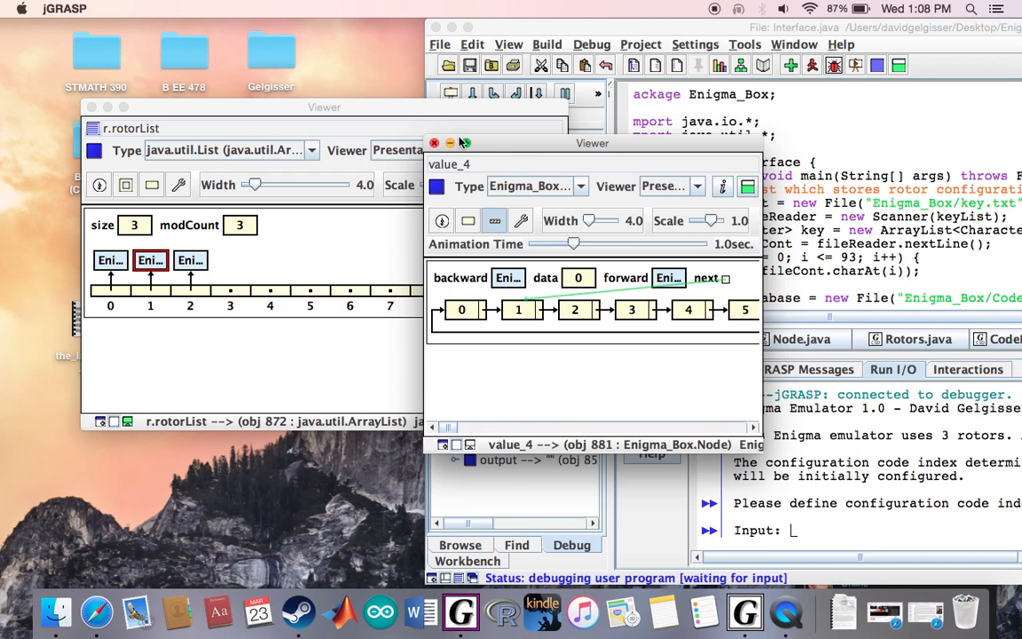
mouse_move(461, 143)
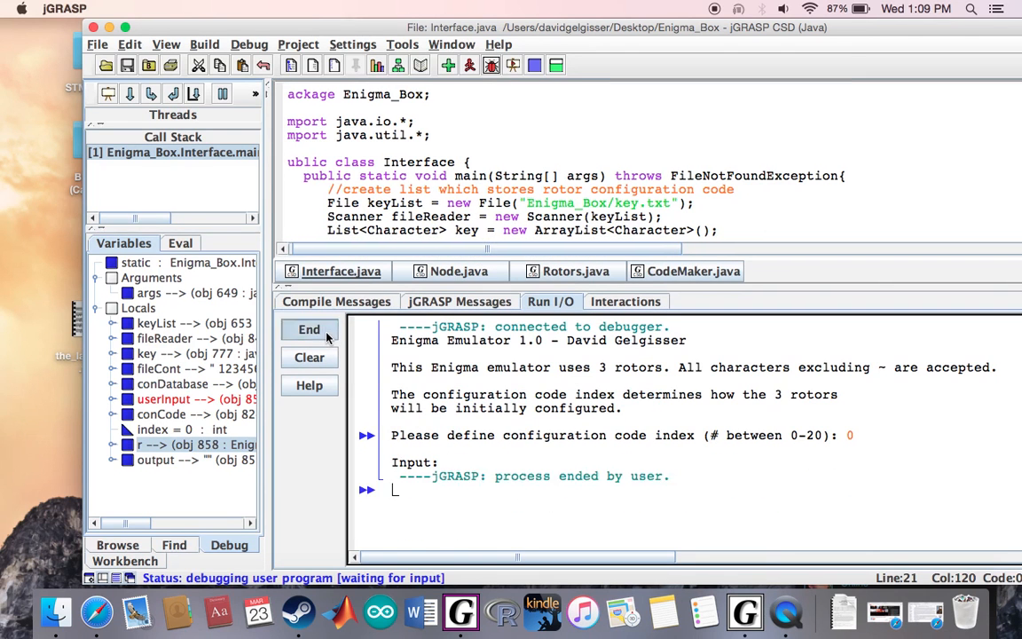
- Run Interface.java without the debugger, then switch to the Safari Enigma article
click(308, 329)
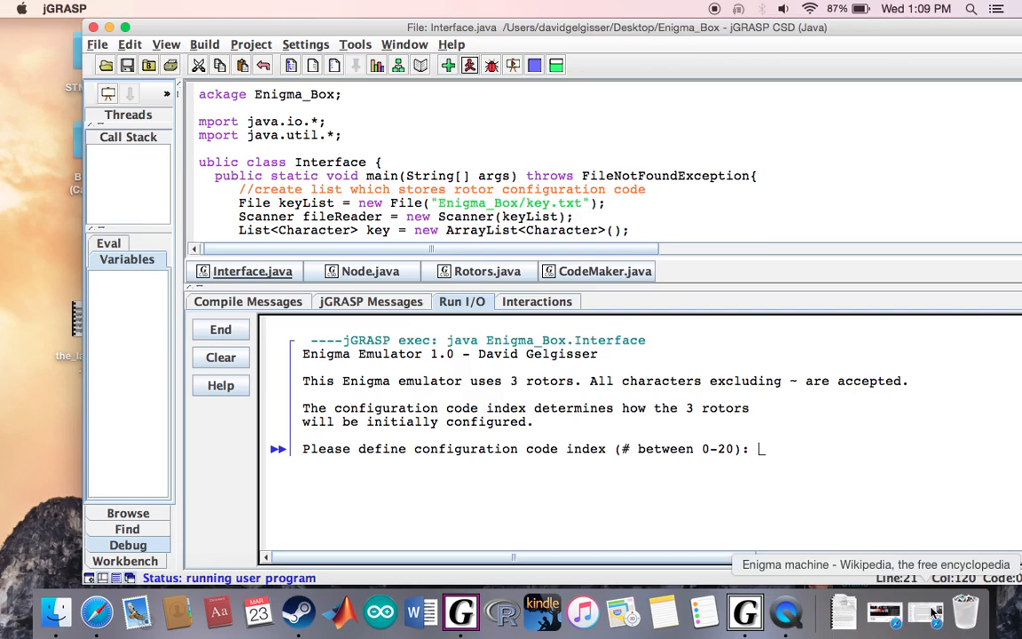
click(100, 611)
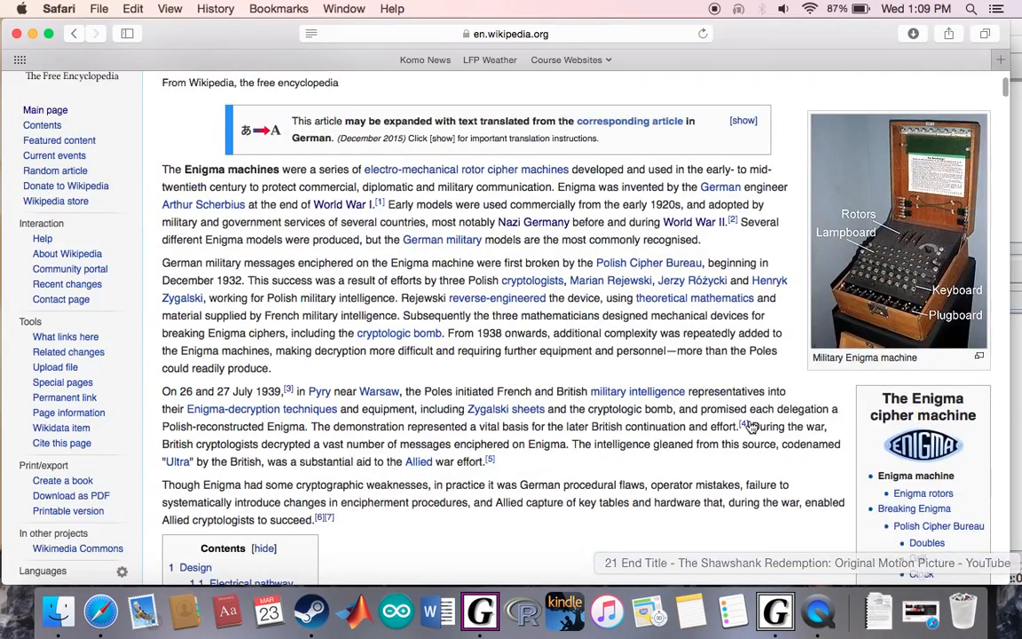
- Scroll the Enigma article past Design and Electrical pathway to the Rotors section
scroll(down, 3)
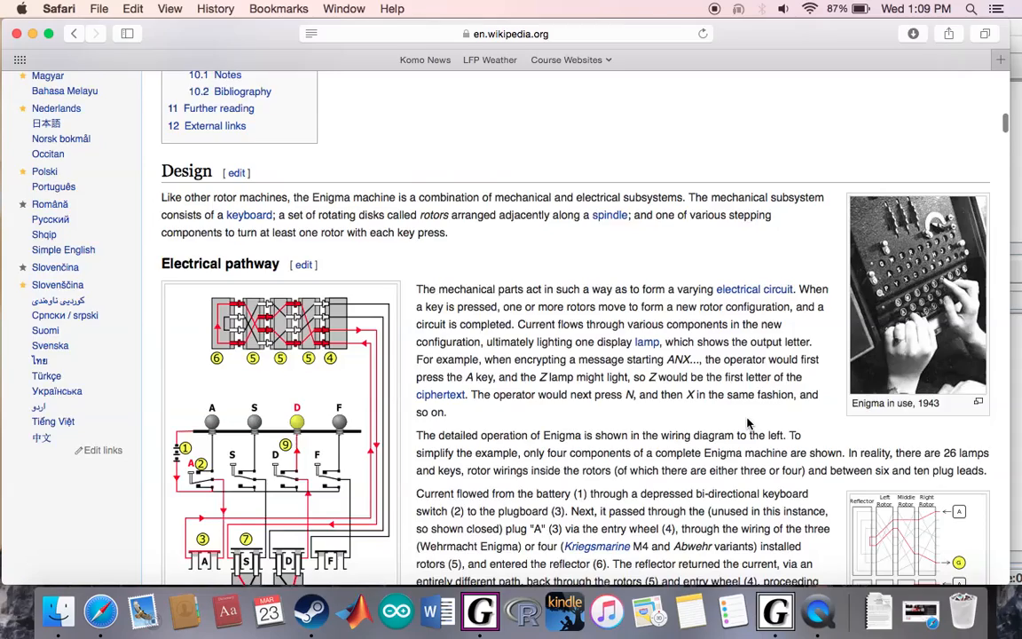
scroll(down, 3)
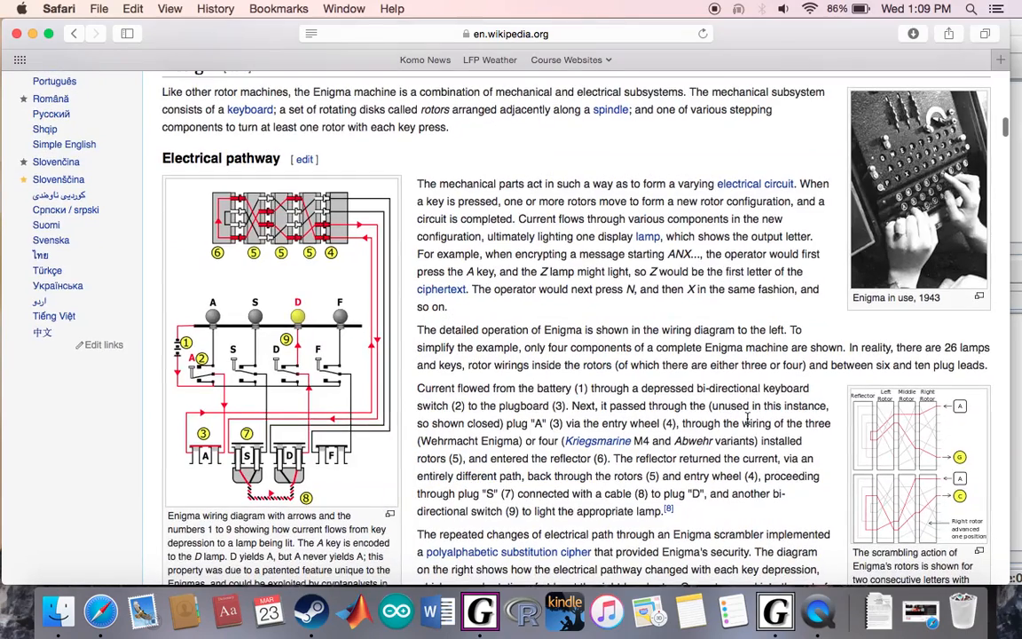
scroll(down, 3)
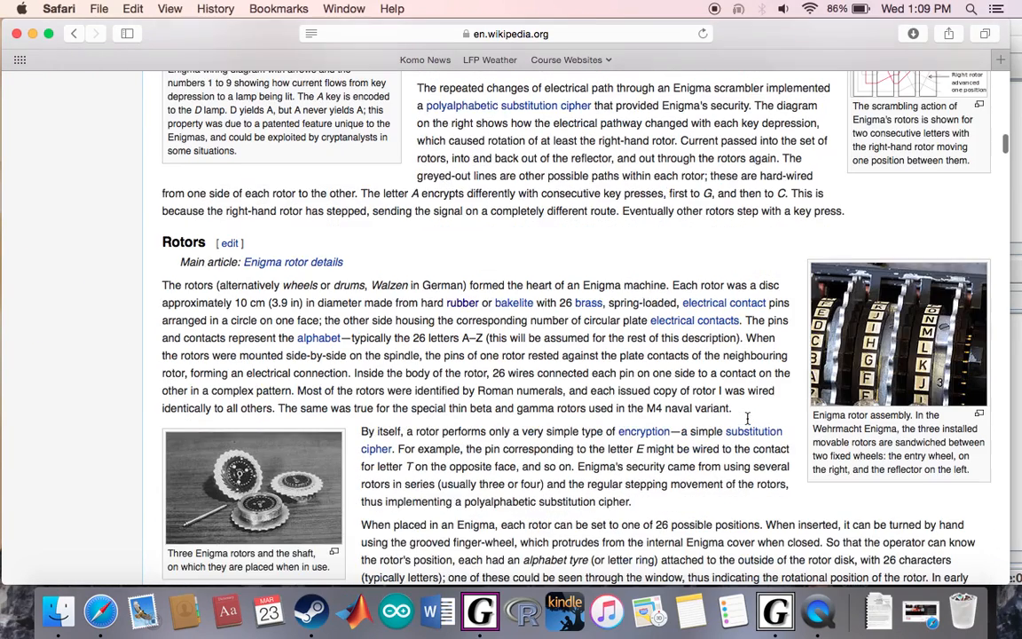
scroll(down, 3)
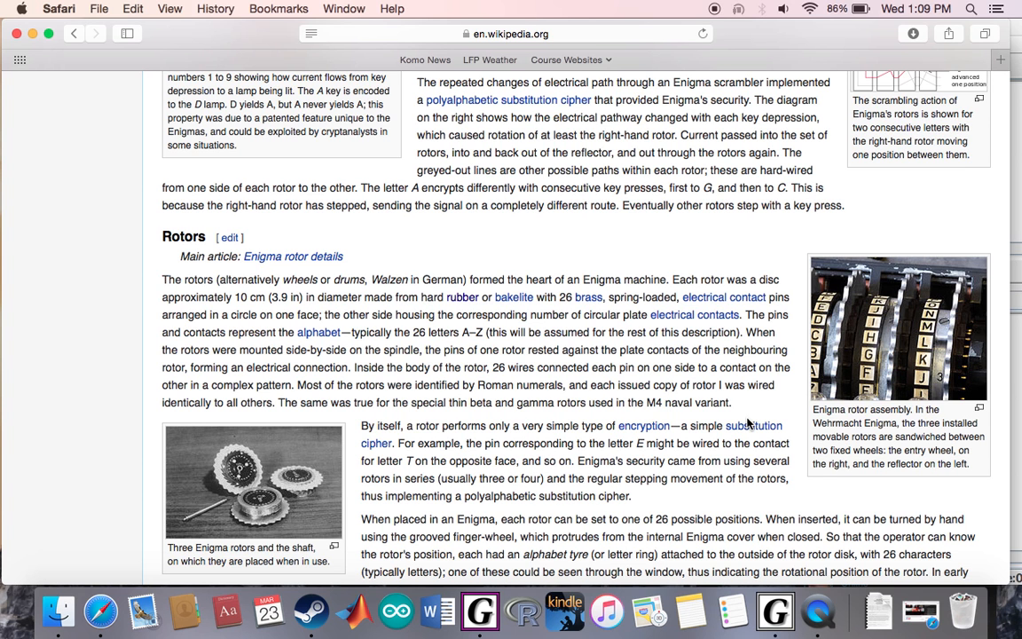
mouse_move(914, 326)
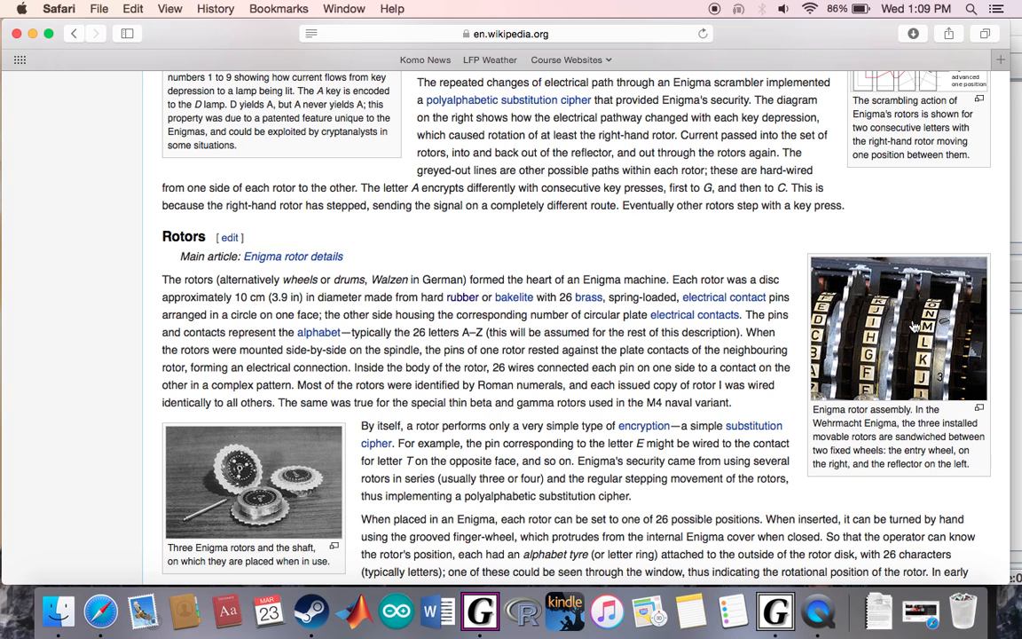
mouse_move(916, 325)
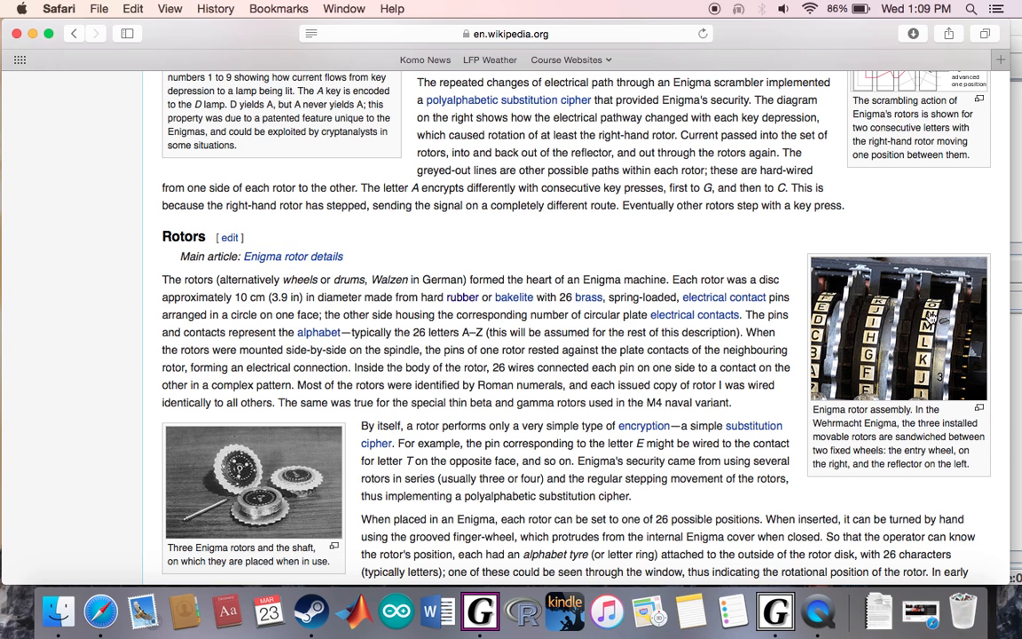
mouse_move(931, 318)
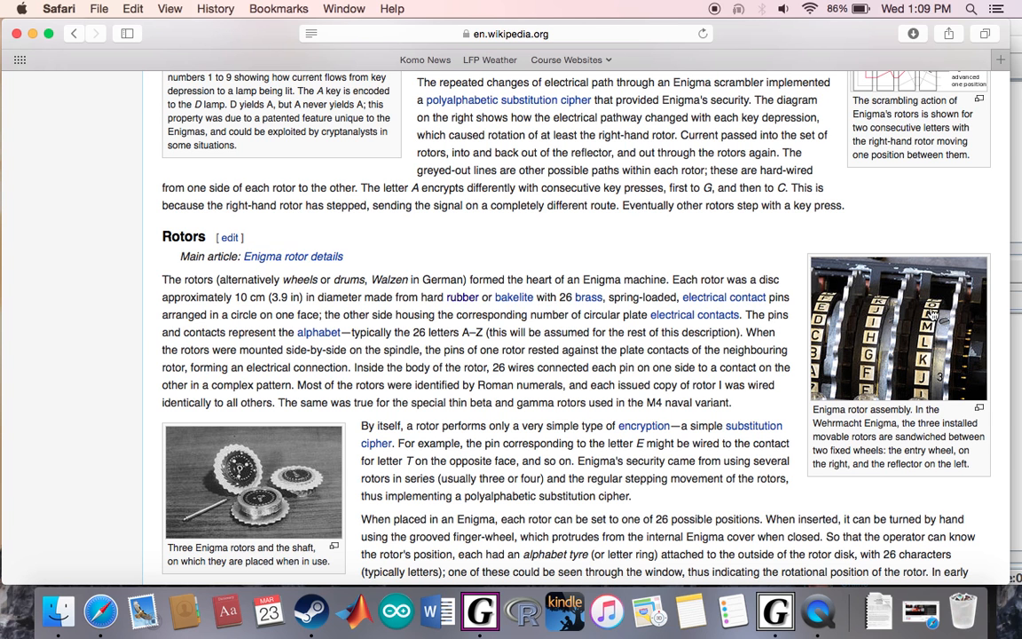
mouse_move(940, 306)
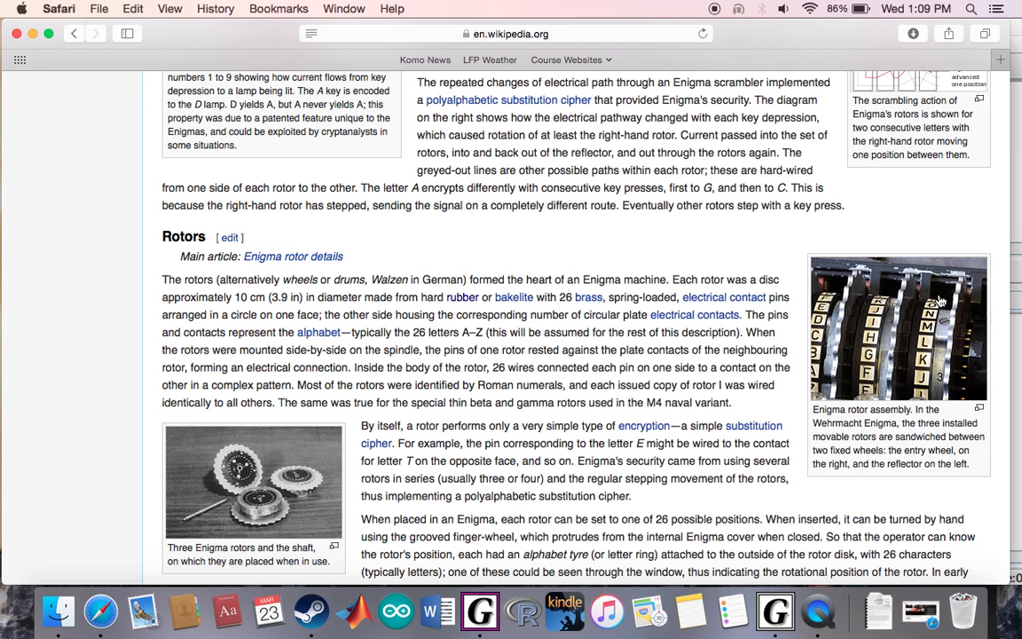
mouse_move(890, 278)
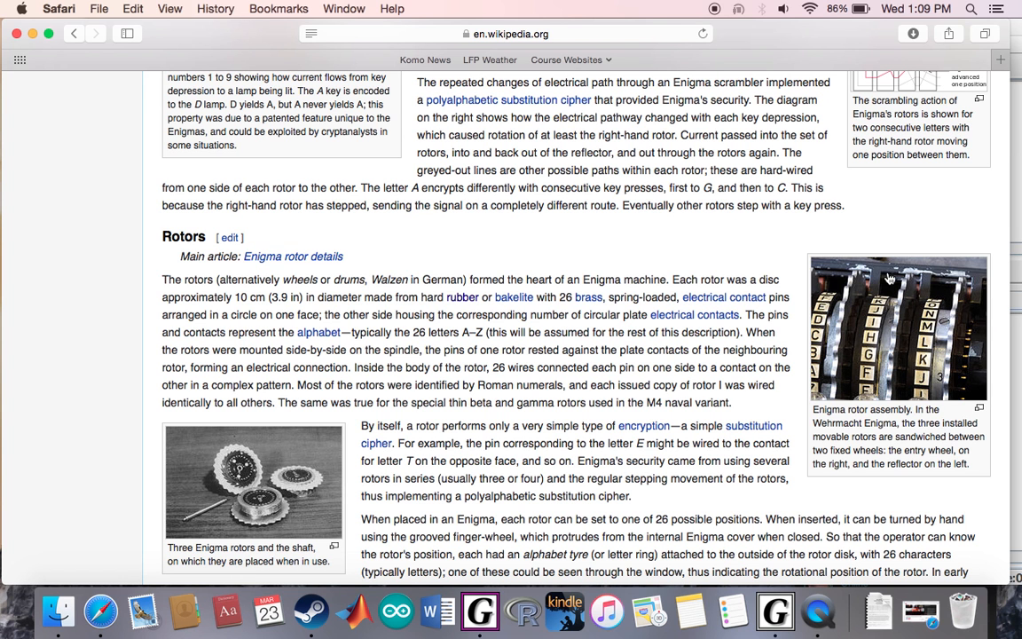
mouse_move(823, 352)
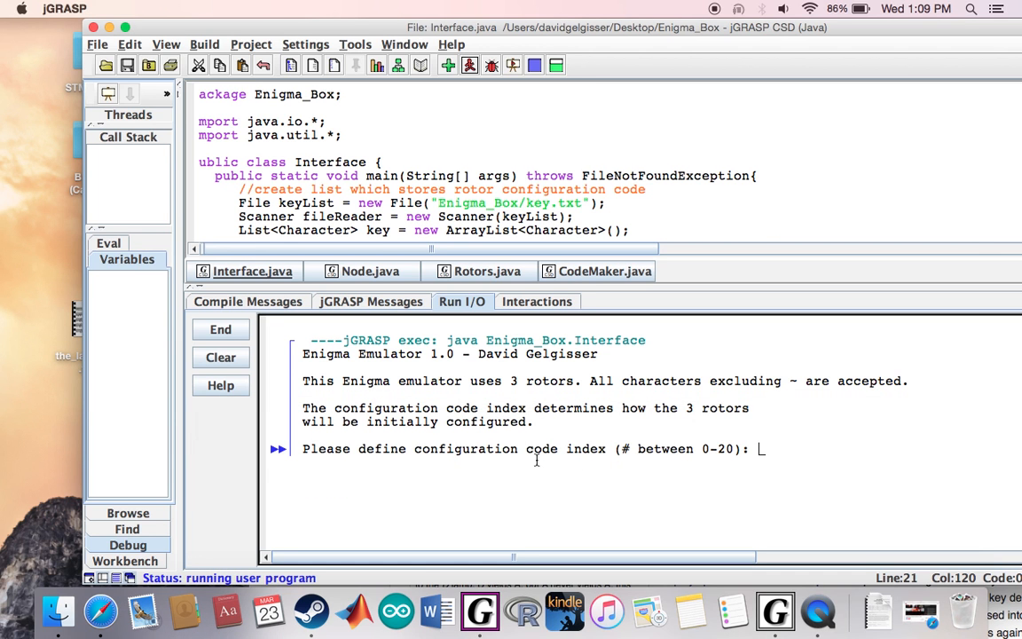
mouse_move(621, 441)
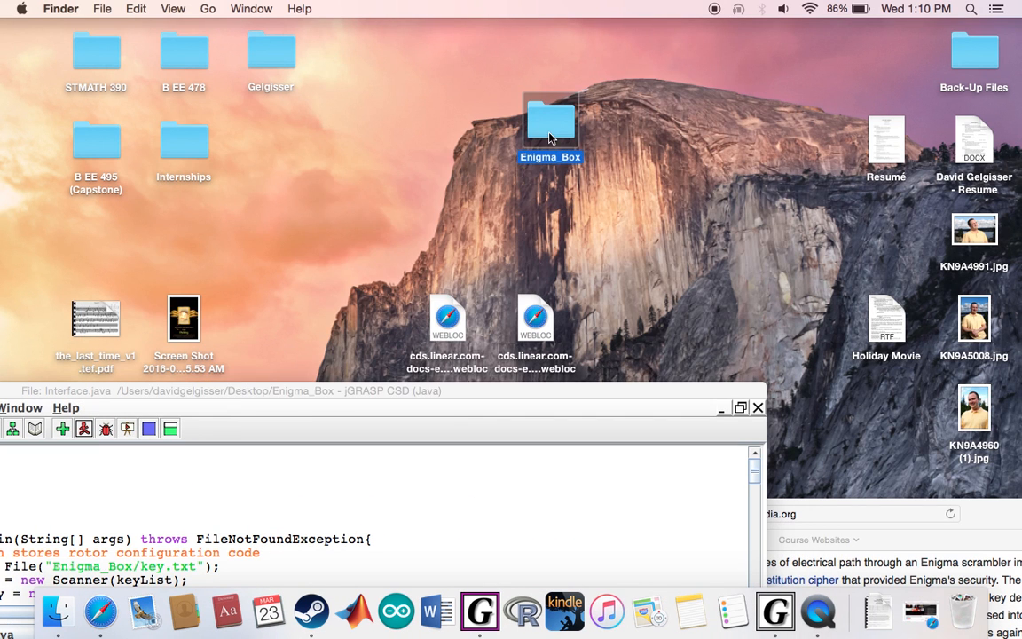
- Open Enigma_Box's CodeDatabase.txt to view rotor codes, then return to the emulator
double_click(550, 120)
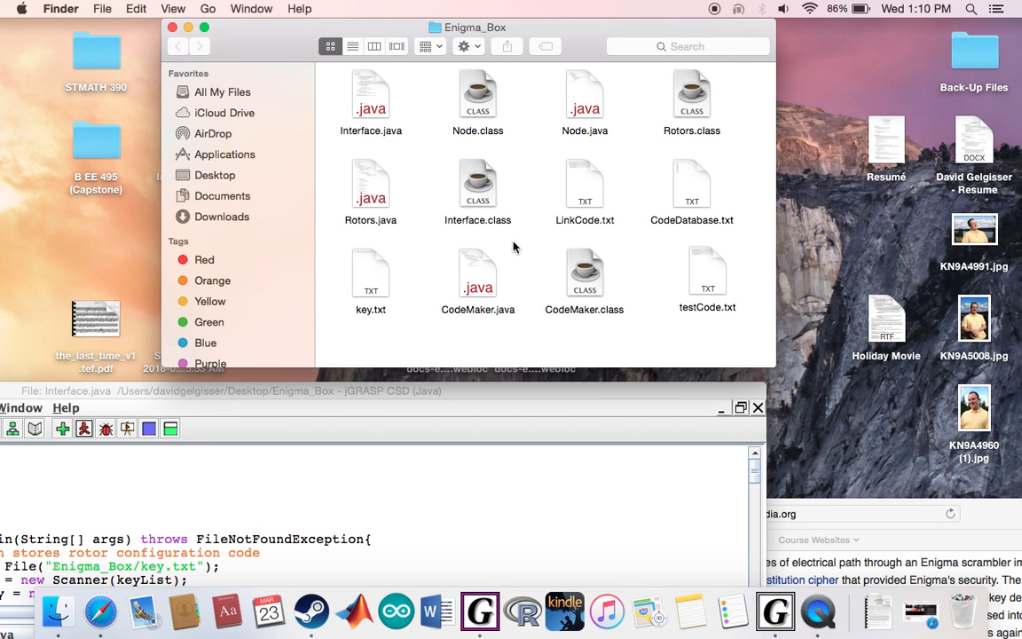
mouse_move(544, 216)
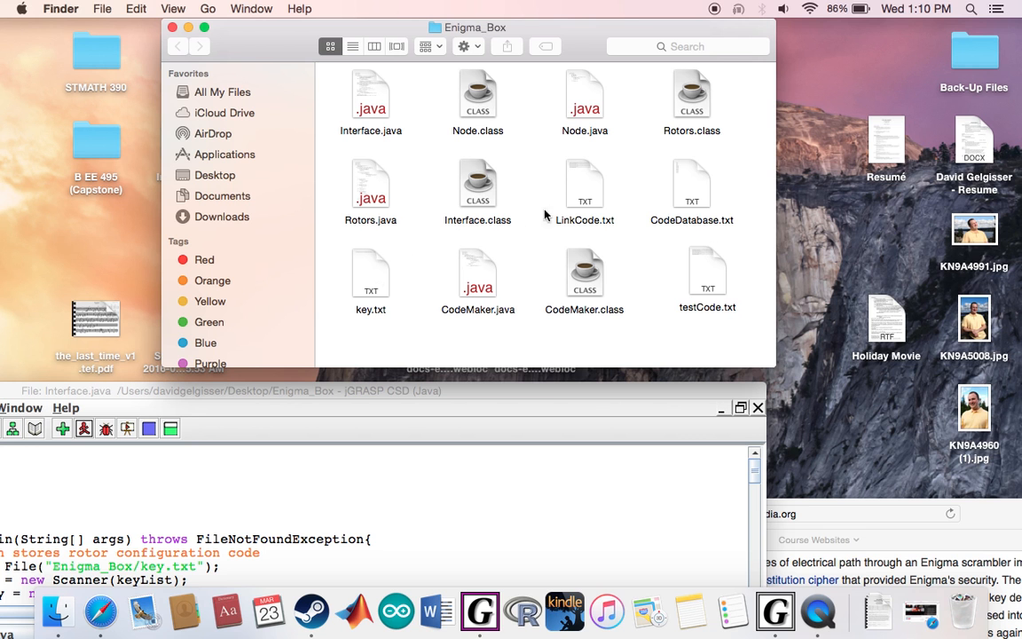
click(692, 184)
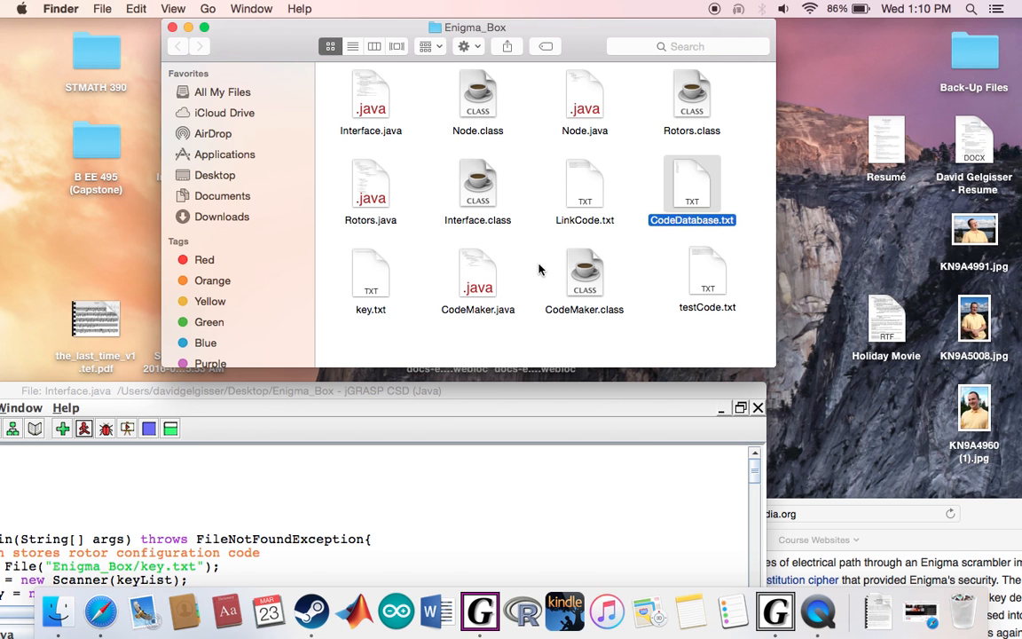
double_click(691, 184)
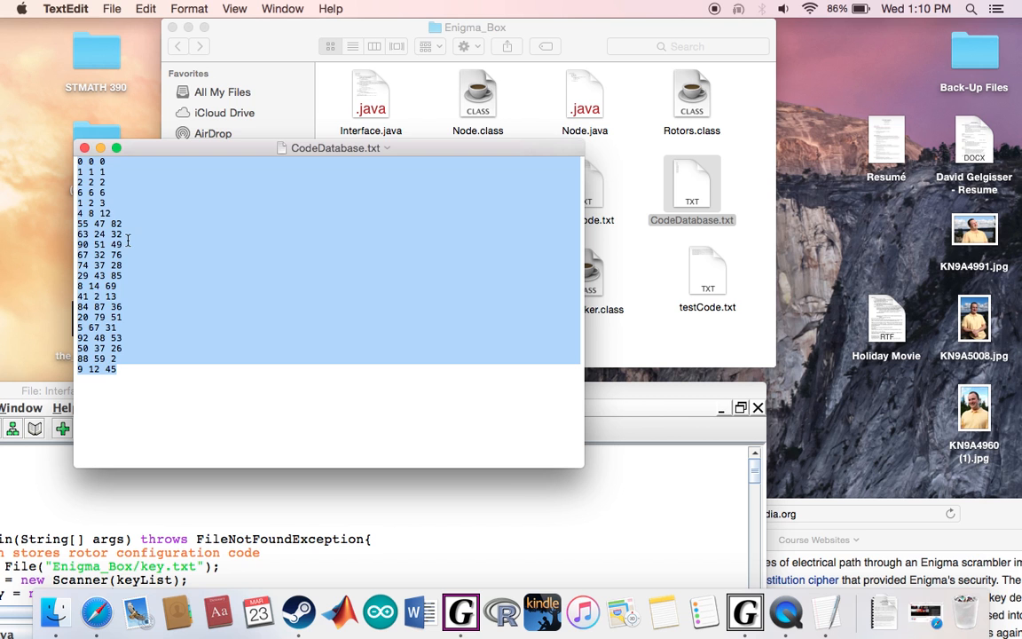
click(129, 244)
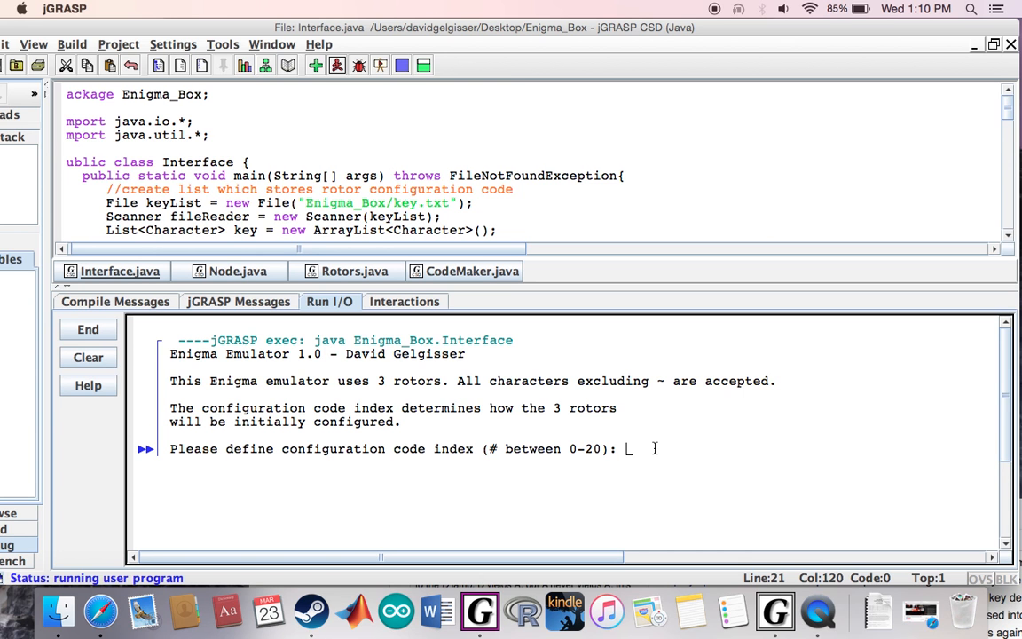
- Enter configuration index 10 and type 'The President of the United States' to encrypt
text(10)
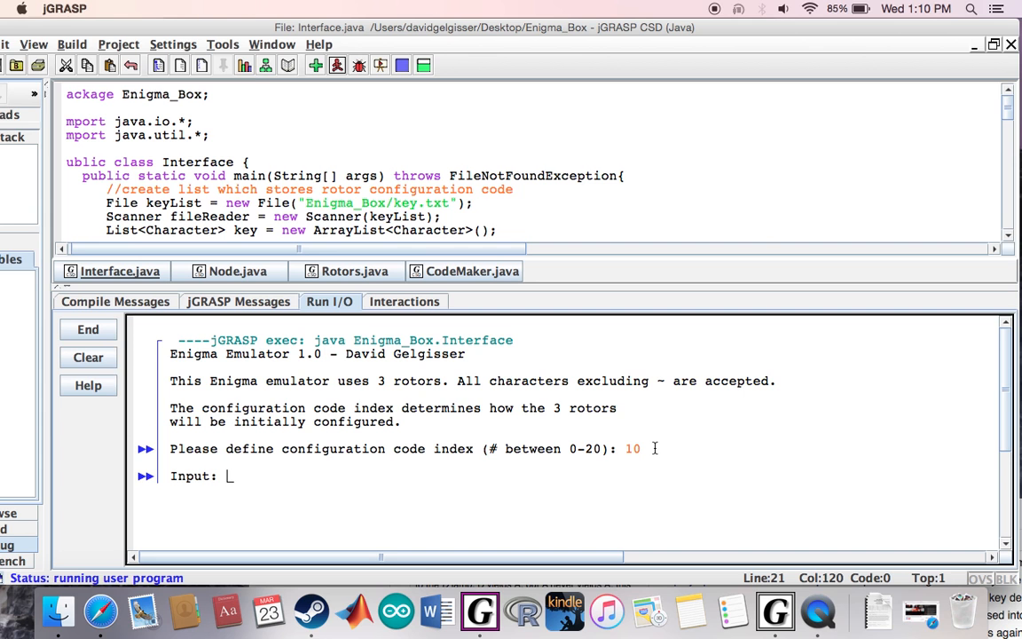
text(This is a message for the)
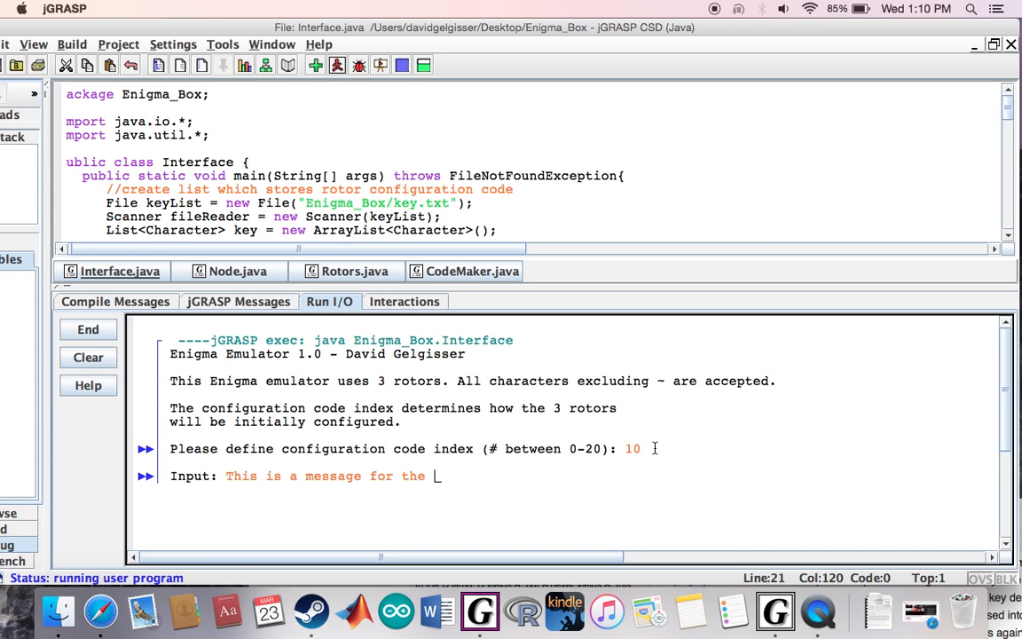
text(Presidet)
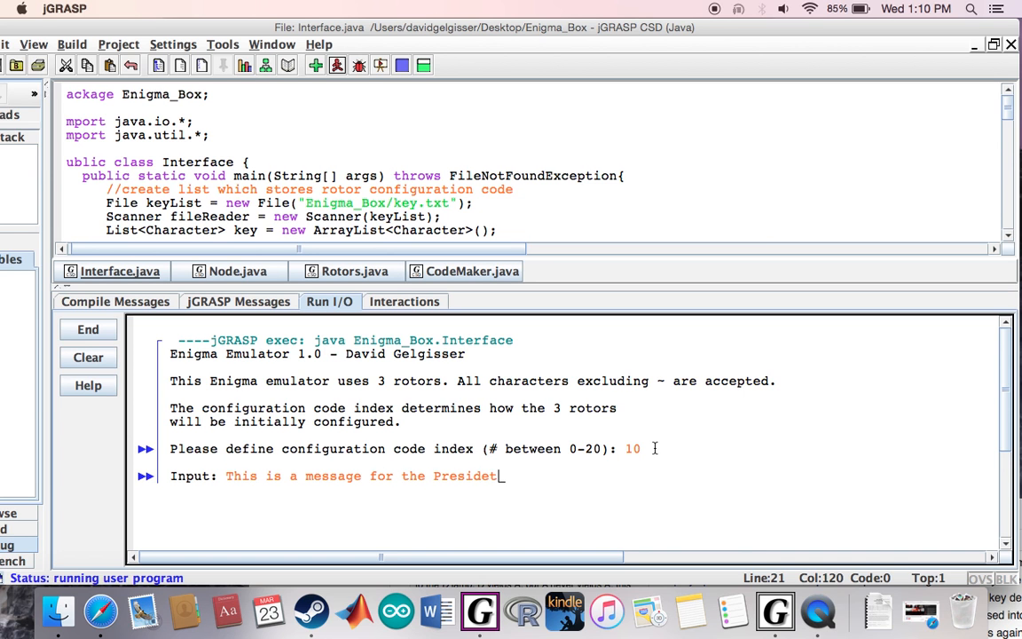
text(o)
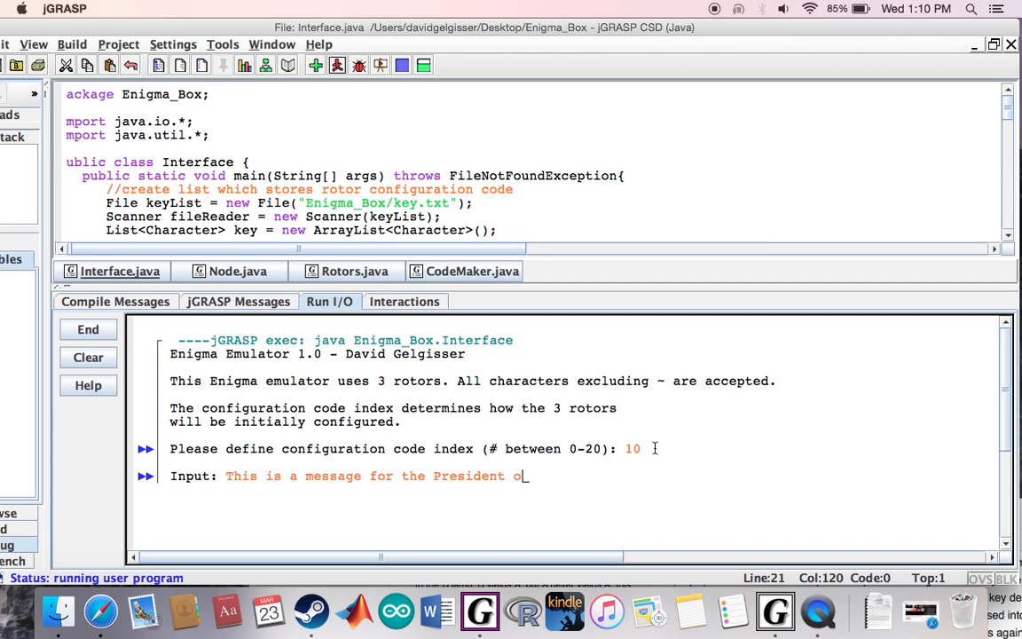
text(f the Uni)
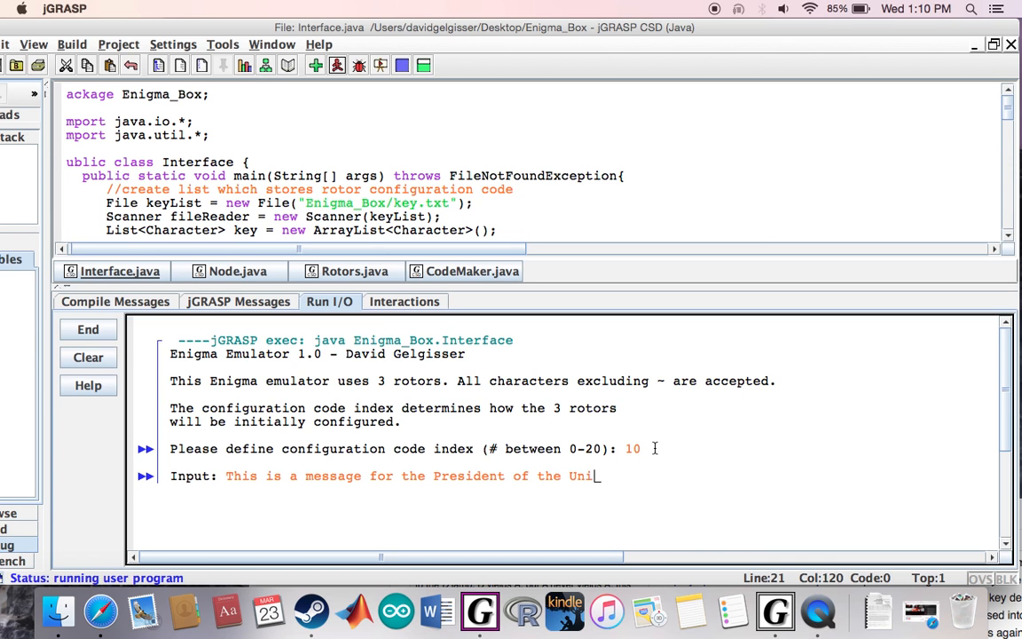
text(ed States)
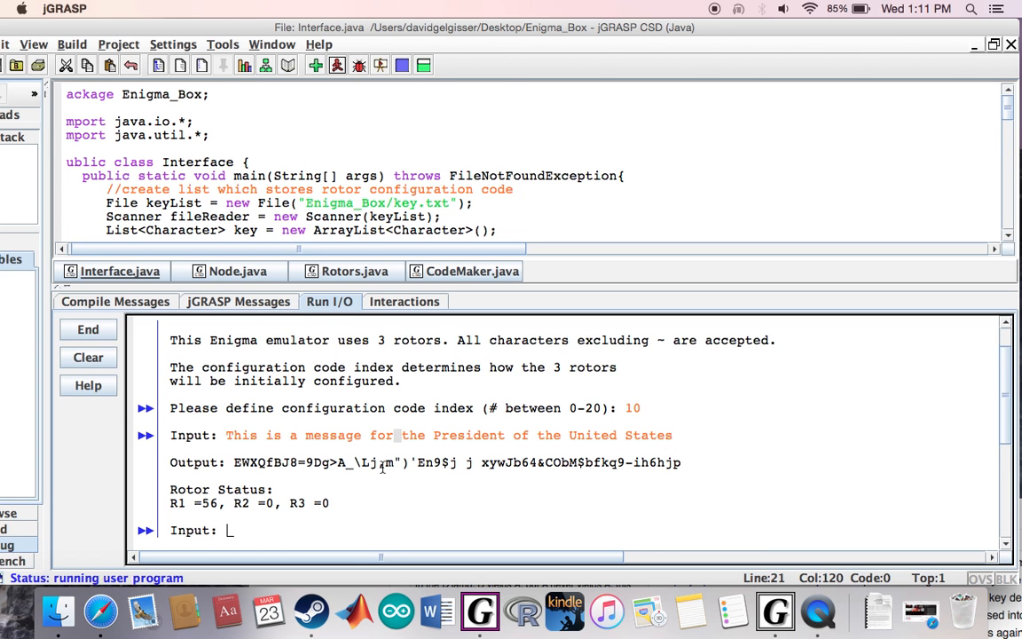
mouse_move(550, 466)
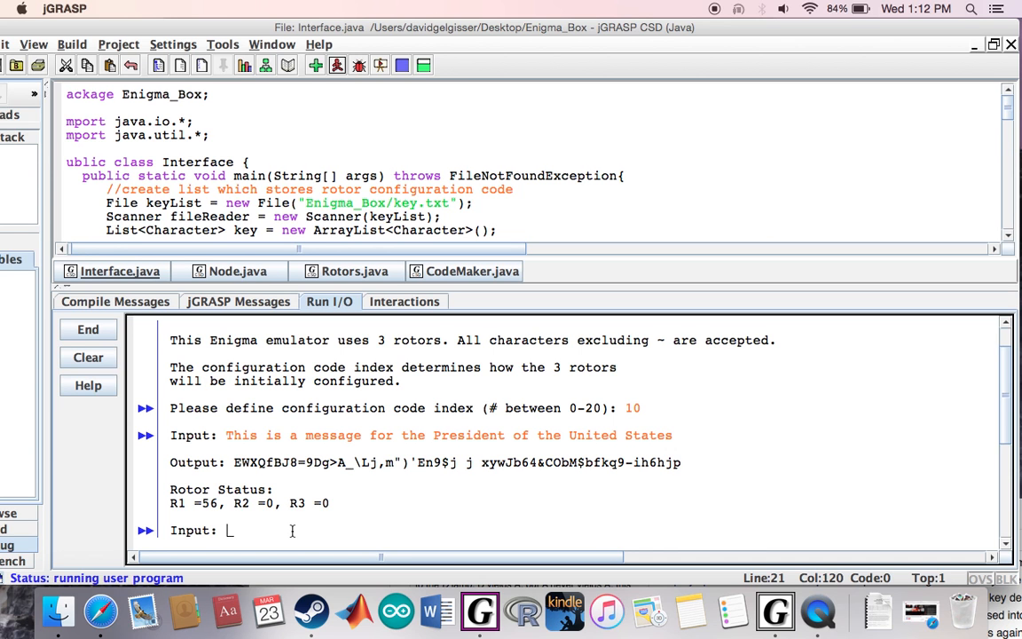
- Encrypt the symbol message '9*874"?%&^# HI vS', then end the current emulator run
text(9*874)
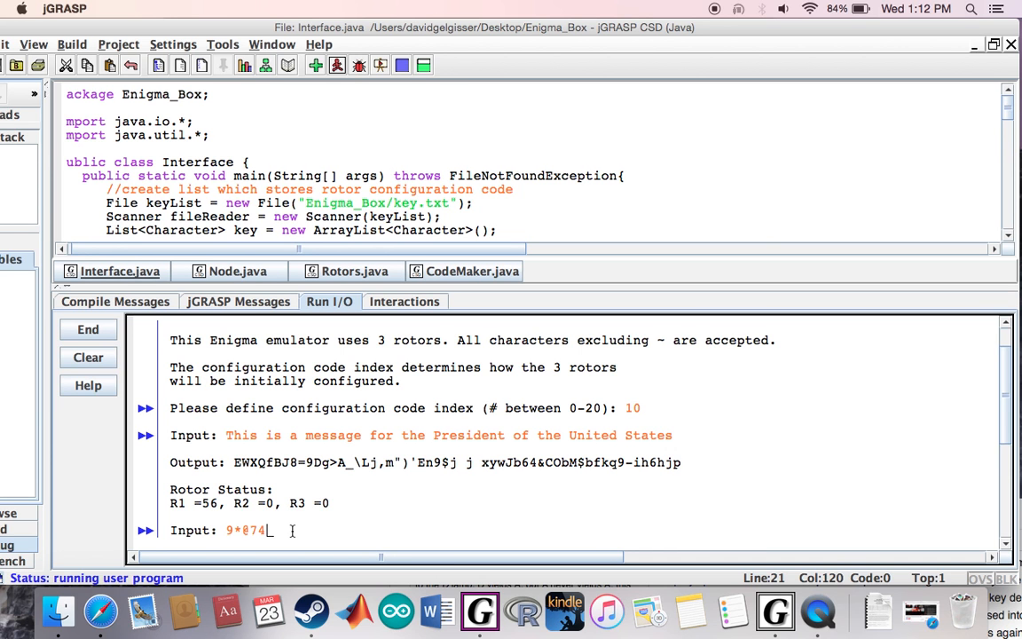
text("?)
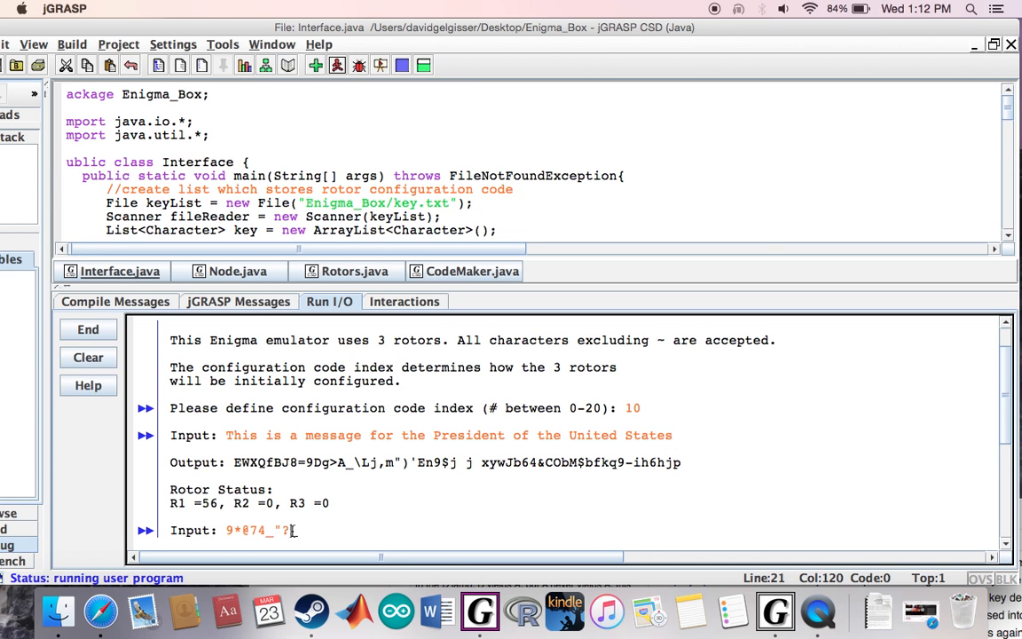
text(%&^#)
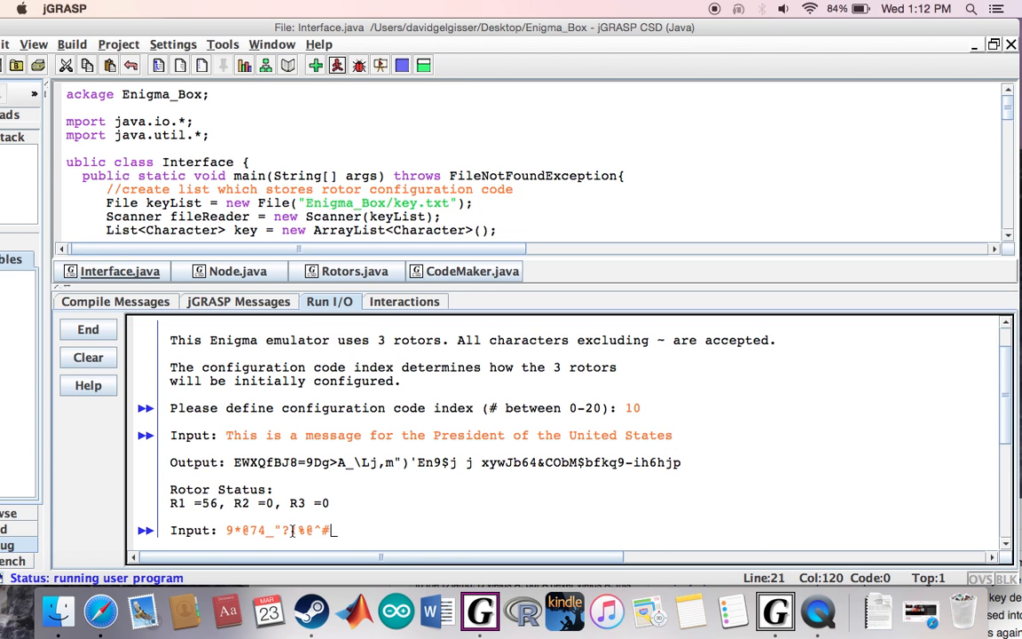
text(HI)
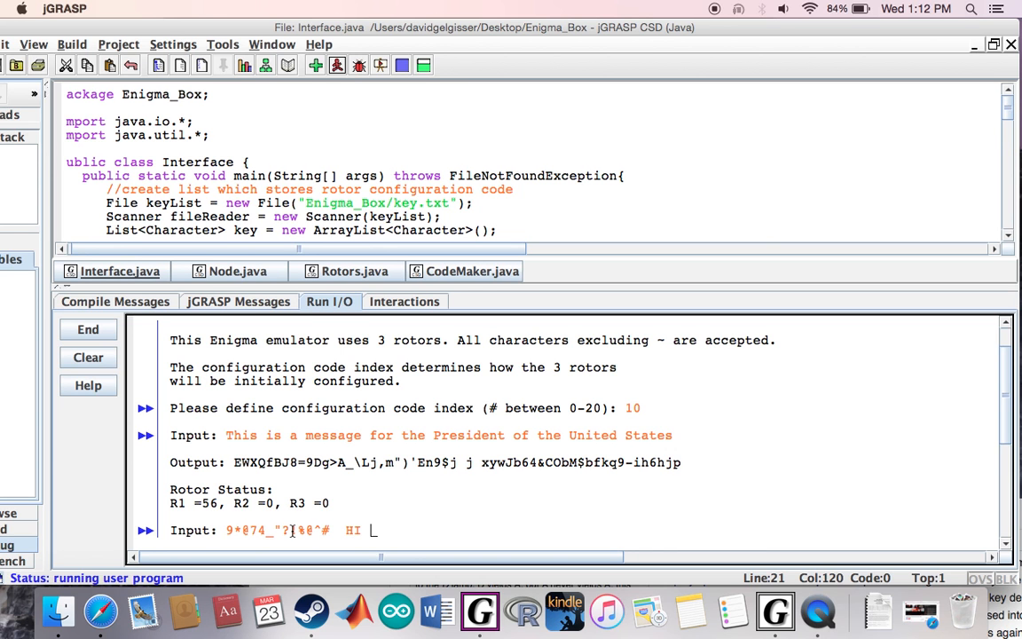
text(vS)
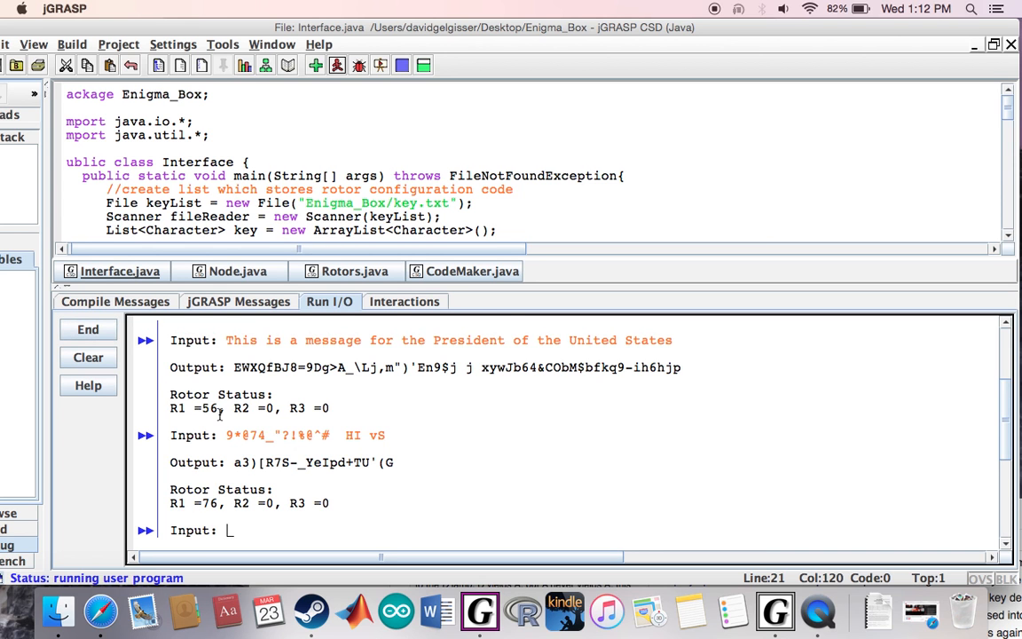
click(88, 329)
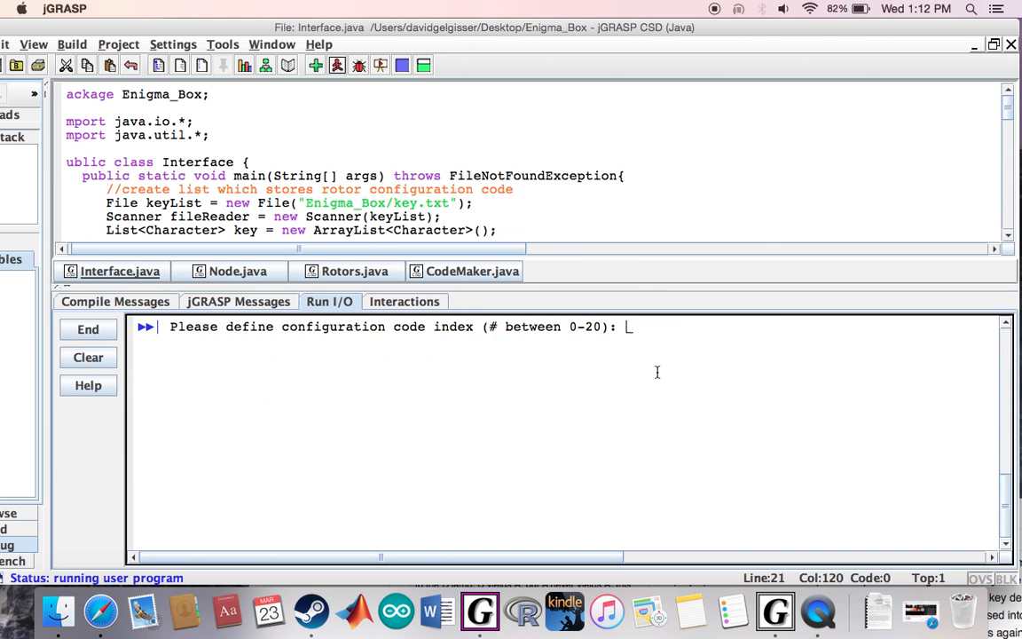
- Enter index 10 in the relaunched emulator and select the first encrypted output for copying
text(10)
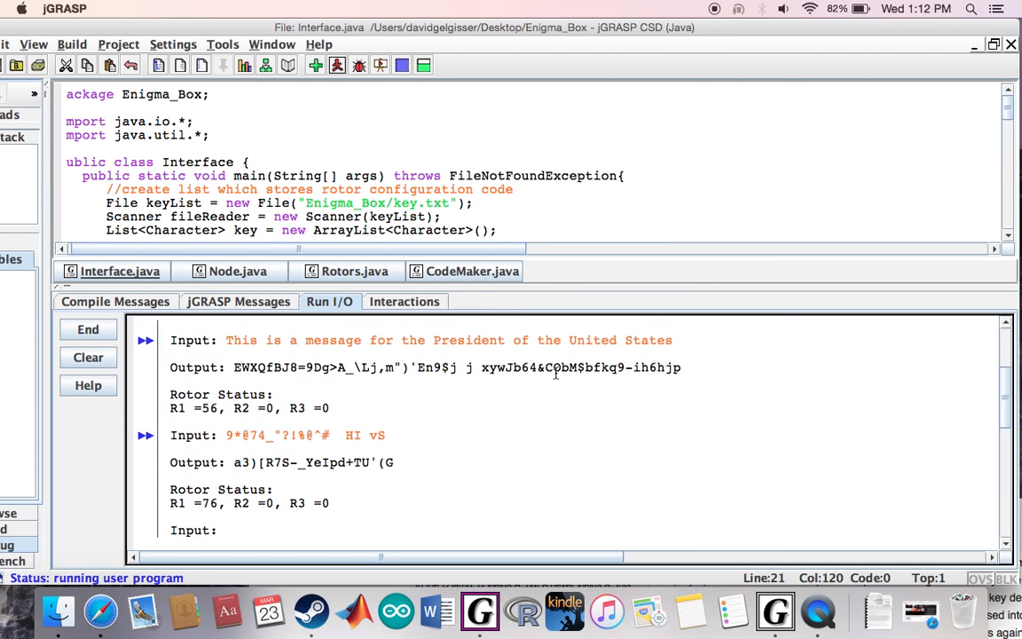
drag(479, 367, 681, 367)
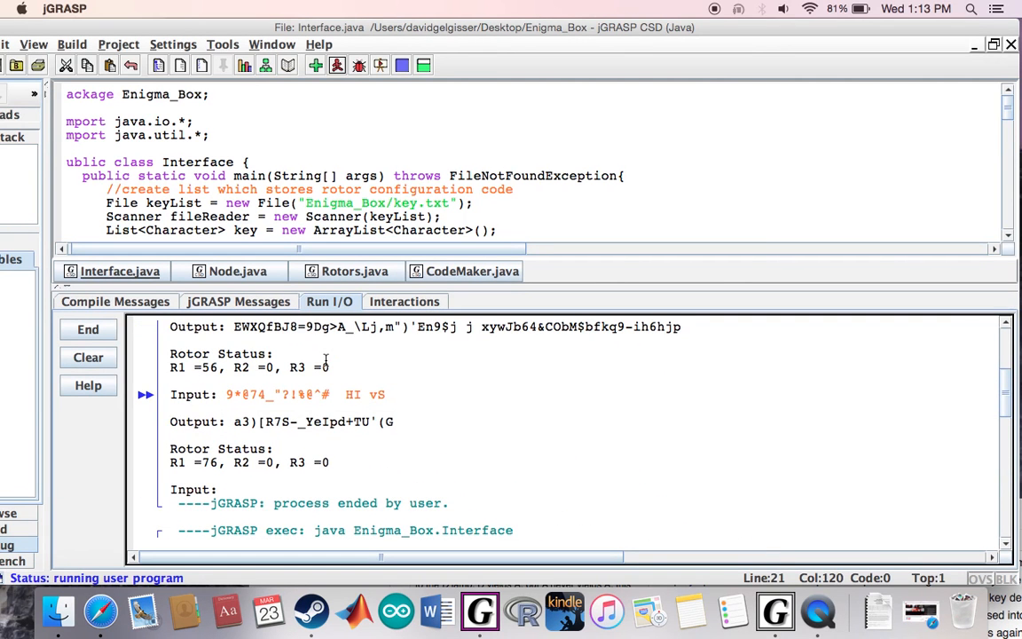
mouse_move(198, 468)
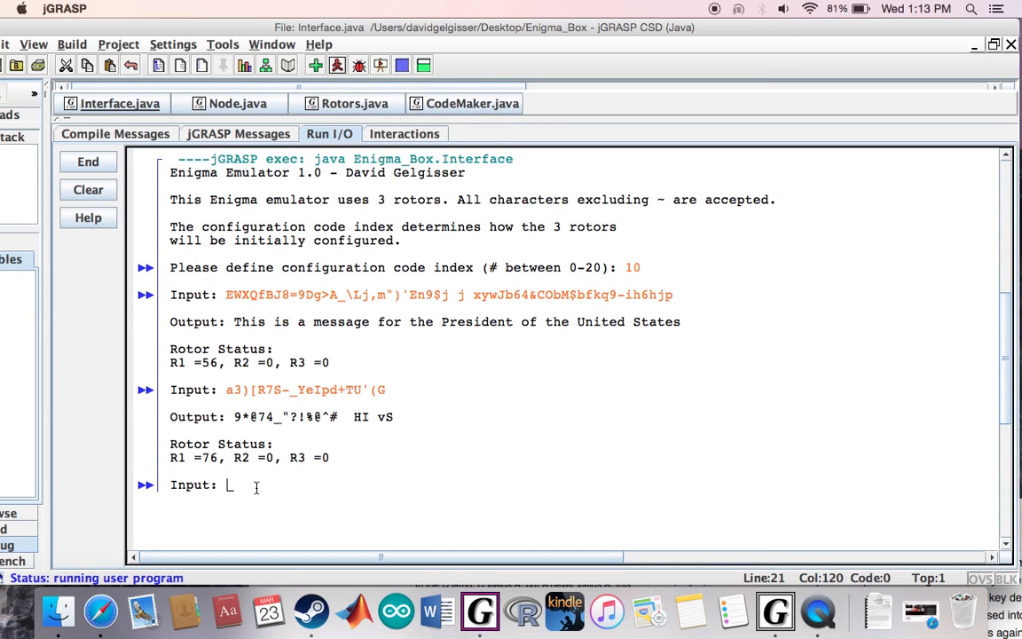
mouse_move(337, 502)
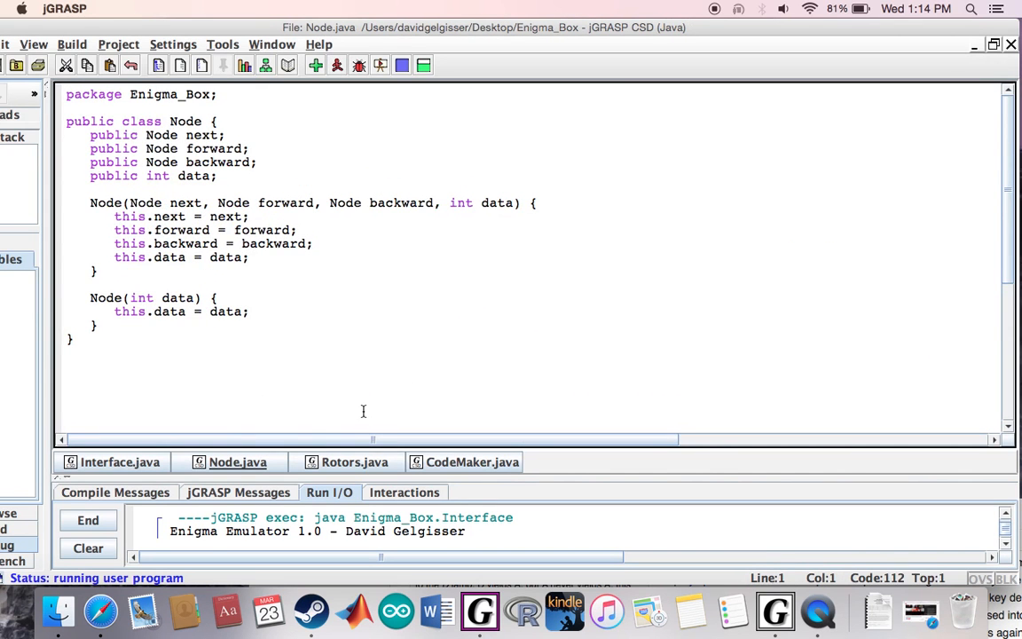
- Scroll through the Rotors.java code, then return to Interface.java's main method
click(354, 461)
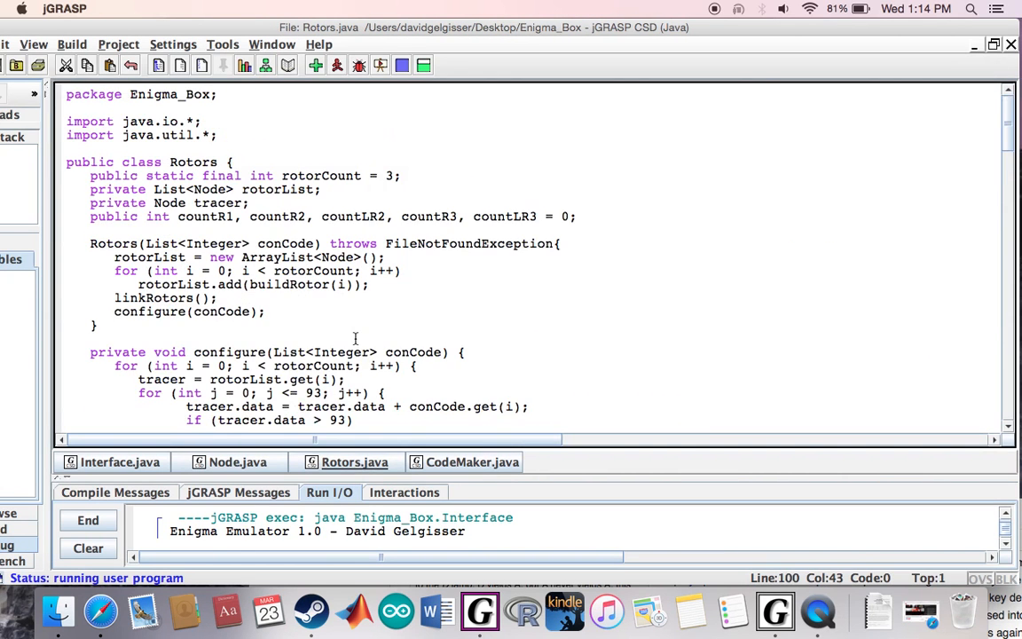
scroll(down, 3)
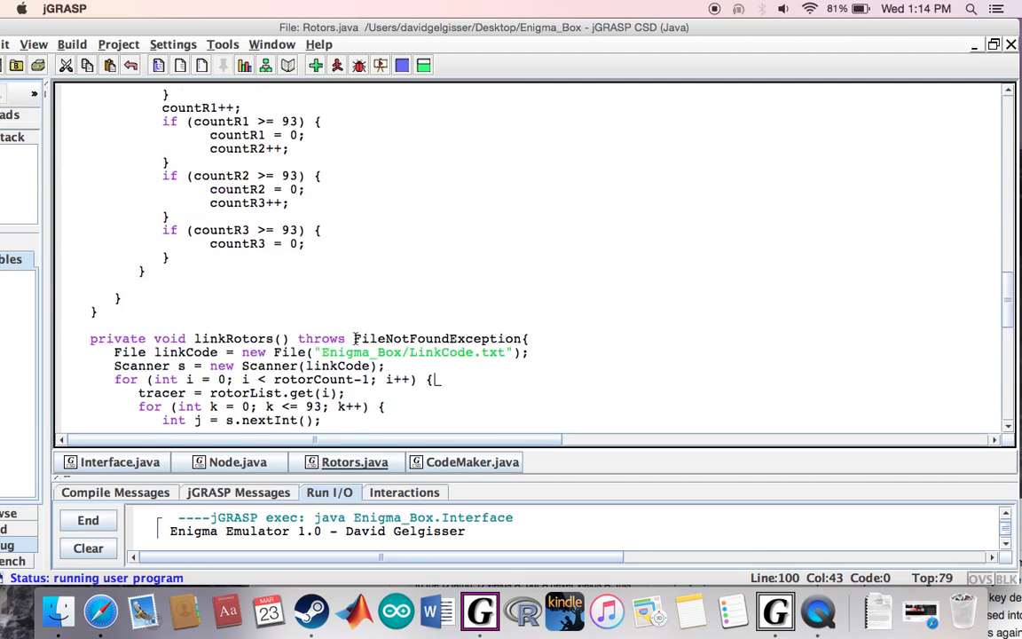
scroll(up, 3)
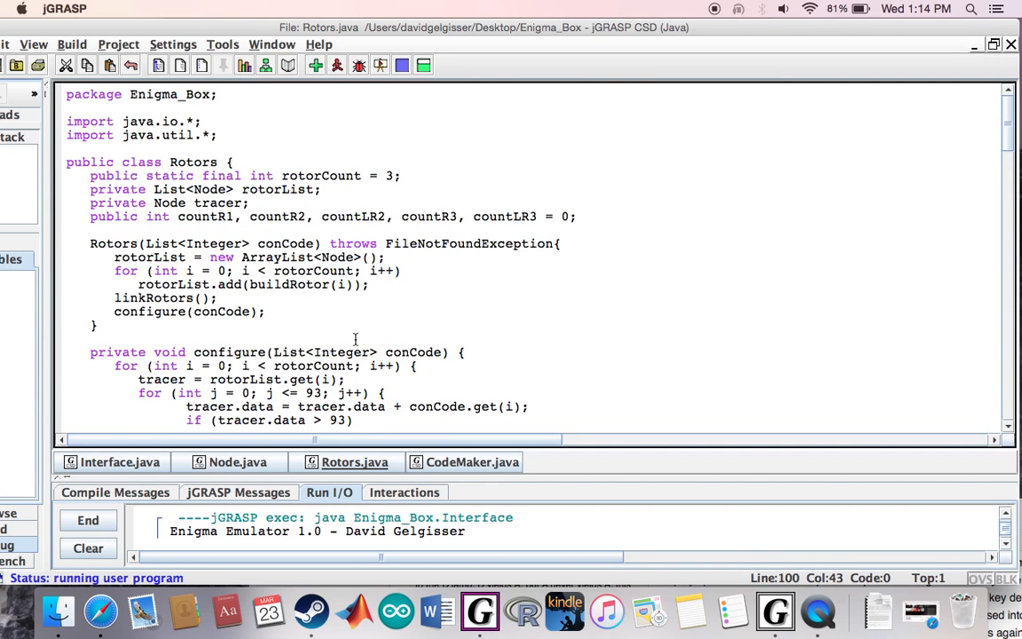
scroll(down, 3)
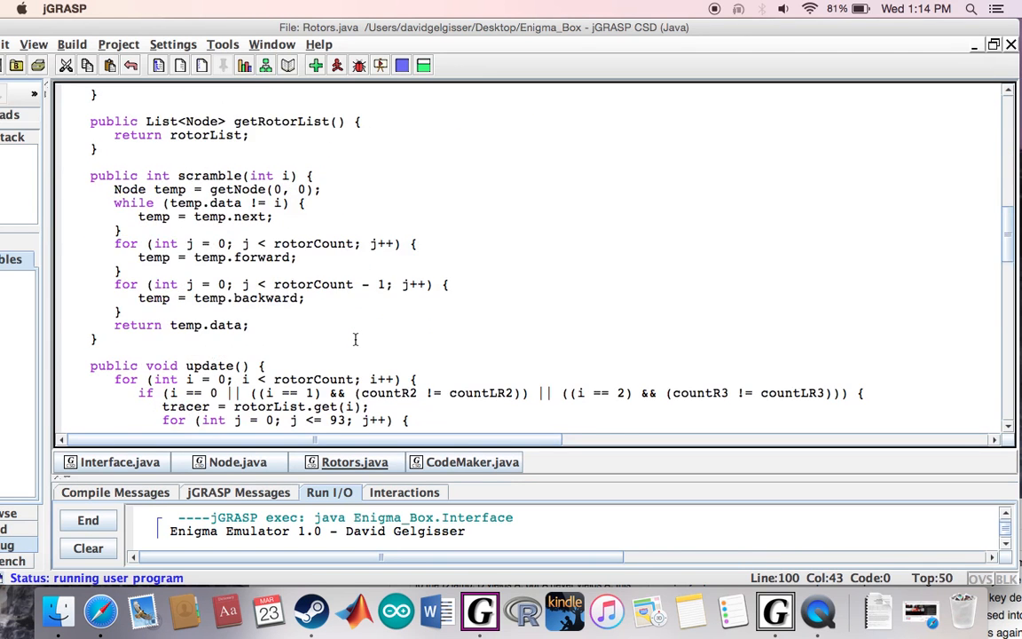
scroll(down, 3)
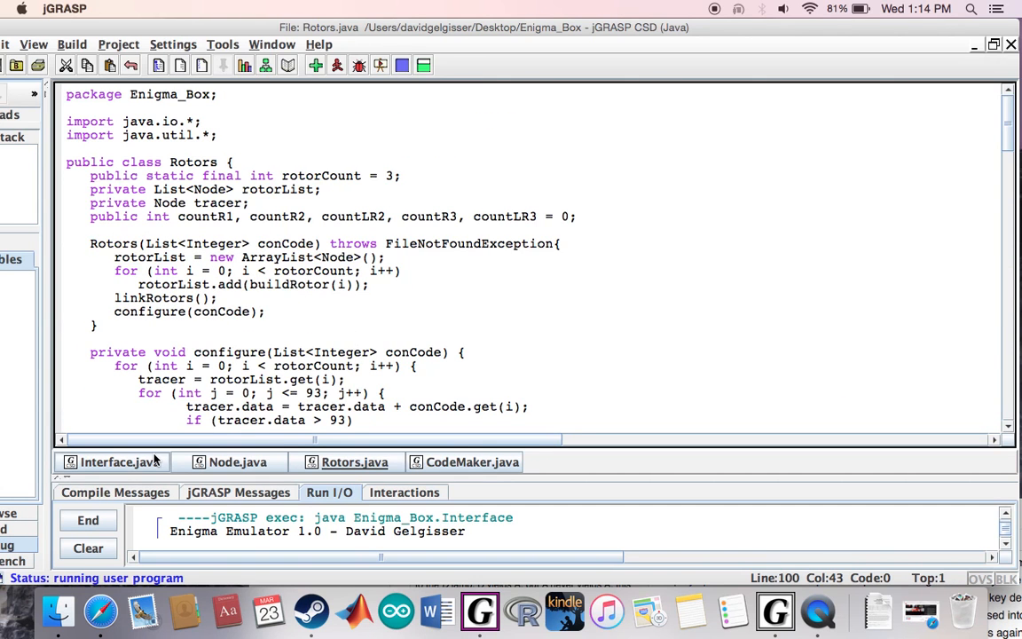
click(113, 461)
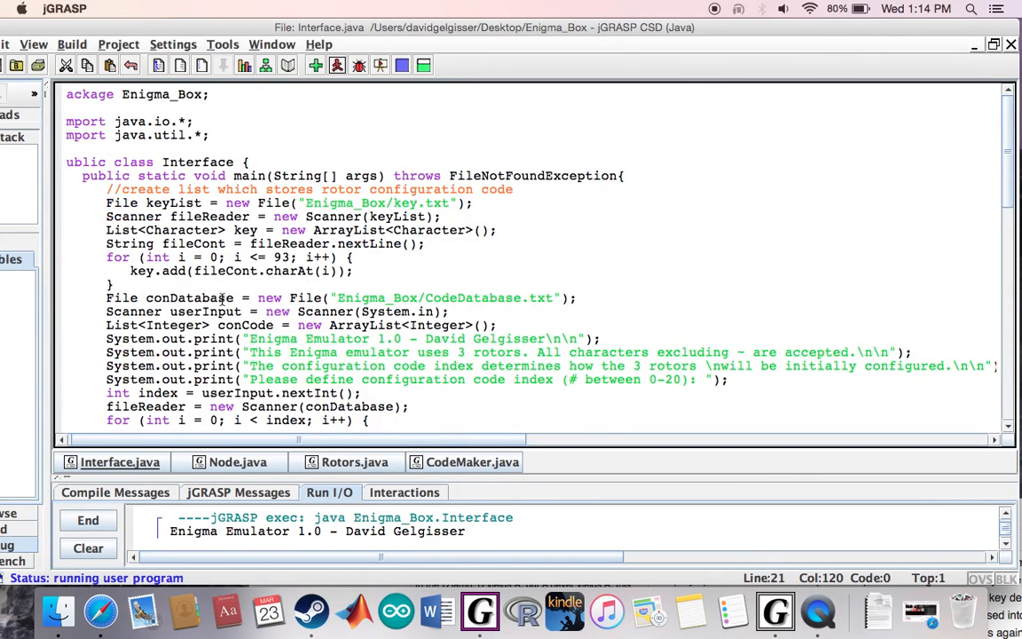
scroll(down, 3)
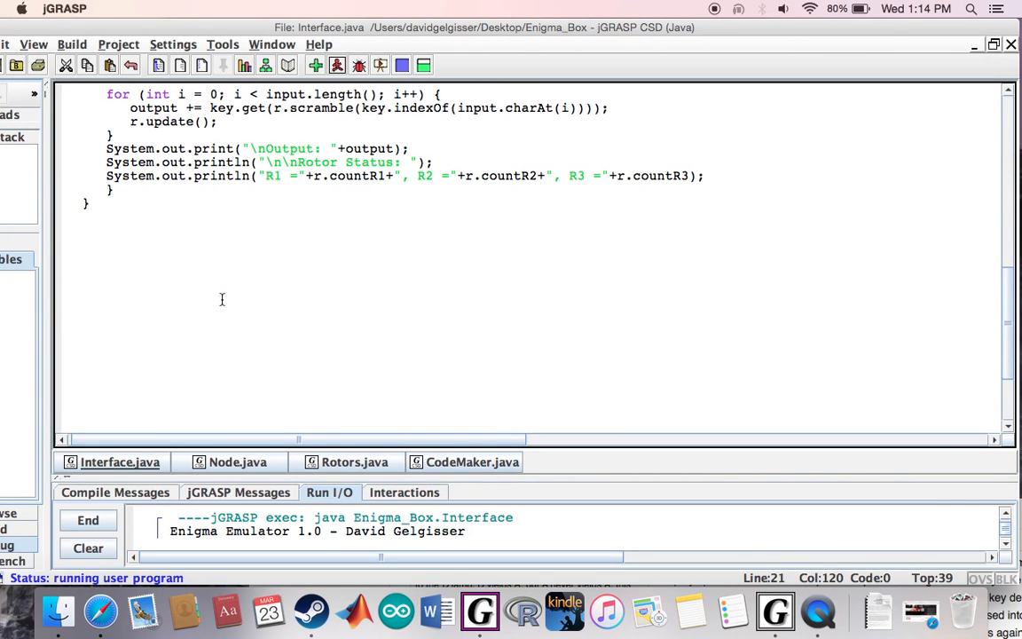